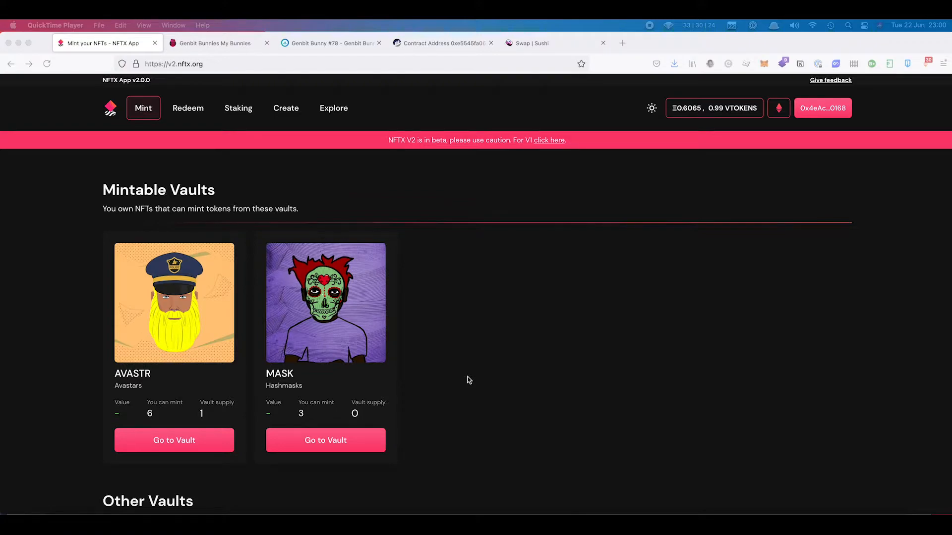
{"action": "mouse_move", "coordinate": [351, 173]}
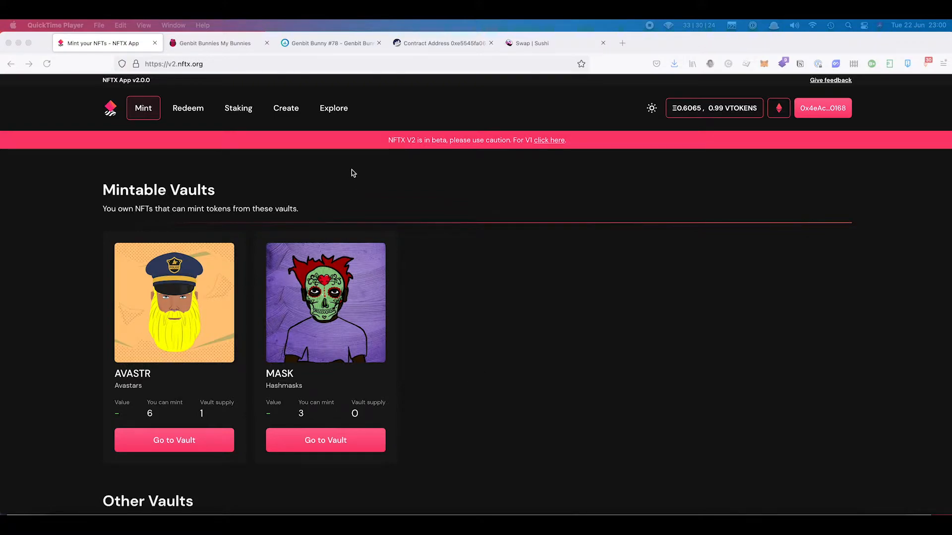
{"action": "mouse_move", "coordinate": [197, 188]}
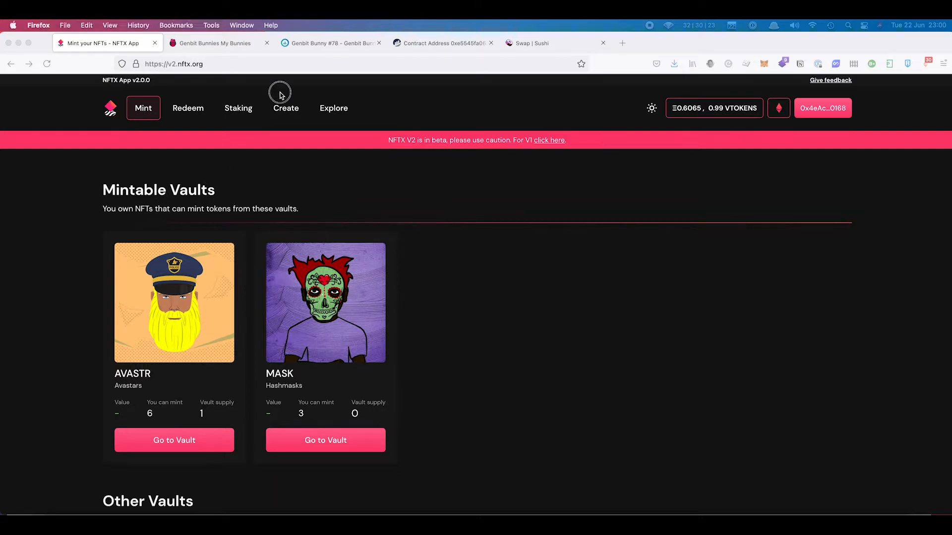
{"action": "mouse_move", "coordinate": [203, 147]}
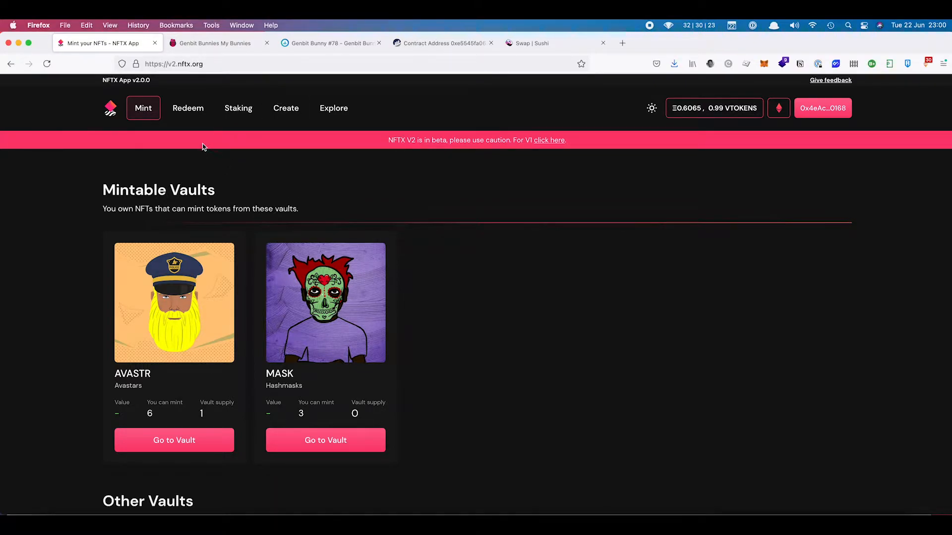
{"action": "mouse_move", "coordinate": [333, 109]}
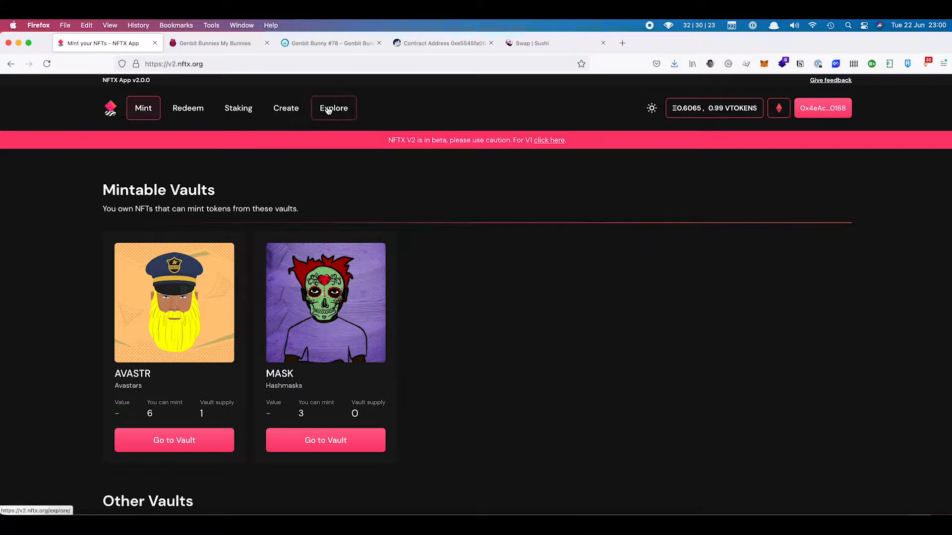
Step: Browse the Explore page's NFTX Vaults grid, revealing Hashmasks, Autoglyphs, Avastars and Waifusion
{"action": "left_click", "coordinate": [333, 108]}
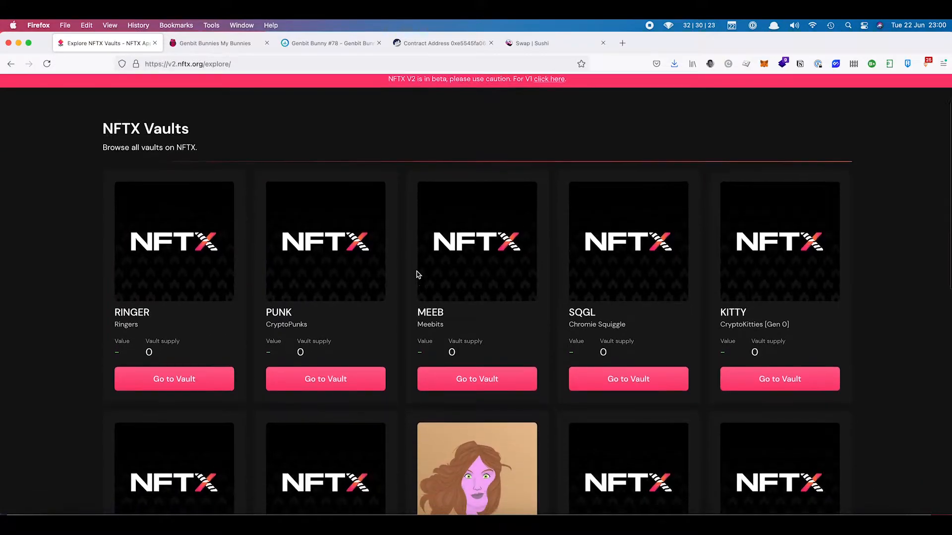
{"action": "scroll", "scroll_direction": "down", "scroll_amount": 3}
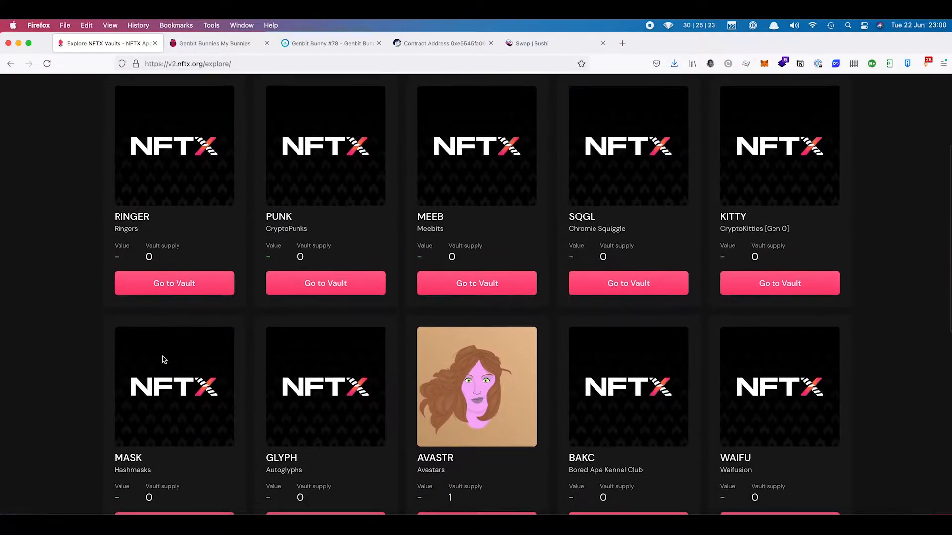
{"action": "mouse_move", "coordinate": [177, 354]}
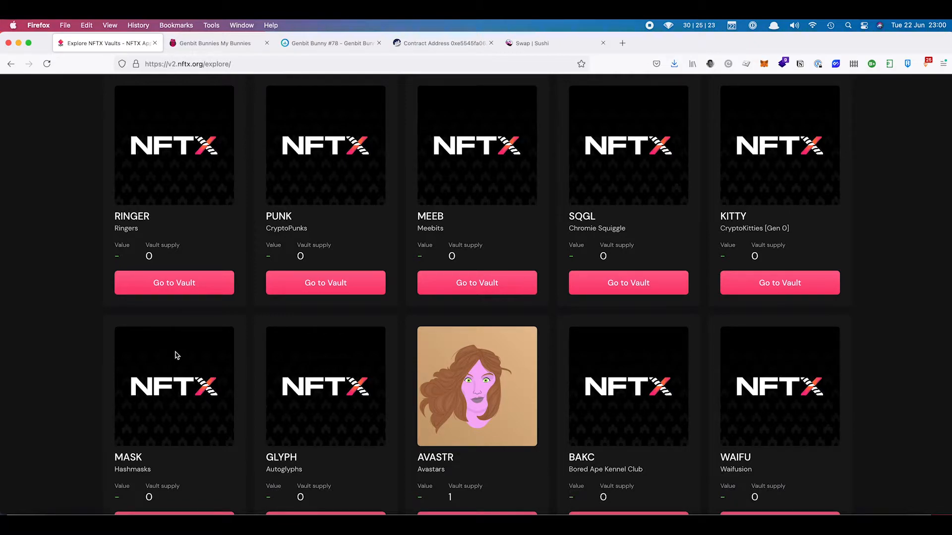
{"action": "scroll", "scroll_direction": "down", "scroll_amount": 3}
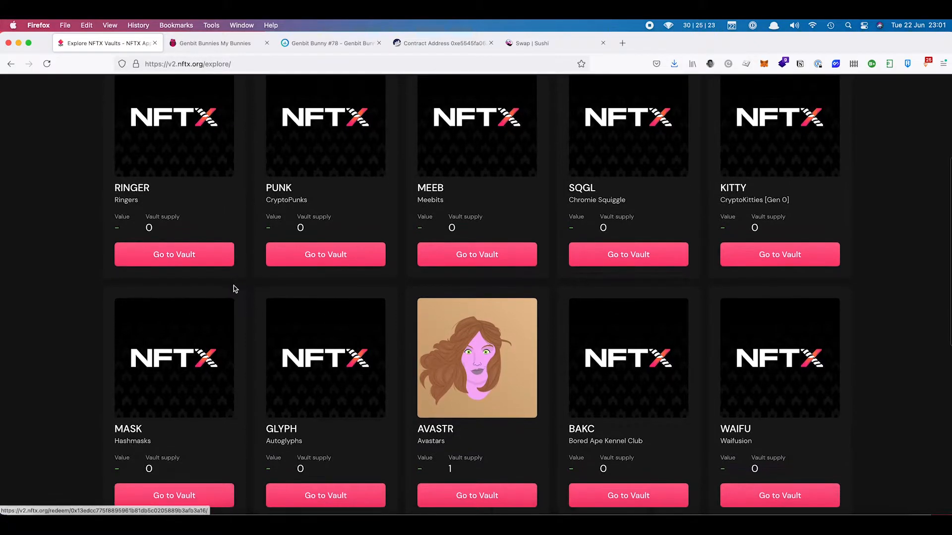
{"action": "scroll", "scroll_direction": "up", "scroll_amount": 3}
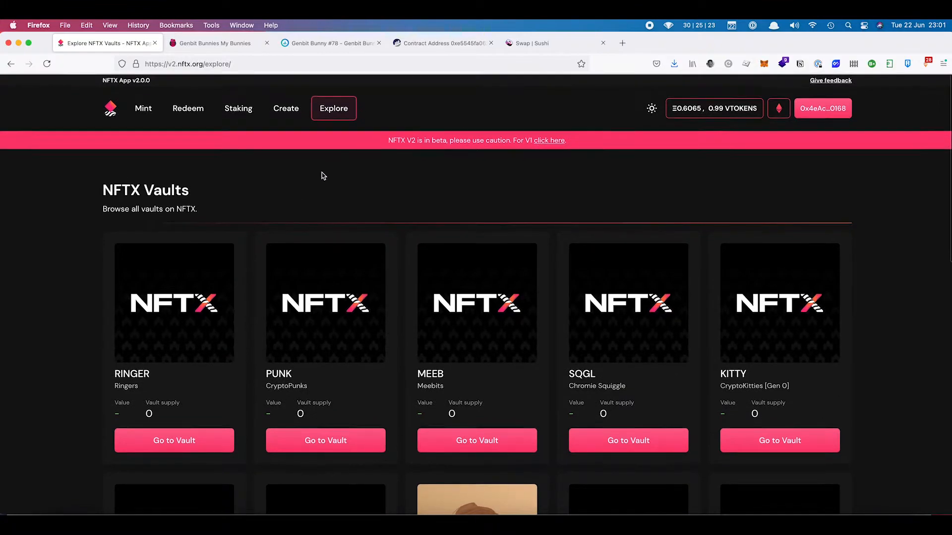
{"action": "mouse_move", "coordinate": [425, 388]}
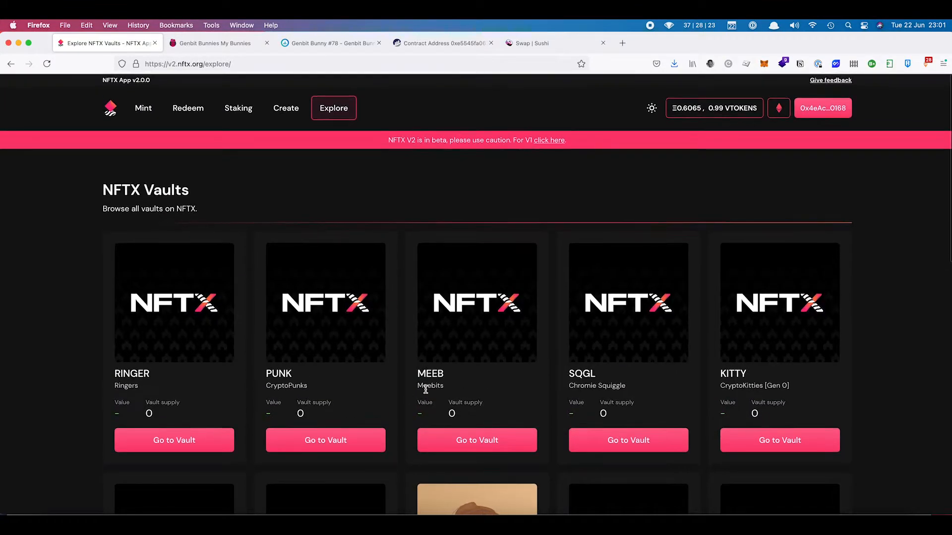
{"action": "mouse_move", "coordinate": [286, 108]}
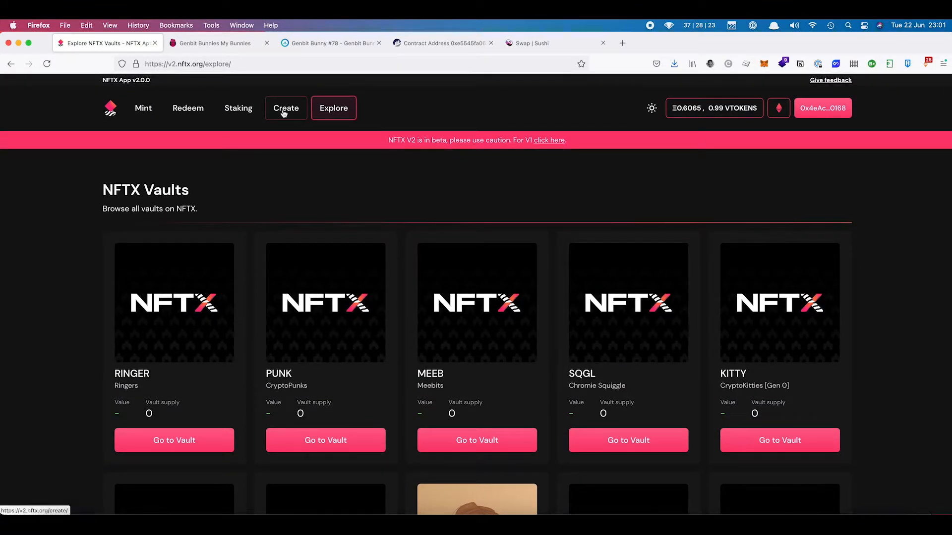
Step: Open the Create NFTX Vault form with the NFT Asset Address field focused
{"action": "left_click", "coordinate": [285, 108]}
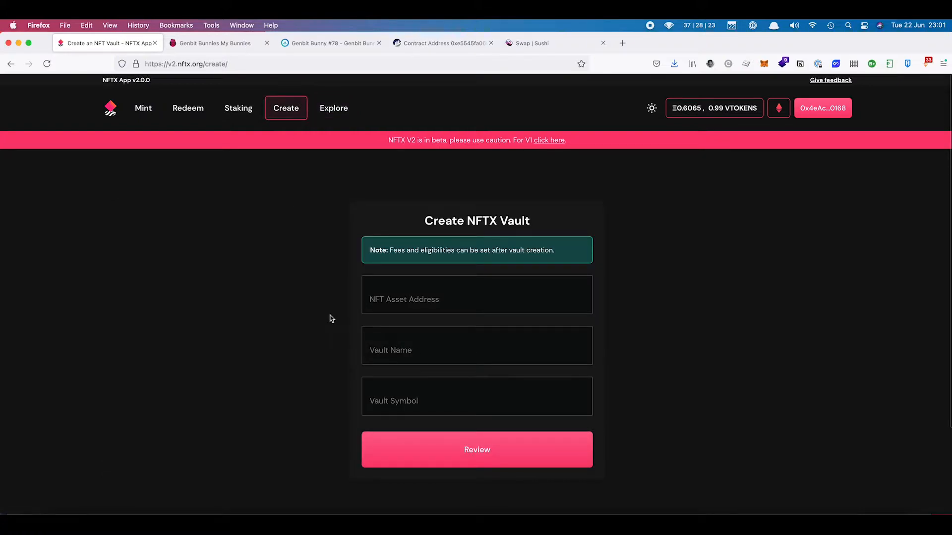
{"action": "left_click", "coordinate": [476, 298]}
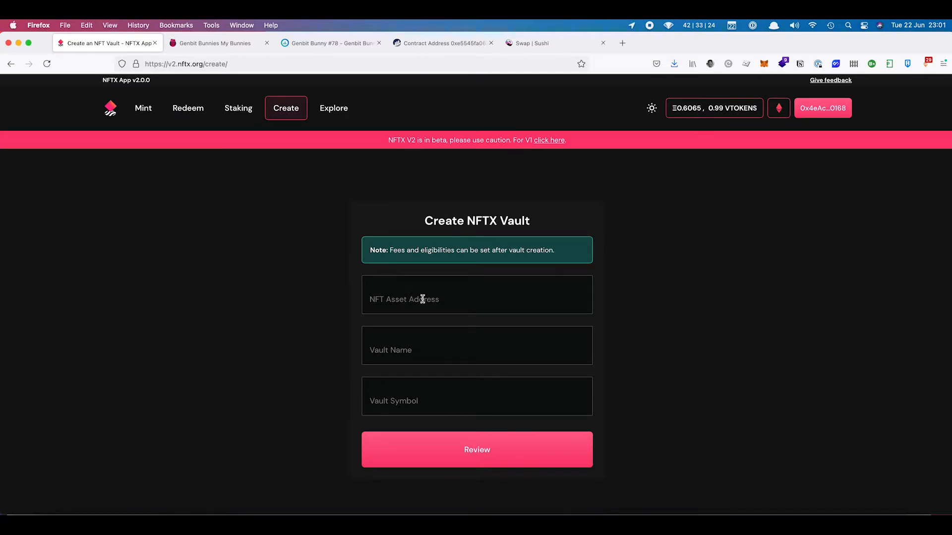
{"action": "mouse_move", "coordinate": [234, 63]}
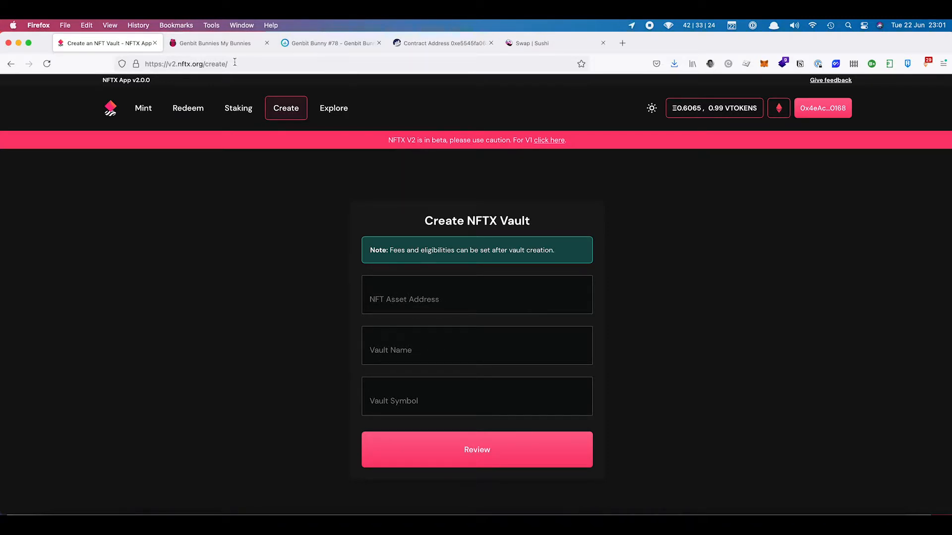
{"action": "left_click", "coordinate": [477, 298]}
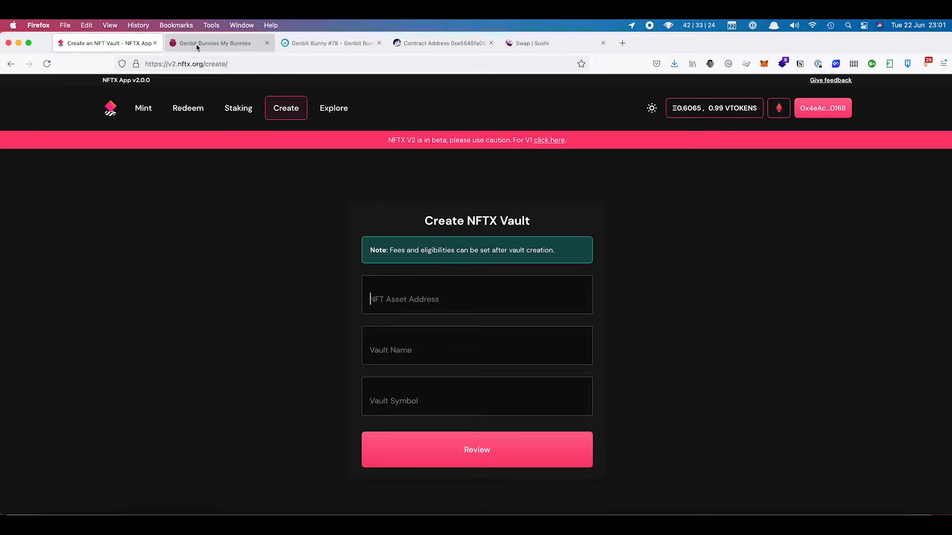
Step: Copy the Genbit Bunnies contract address from Genbit Bunny #78's Etherscan contract page
{"action": "left_click", "coordinate": [219, 43]}
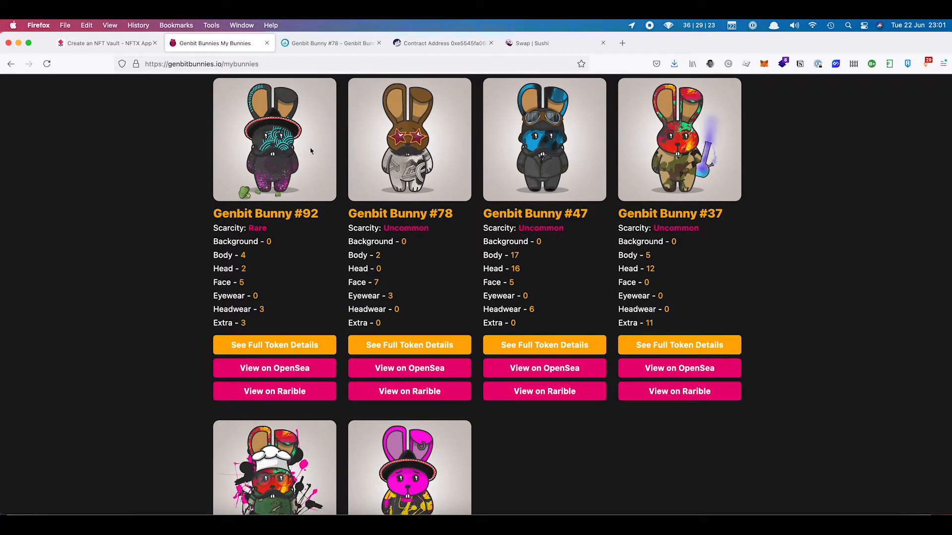
{"action": "mouse_move", "coordinate": [403, 223]}
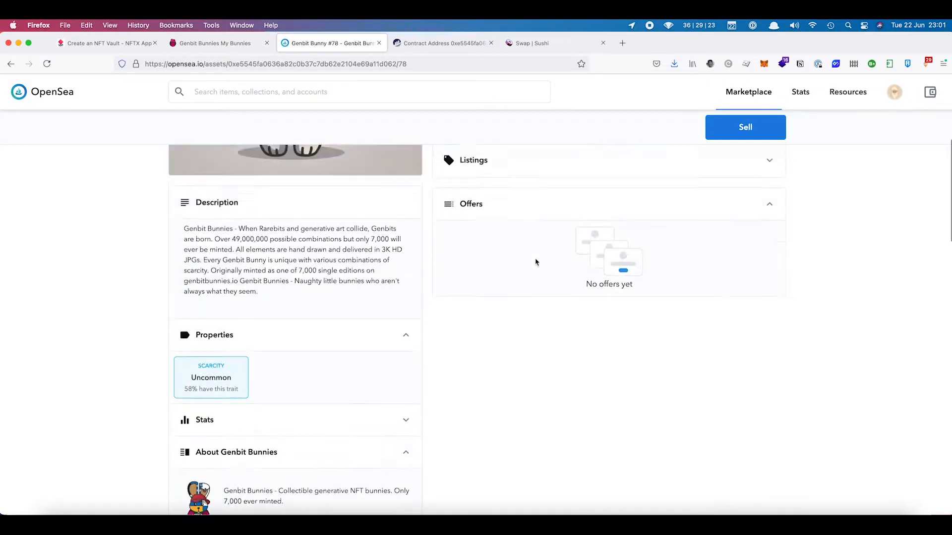
{"action": "scroll", "scroll_direction": "up", "scroll_amount": 3}
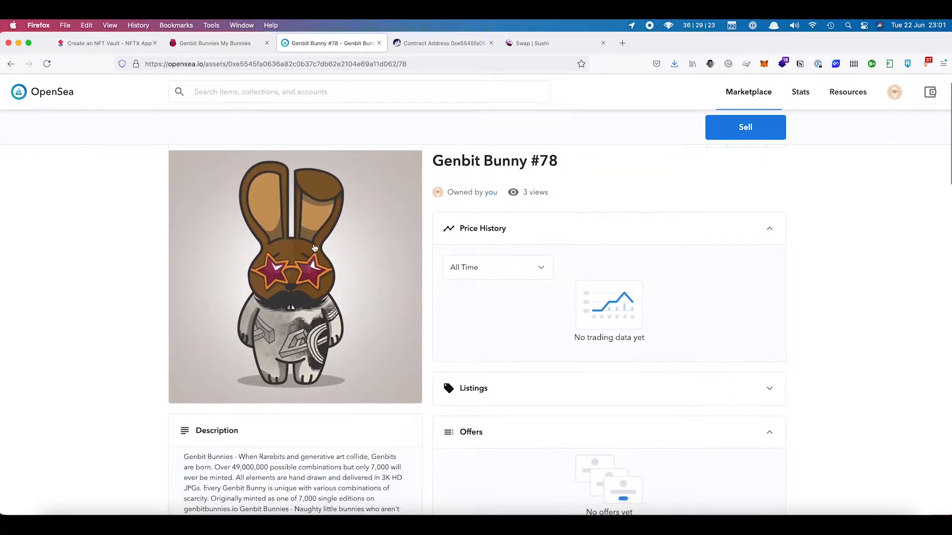
{"action": "scroll", "scroll_direction": "up", "scroll_amount": 3}
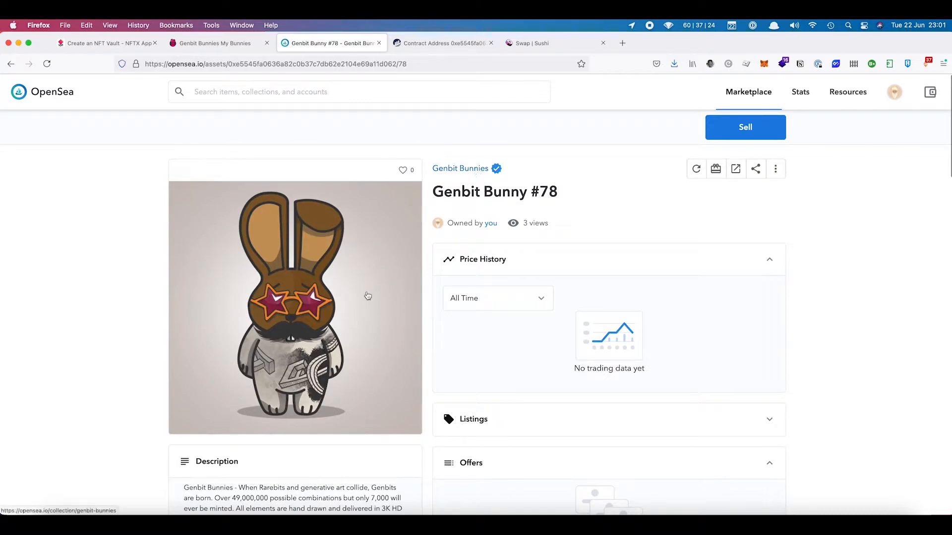
{"action": "scroll", "scroll_direction": "down", "scroll_amount": 3}
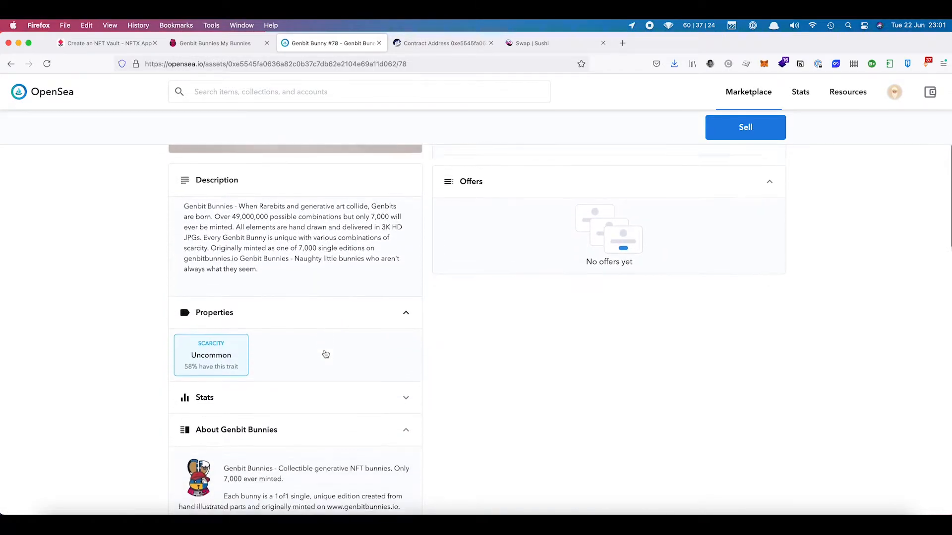
{"action": "scroll", "scroll_direction": "down", "scroll_amount": 3}
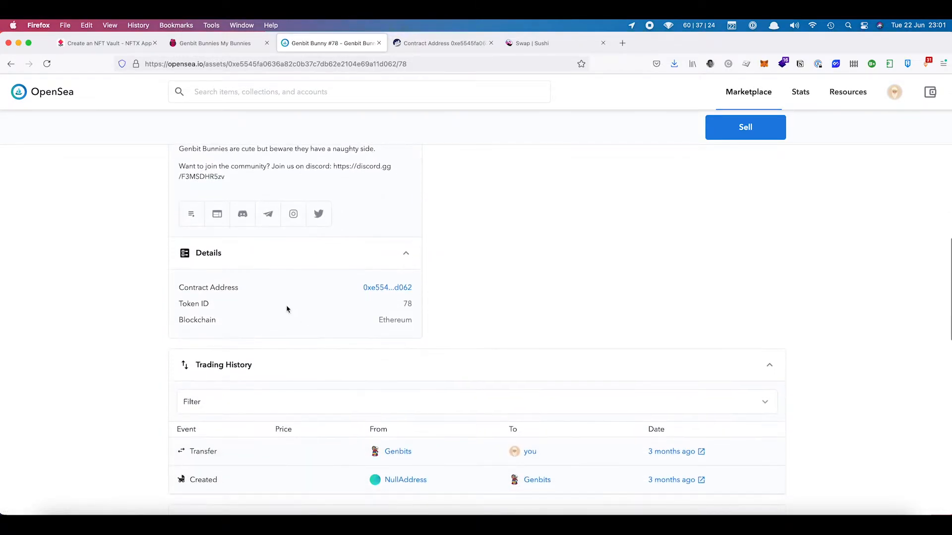
{"action": "mouse_move", "coordinate": [387, 287]}
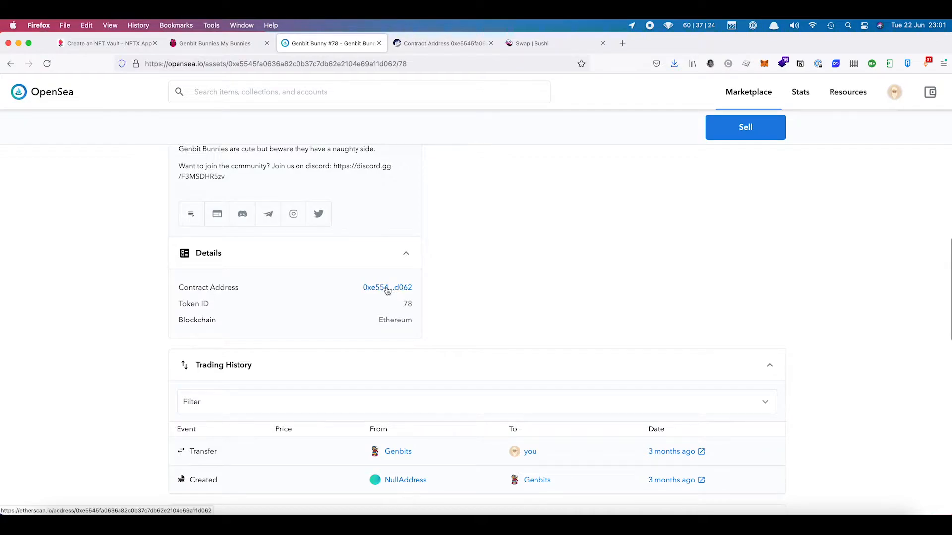
{"action": "left_click", "coordinate": [387, 287]}
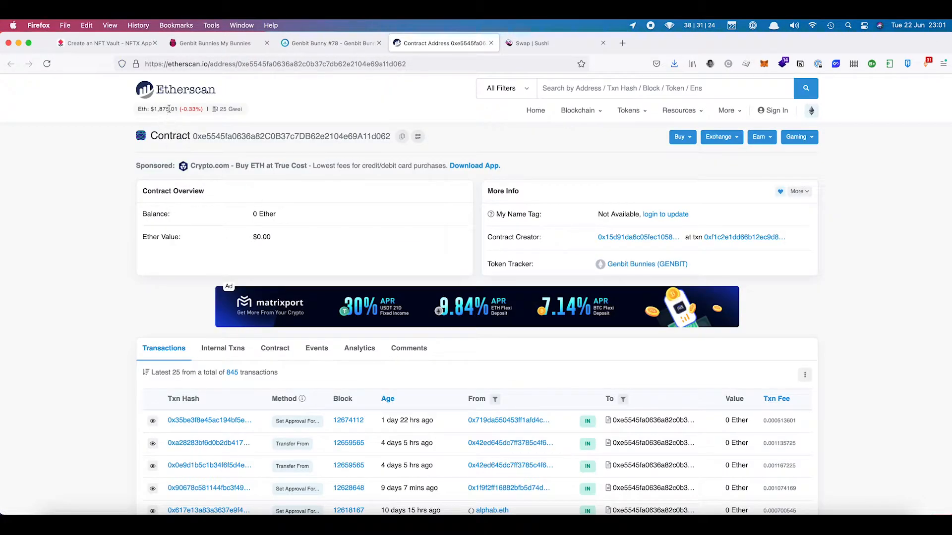
{"action": "left_click", "coordinate": [401, 135]}
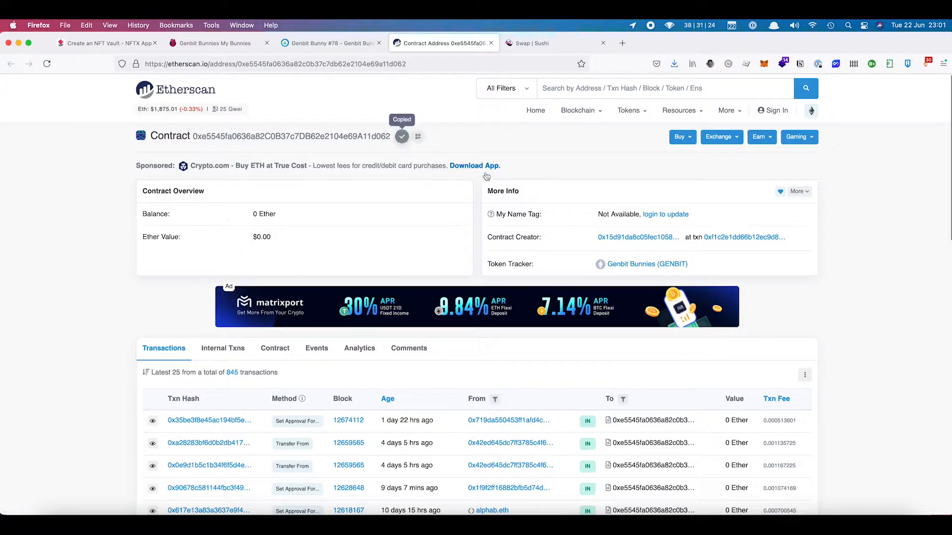
Step: Paste contract address e5545fa0…A11d062 and enter vault name 'Genbit Bunnies' in the form
{"action": "left_click", "coordinate": [106, 42]}
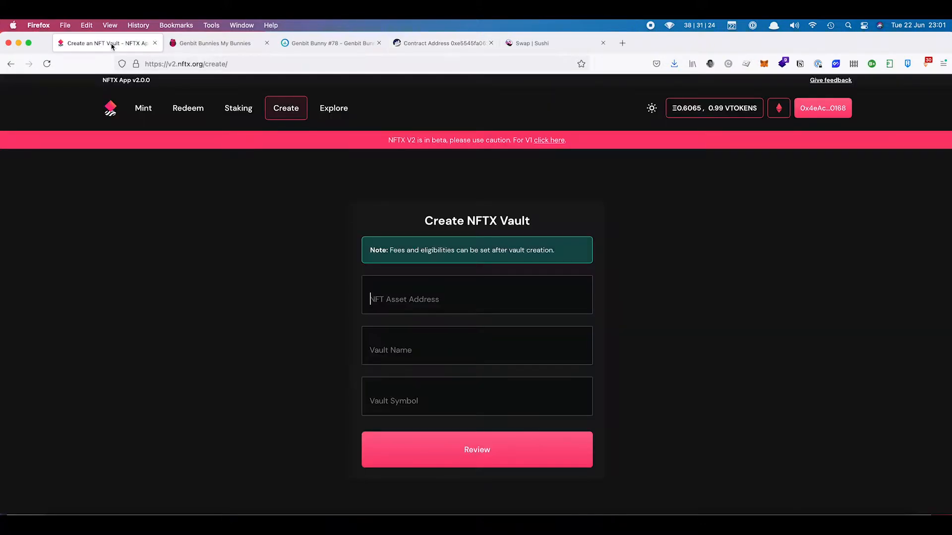
{"action": "type", "text": "e5545fa0636a82C0B37c7DB62e2104e69A11d062"}
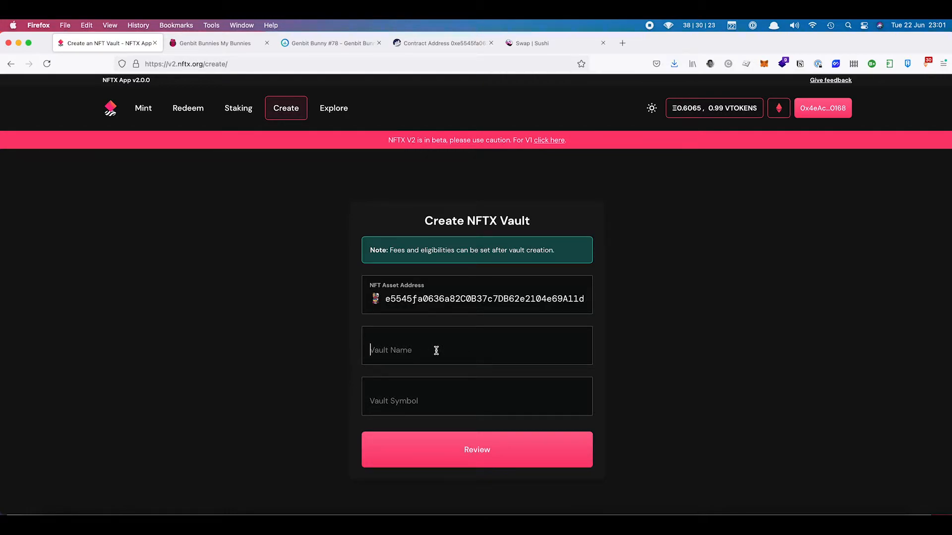
{"action": "mouse_move", "coordinate": [376, 306]}
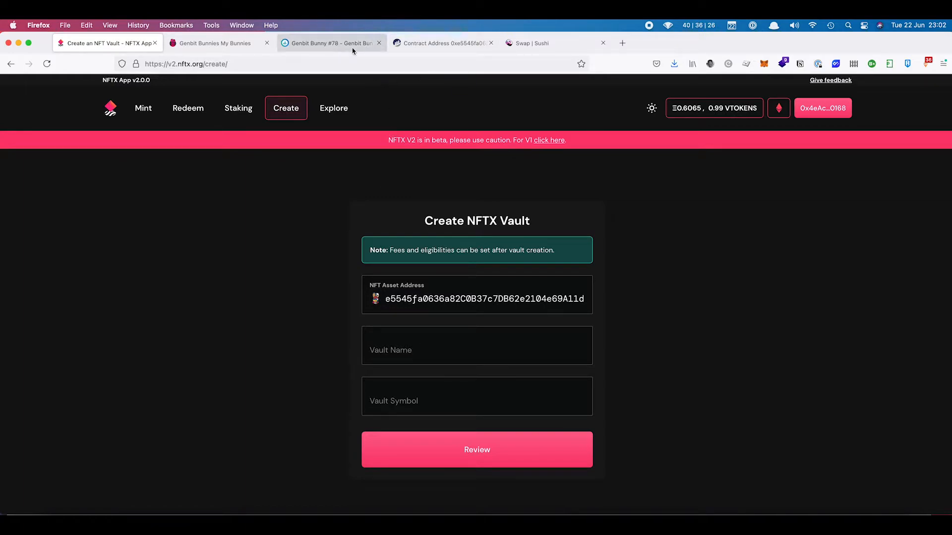
{"action": "left_click", "coordinate": [476, 349]}
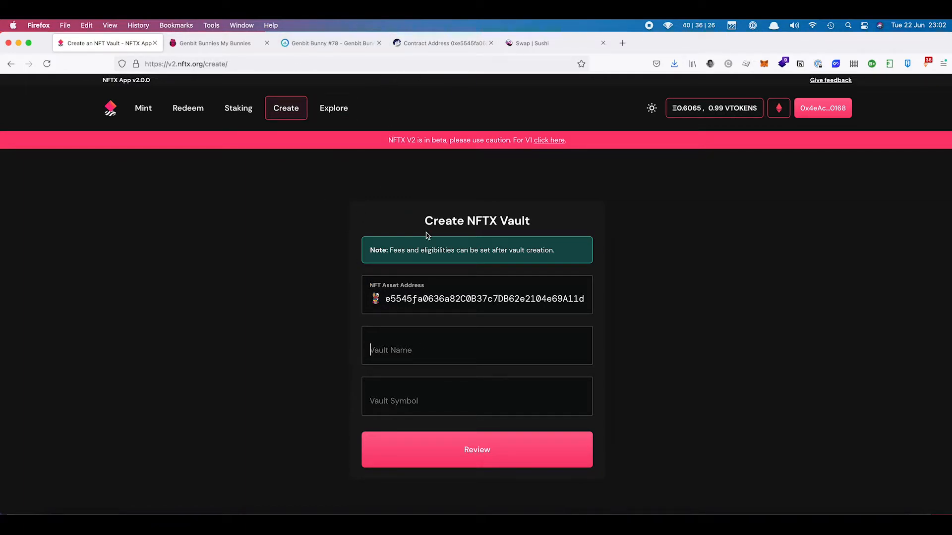
{"action": "type", "text": "Gen"}
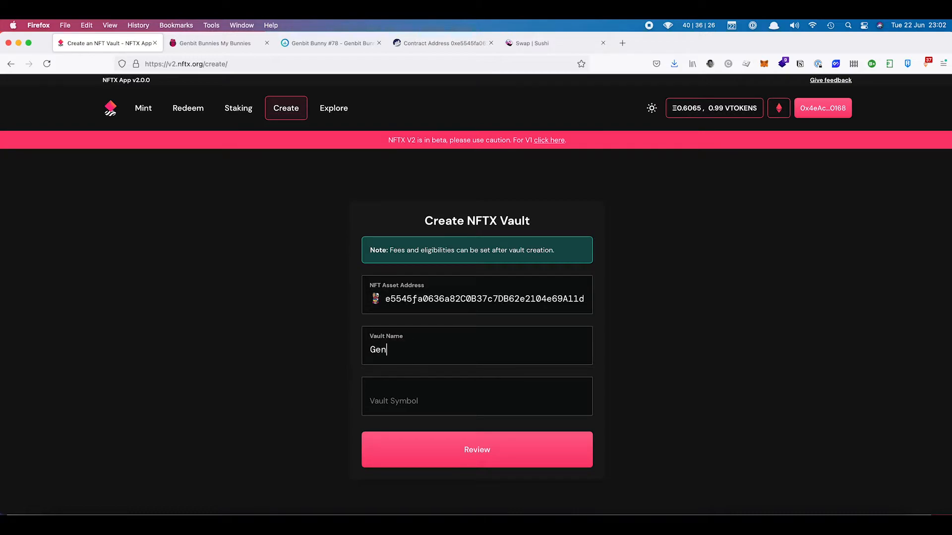
{"action": "type", "text": "bit Bi"}
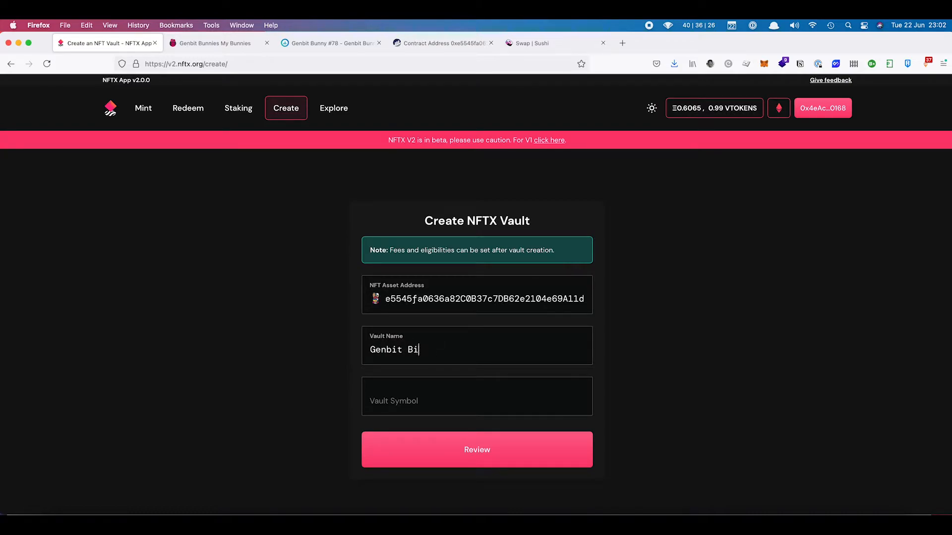
{"action": "type", "text": "unn"}
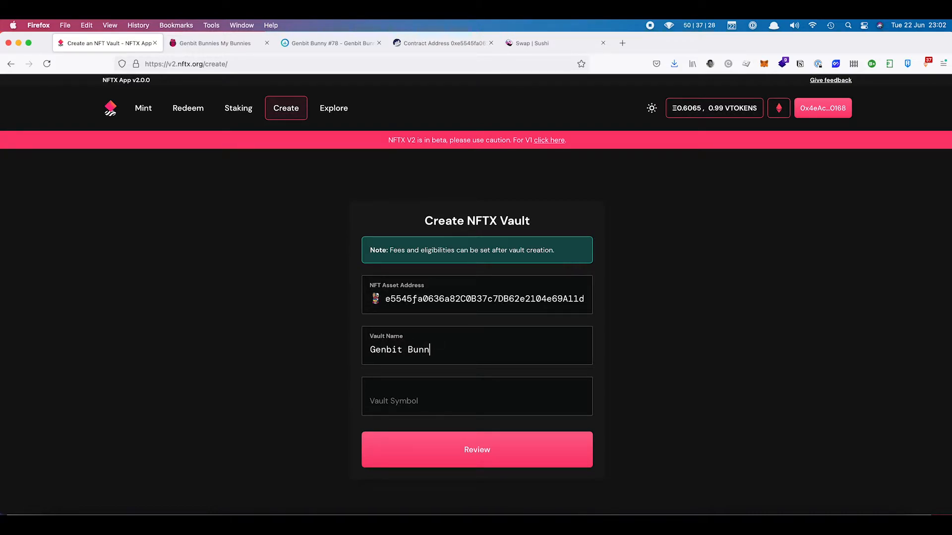
{"action": "type", "text": "ies"}
{"action": "left_click", "coordinate": [477, 396]}
{"action": "type", "text": "BUNNY"}
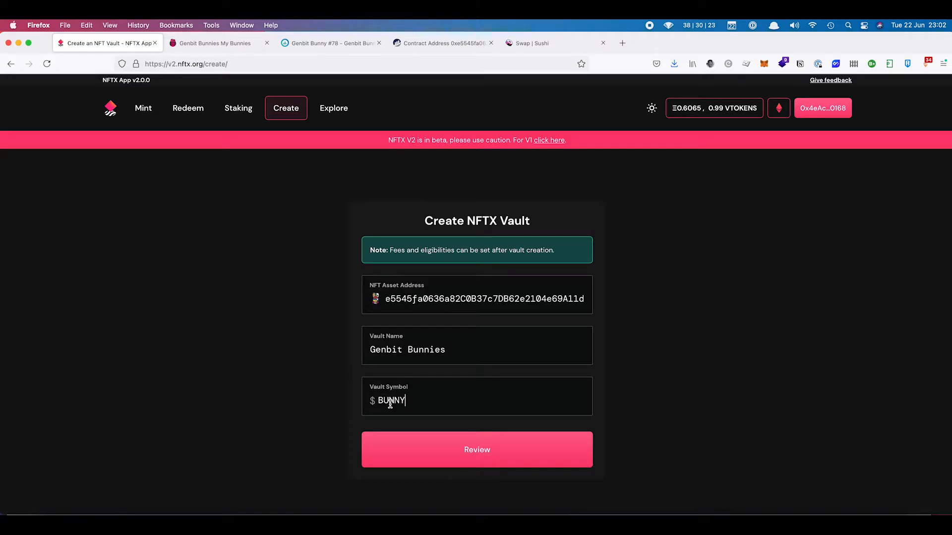
{"action": "mouse_move", "coordinate": [462, 408]}
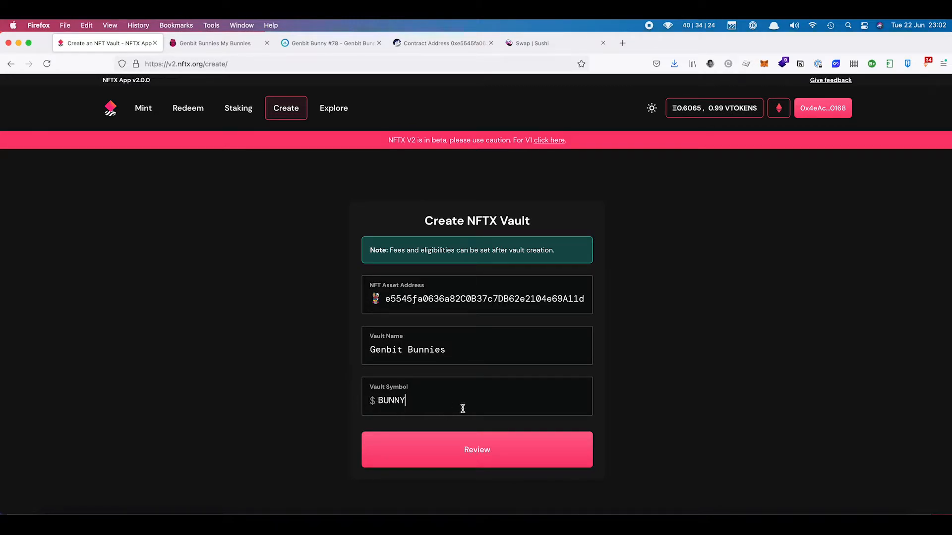
{"action": "mouse_move", "coordinate": [476, 449]}
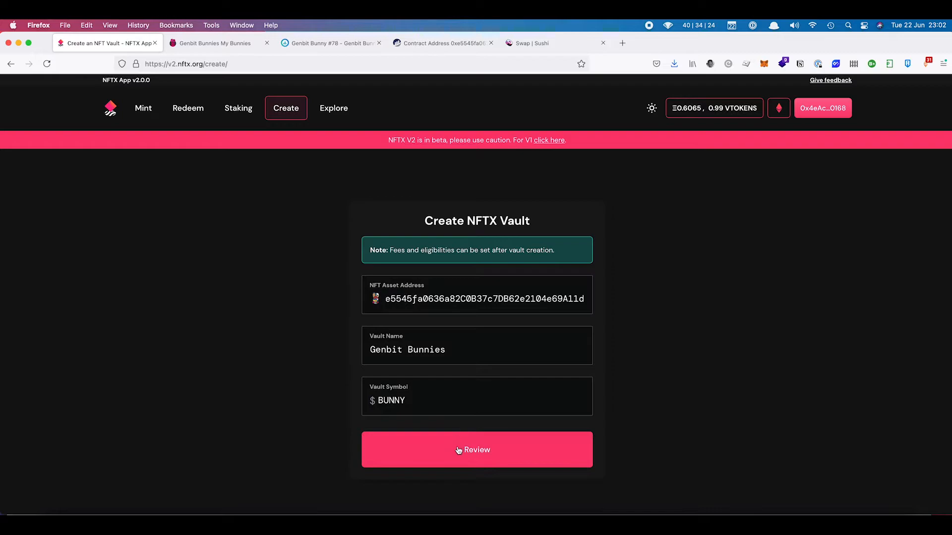
Step: Review the Genbit Bunnies ERC-721 vault summary, returning to Edit once before reviewing again
{"action": "left_click", "coordinate": [476, 450]}
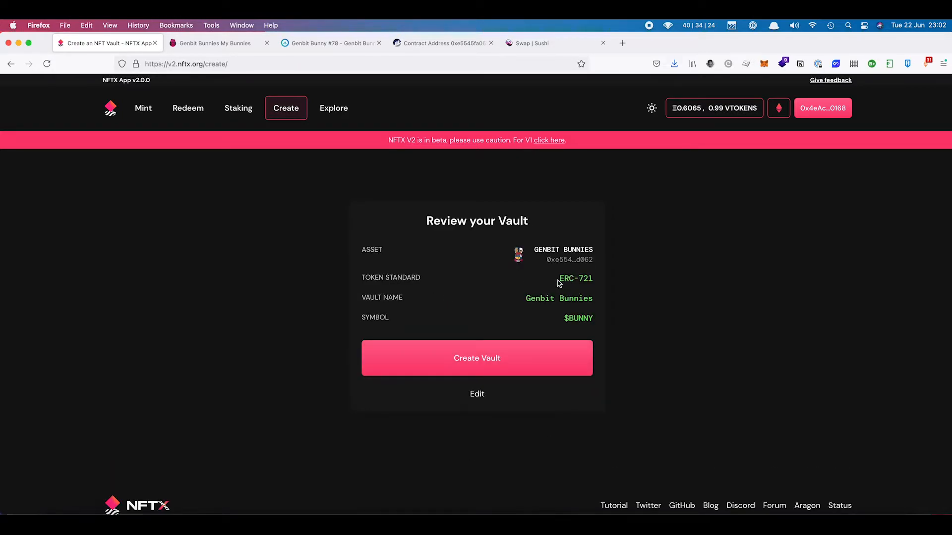
{"action": "mouse_move", "coordinate": [533, 298]}
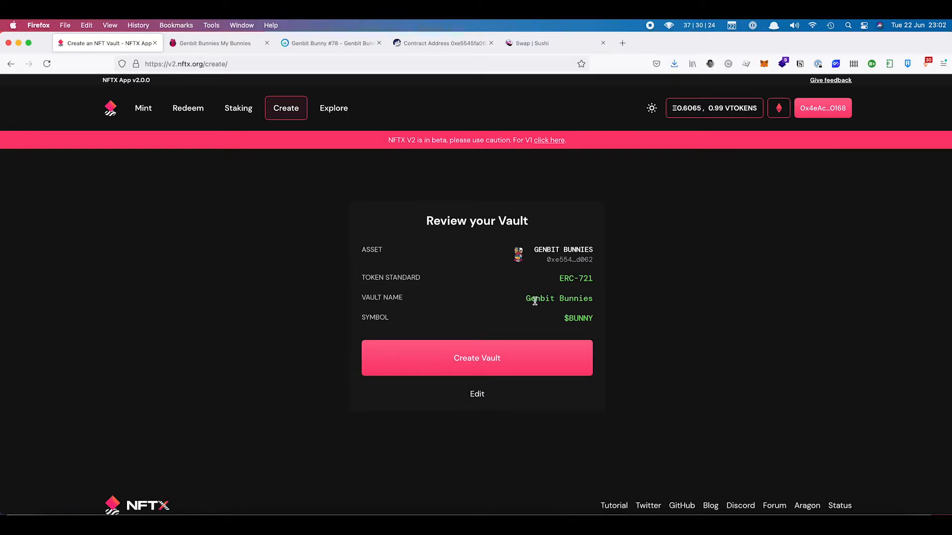
{"action": "mouse_move", "coordinate": [553, 320]}
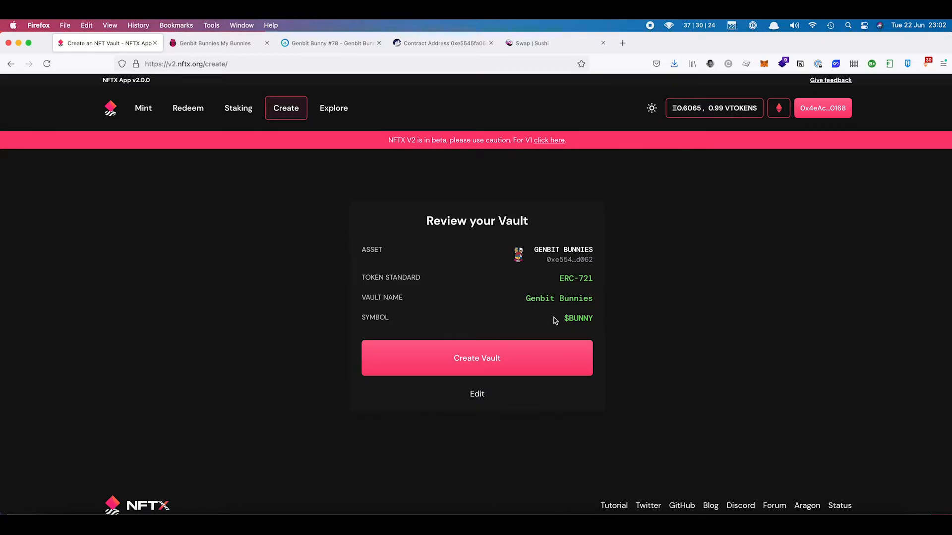
{"action": "mouse_move", "coordinate": [476, 393]}
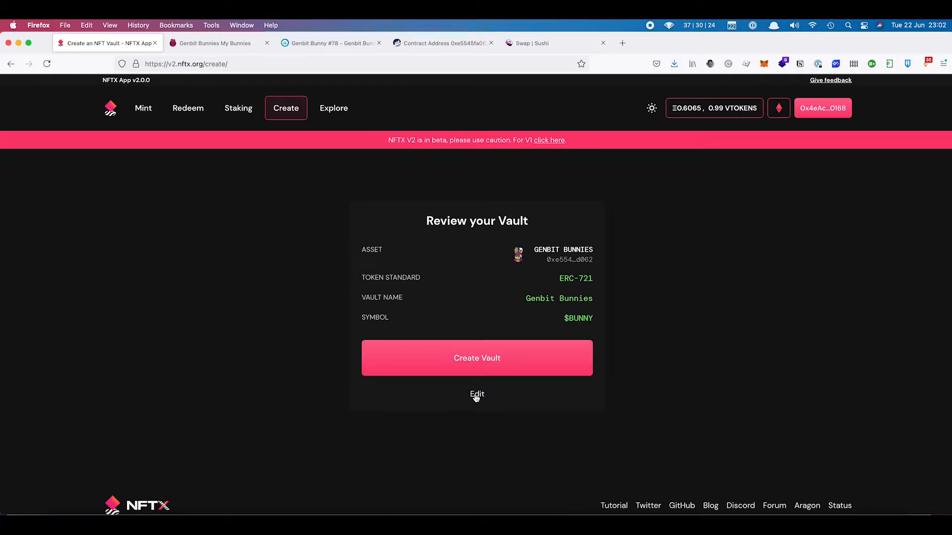
{"action": "left_click", "coordinate": [476, 395]}
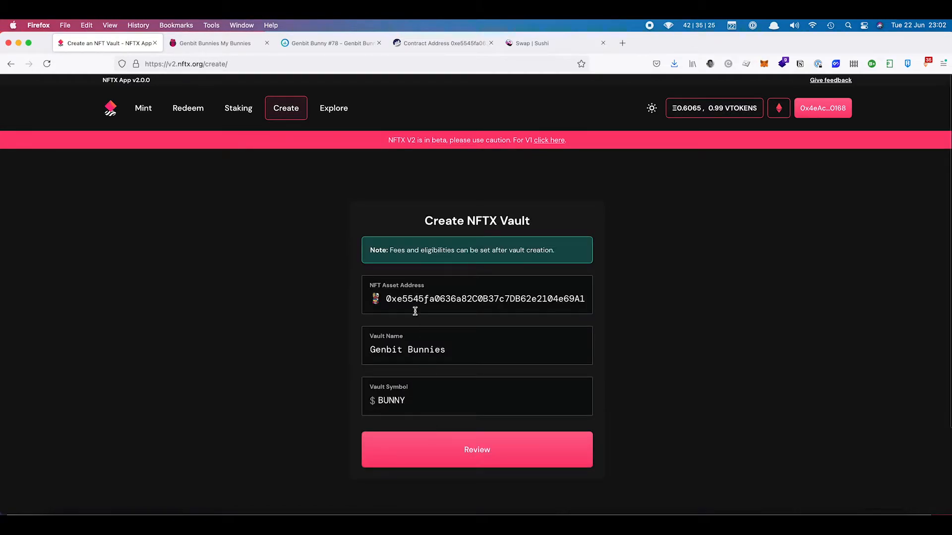
{"action": "left_click", "coordinate": [476, 449]}
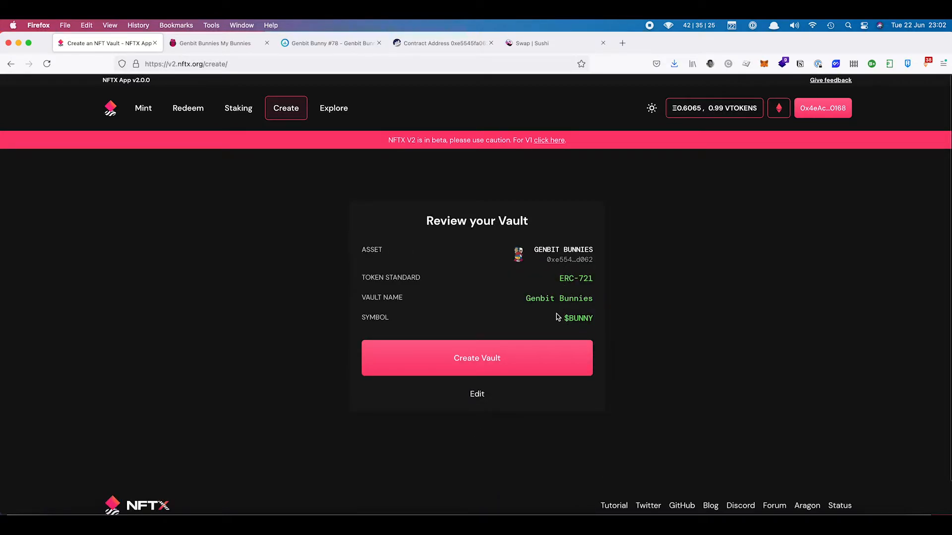
{"action": "mouse_move", "coordinate": [477, 358]}
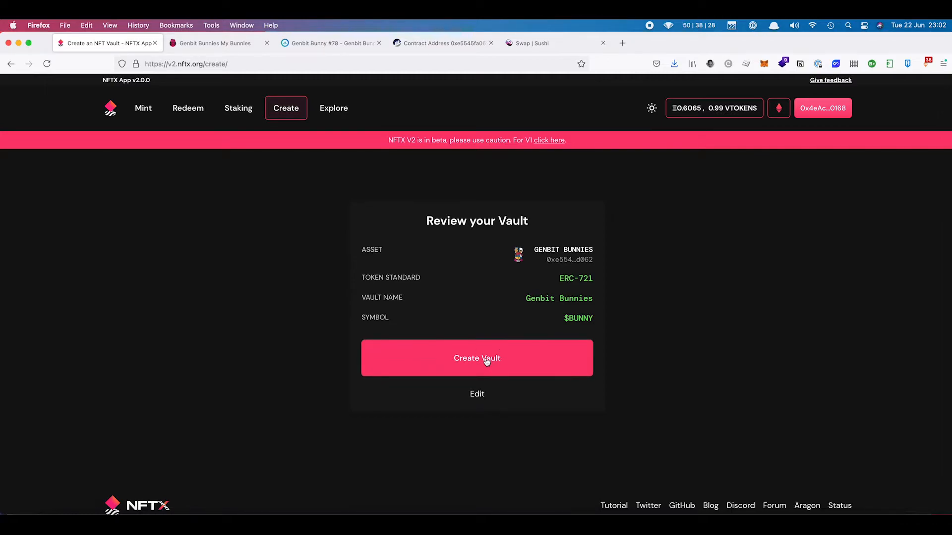
Step: Create the Genbit Bunnies vault and confirm its transaction in MetaMask
{"action": "left_click", "coordinate": [476, 358]}
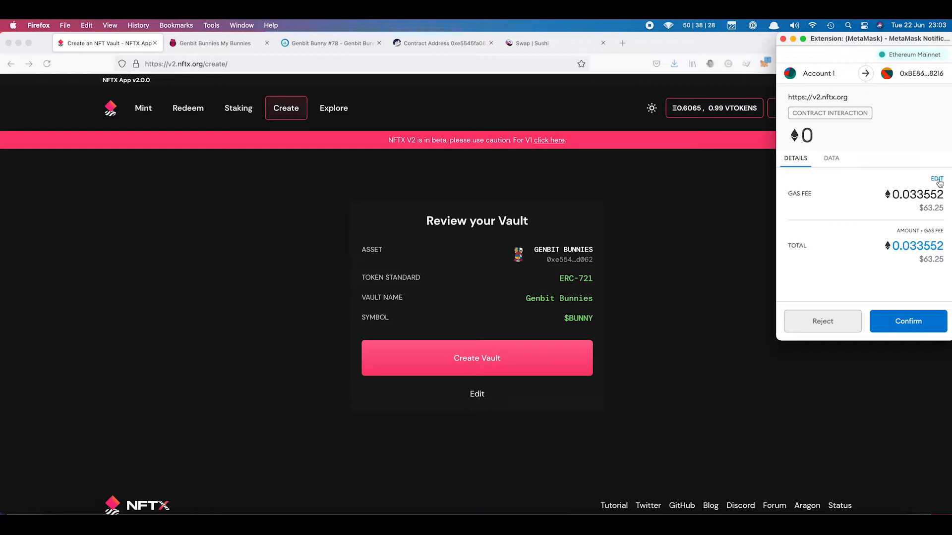
{"action": "left_click", "coordinate": [907, 321]}
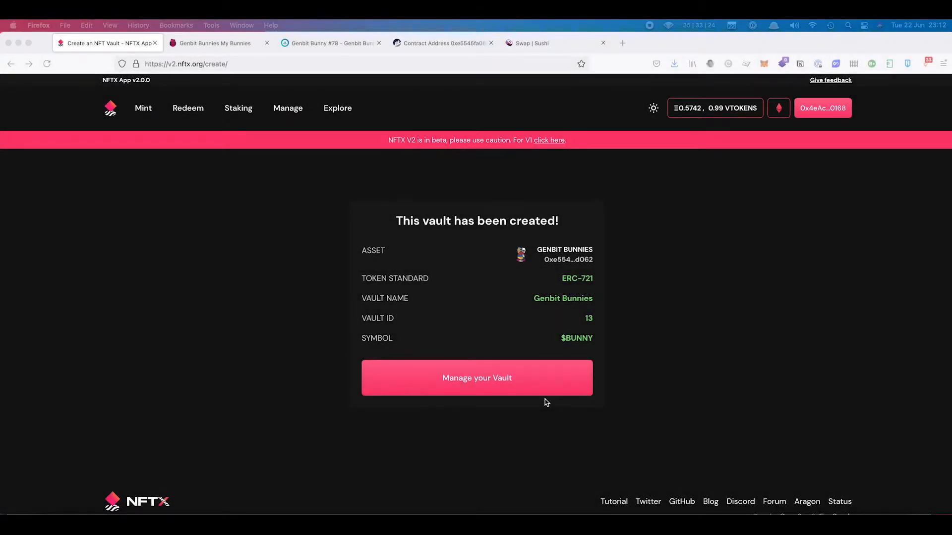
{"action": "mouse_move", "coordinate": [479, 382]}
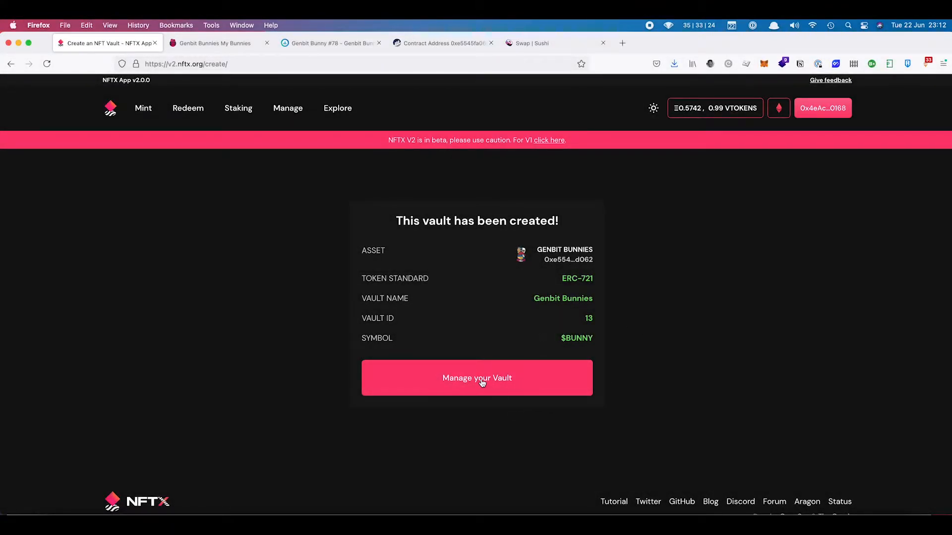
Step: Open Manage your Vault for BUNNY and scroll down to the no-NFTs warning
{"action": "left_click", "coordinate": [476, 378]}
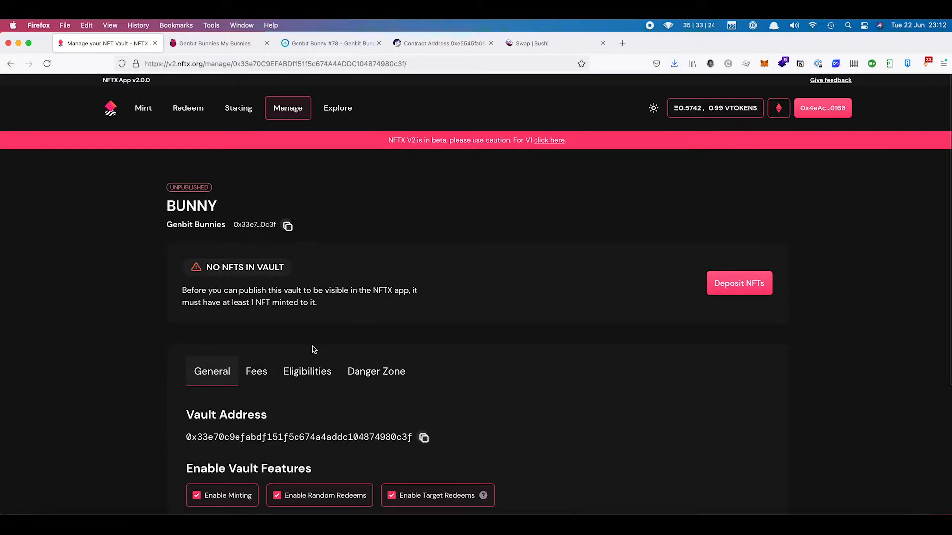
{"action": "mouse_move", "coordinate": [254, 278]}
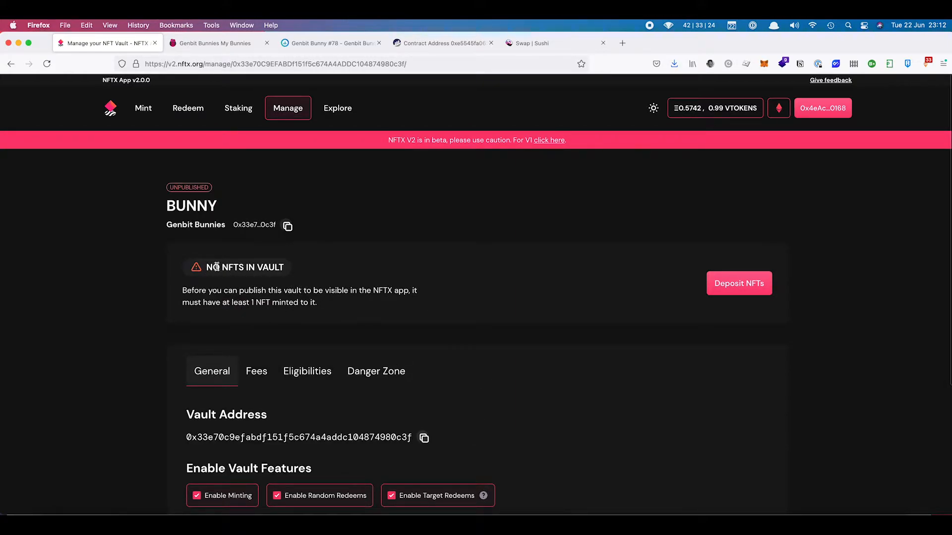
{"action": "mouse_move", "coordinate": [347, 302]}
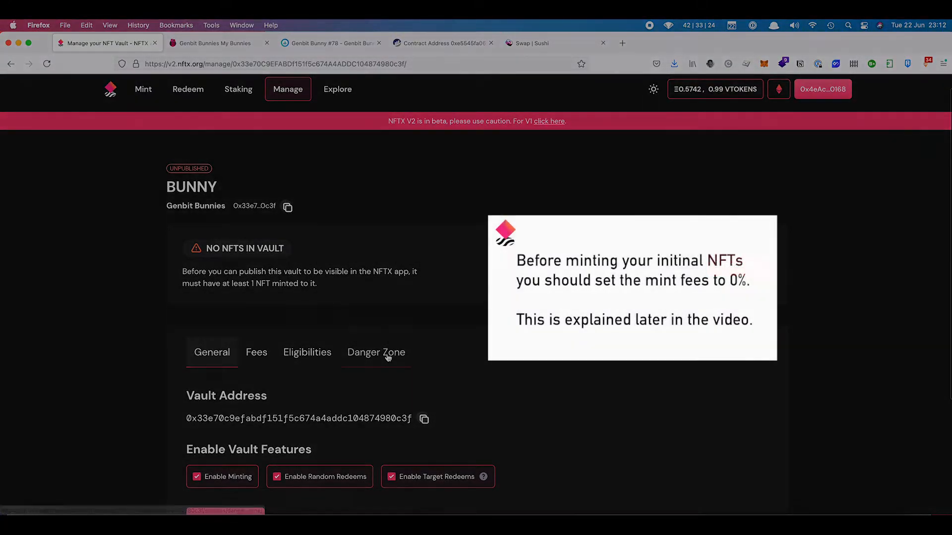
{"action": "scroll", "scroll_direction": "down", "scroll_amount": 3}
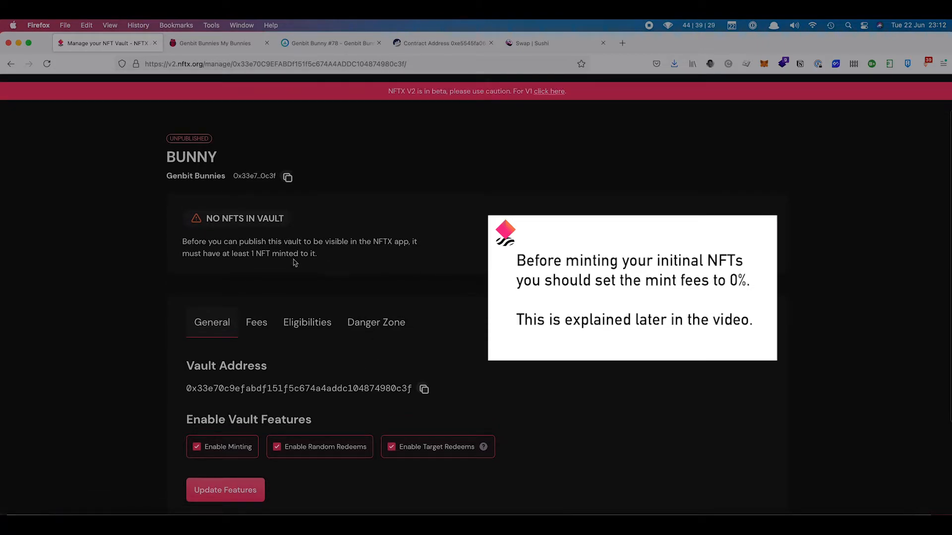
{"action": "scroll", "scroll_direction": "down", "scroll_amount": 3}
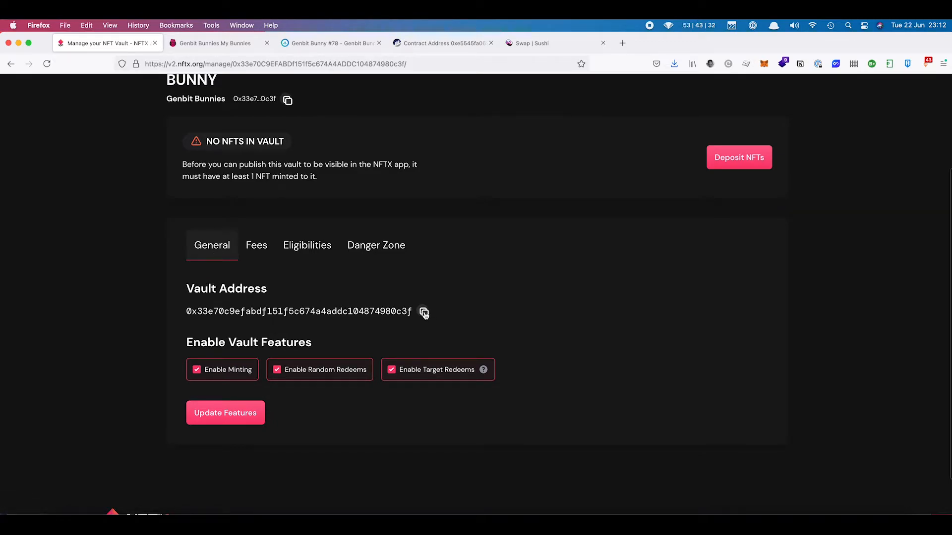
{"action": "mouse_move", "coordinate": [217, 368]}
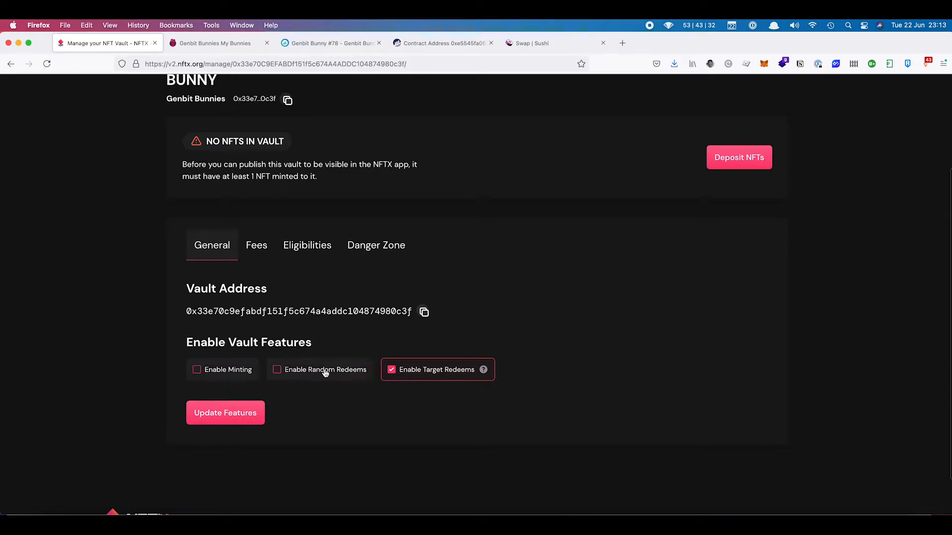
Step: Re-tick minting, random and target redeems, then view fees of 1%, 0% and 5%
{"action": "left_click", "coordinate": [277, 370]}
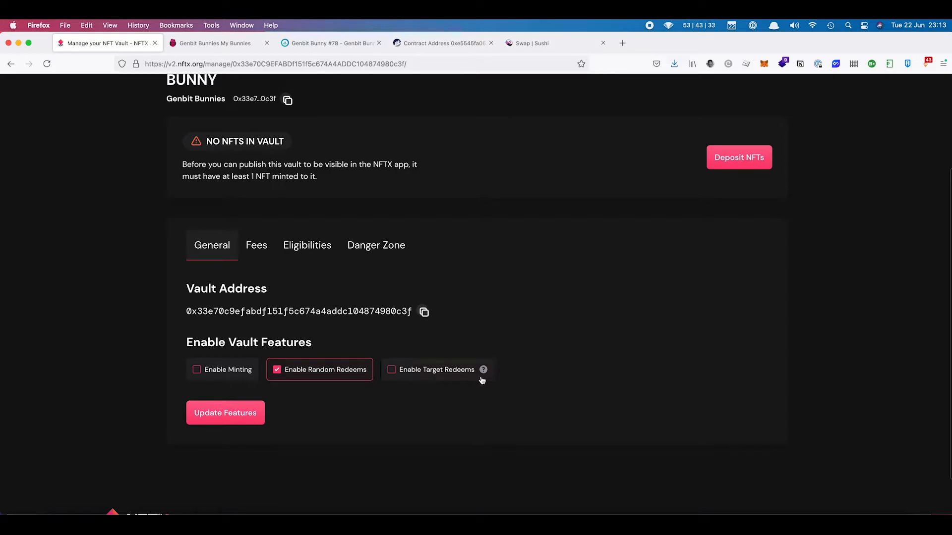
{"action": "mouse_move", "coordinate": [327, 368]}
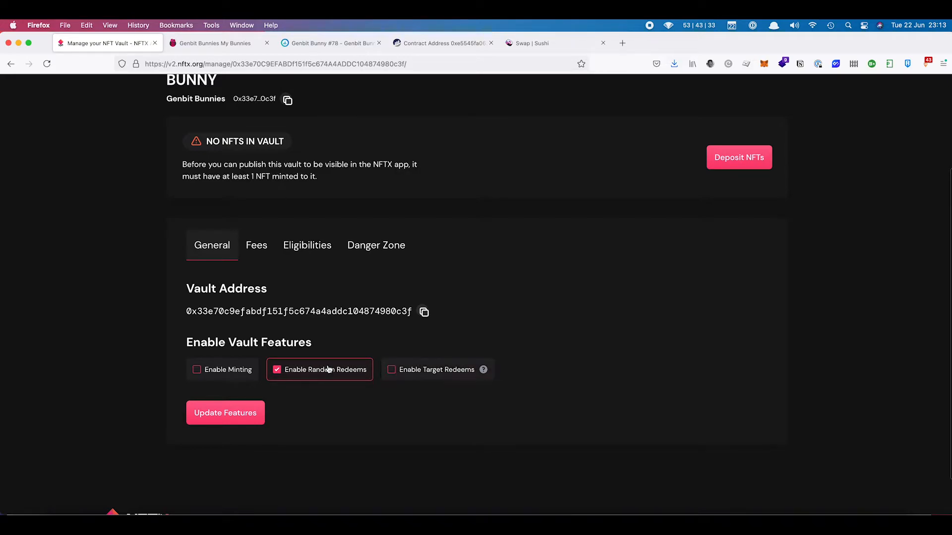
{"action": "left_click", "coordinate": [276, 370]}
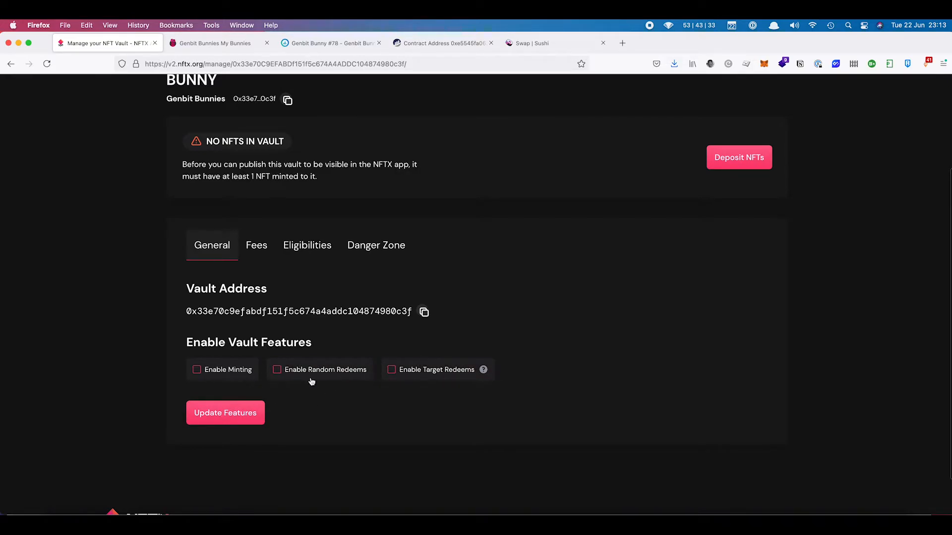
{"action": "mouse_move", "coordinate": [312, 369]}
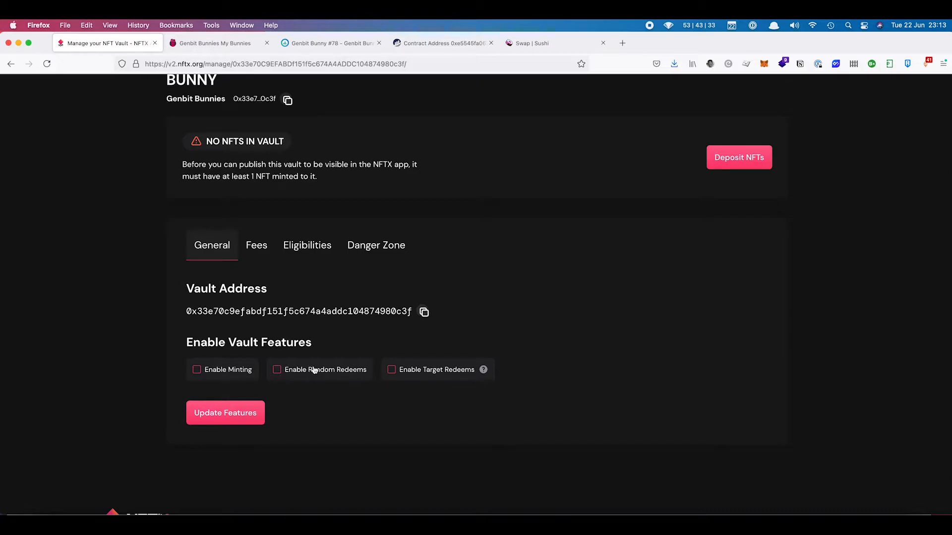
{"action": "mouse_move", "coordinate": [325, 372]}
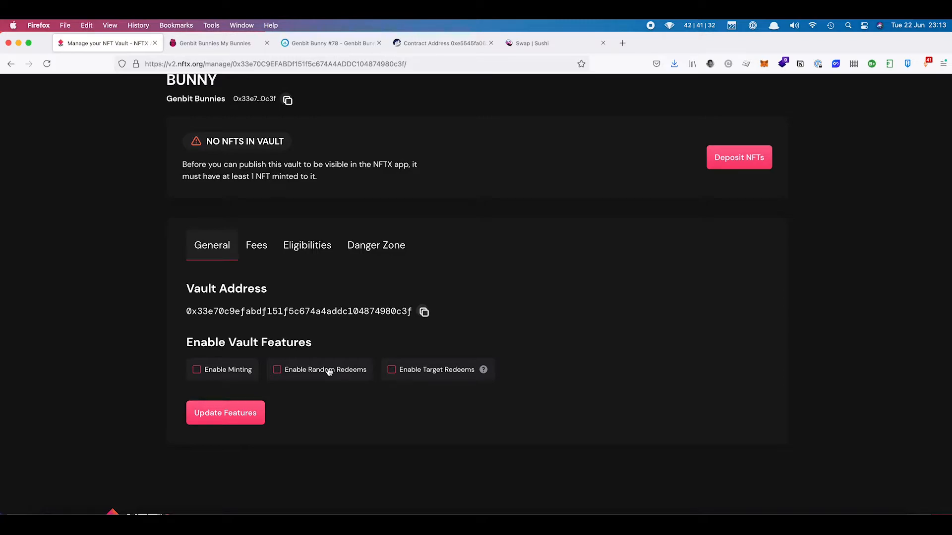
{"action": "mouse_move", "coordinate": [738, 157]}
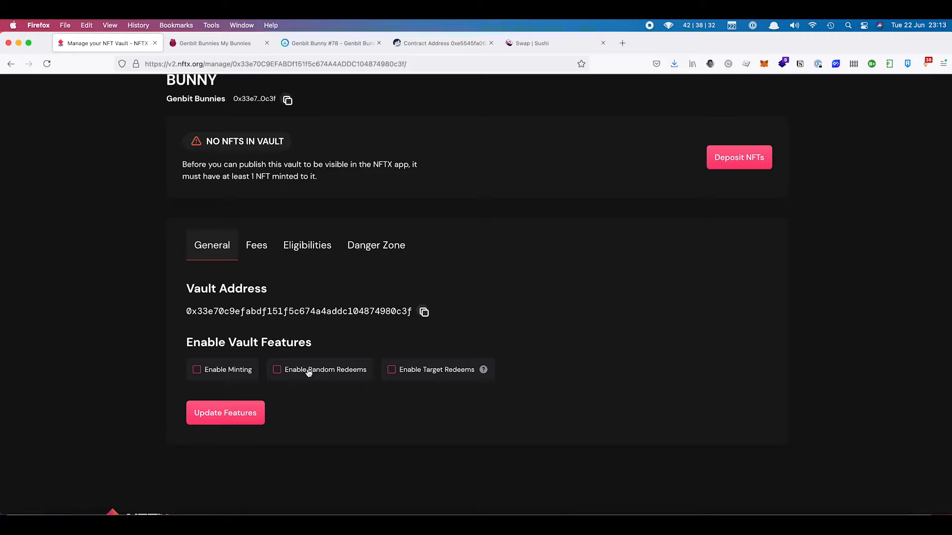
{"action": "mouse_move", "coordinate": [314, 370]}
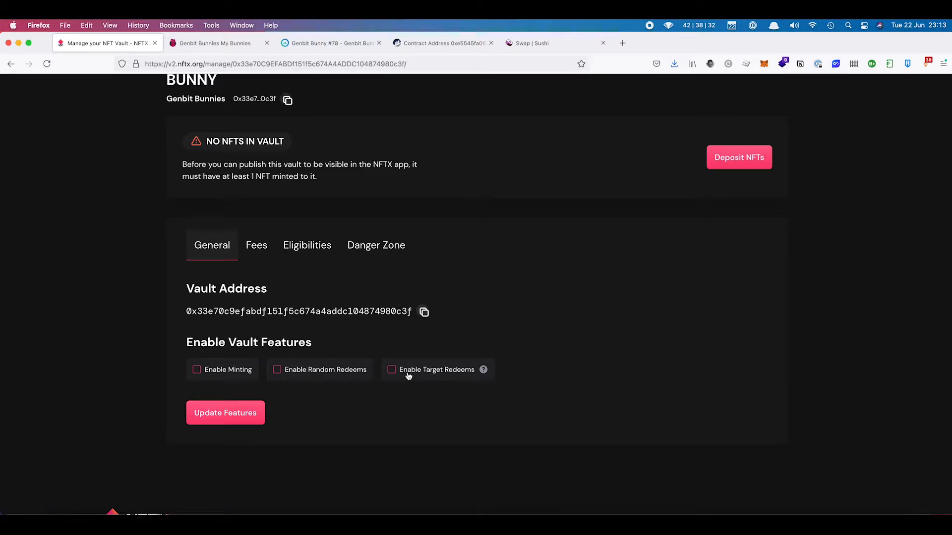
{"action": "left_click", "coordinate": [392, 369]}
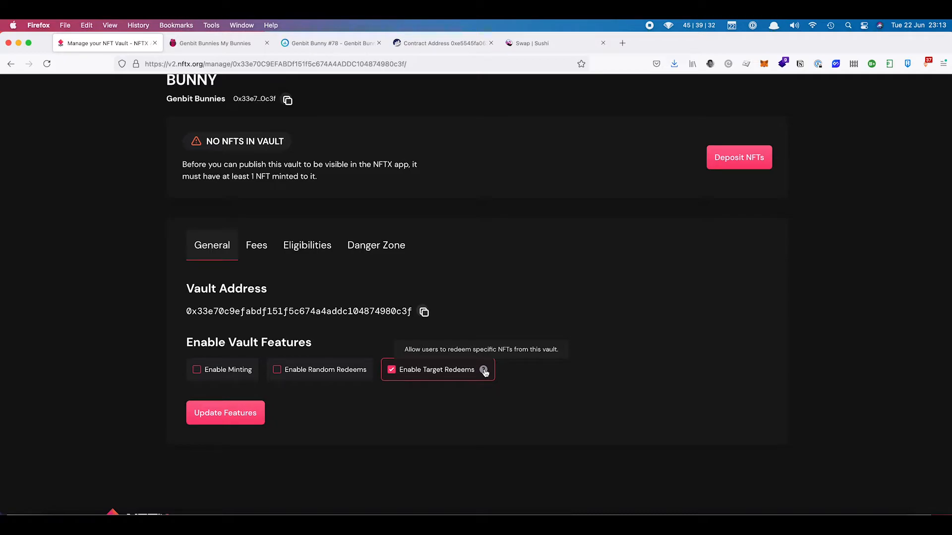
{"action": "mouse_move", "coordinate": [214, 370]}
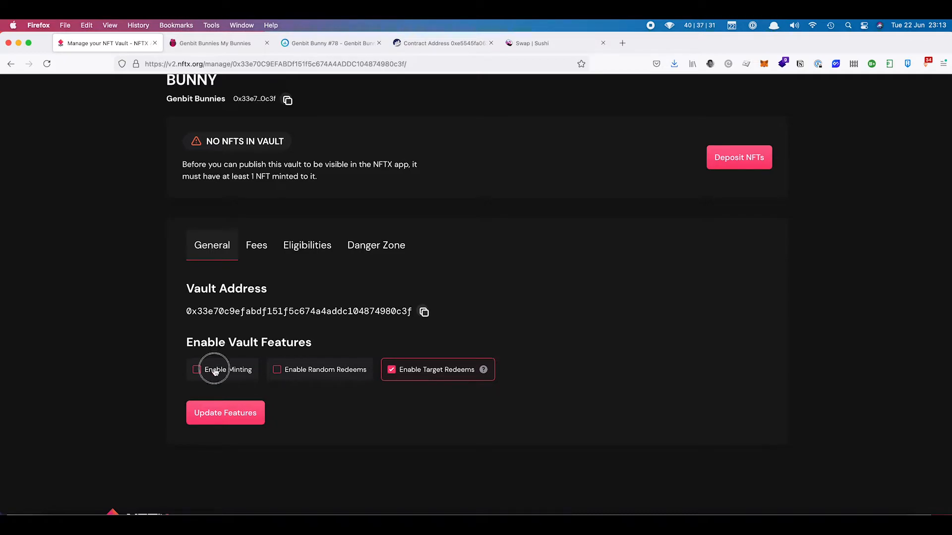
{"action": "left_click", "coordinate": [196, 369]}
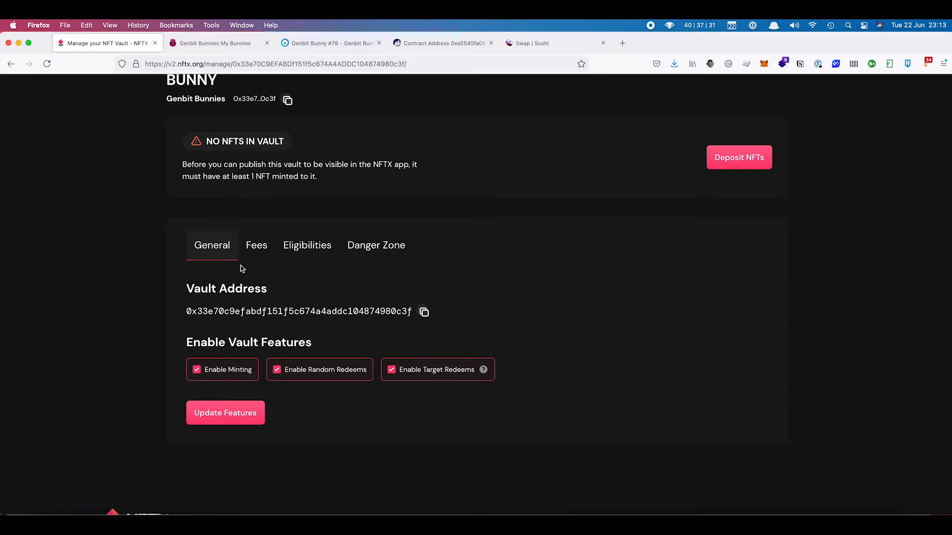
{"action": "left_click", "coordinate": [257, 244]}
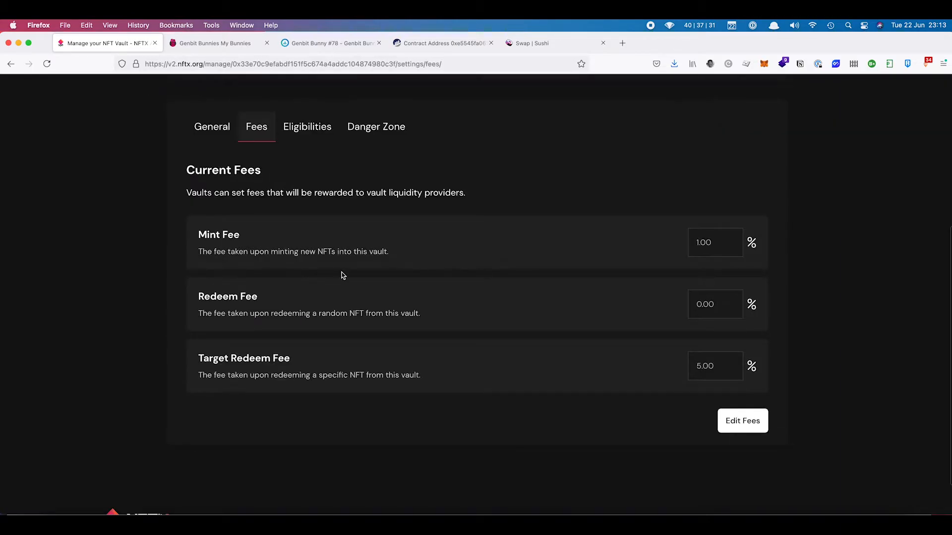
{"action": "mouse_move", "coordinate": [743, 194]}
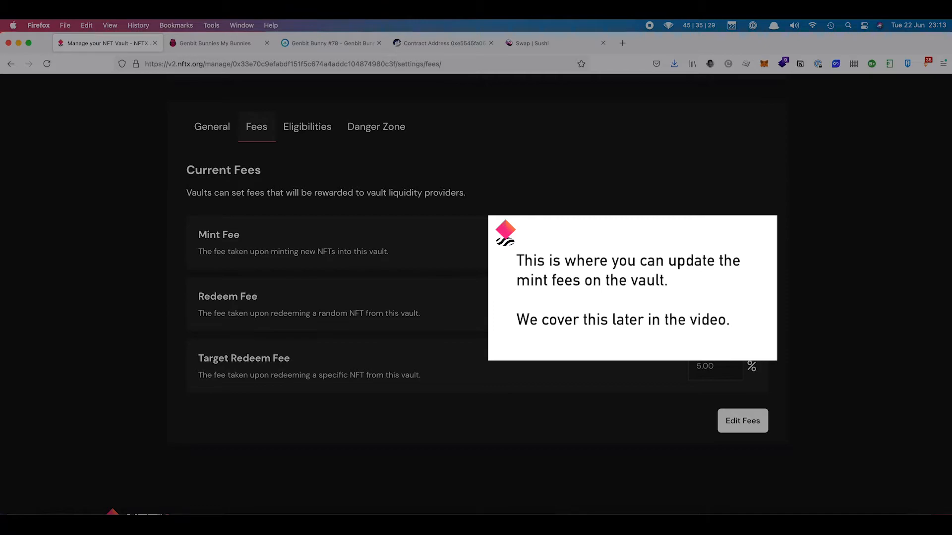
{"action": "mouse_move", "coordinate": [464, 255]}
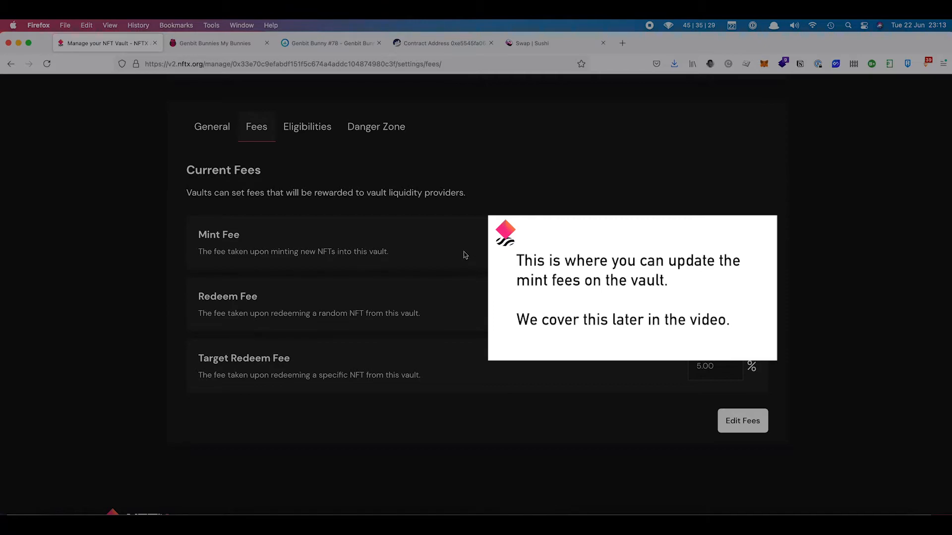
{"action": "mouse_move", "coordinate": [473, 255]}
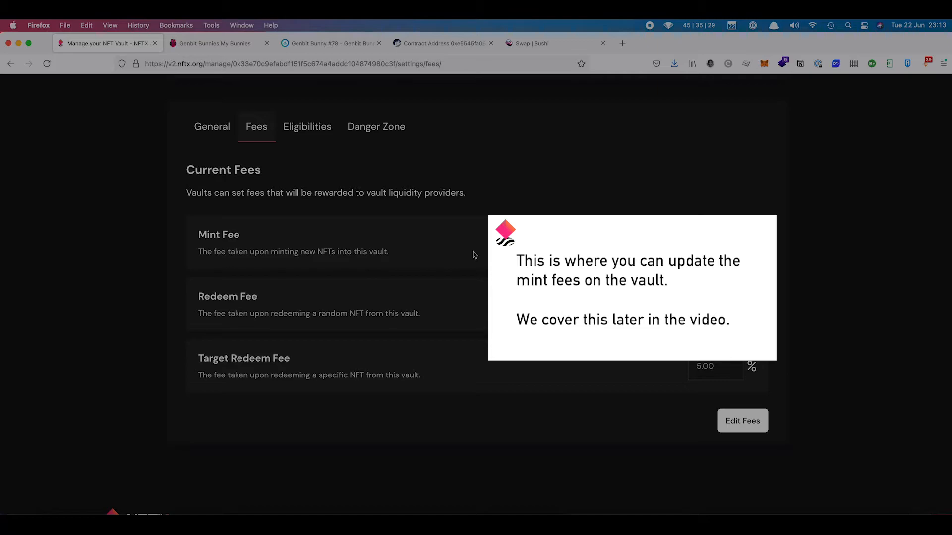
{"action": "mouse_move", "coordinate": [234, 307]}
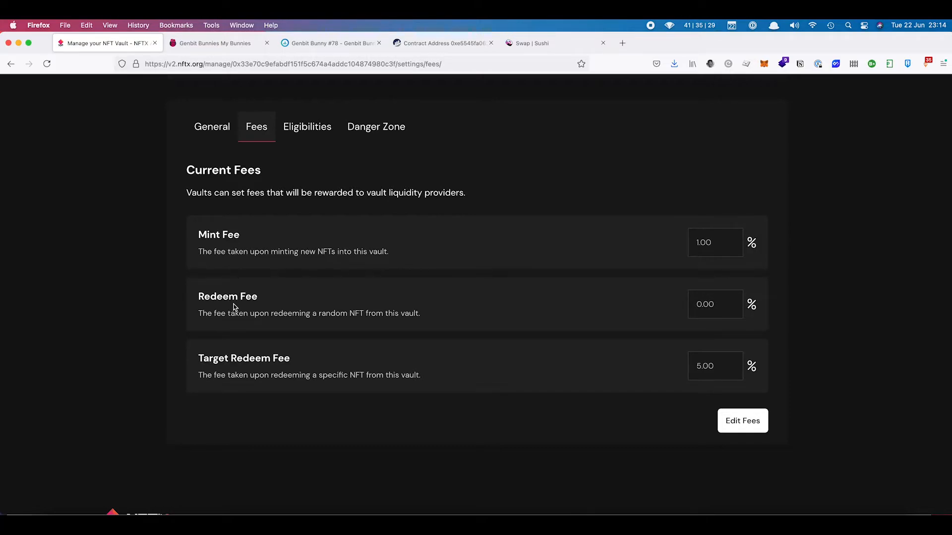
{"action": "mouse_move", "coordinate": [672, 305]}
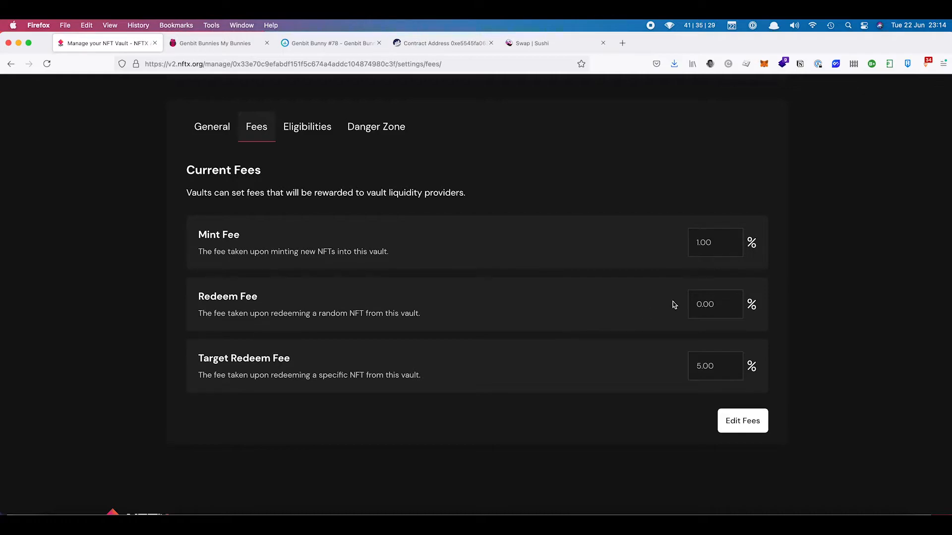
{"action": "mouse_move", "coordinate": [231, 297]}
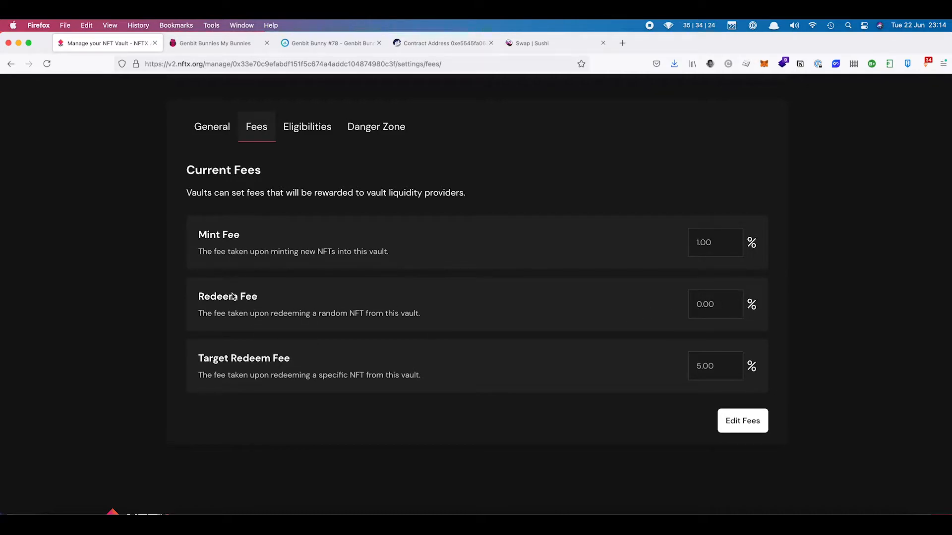
{"action": "mouse_move", "coordinate": [228, 313]}
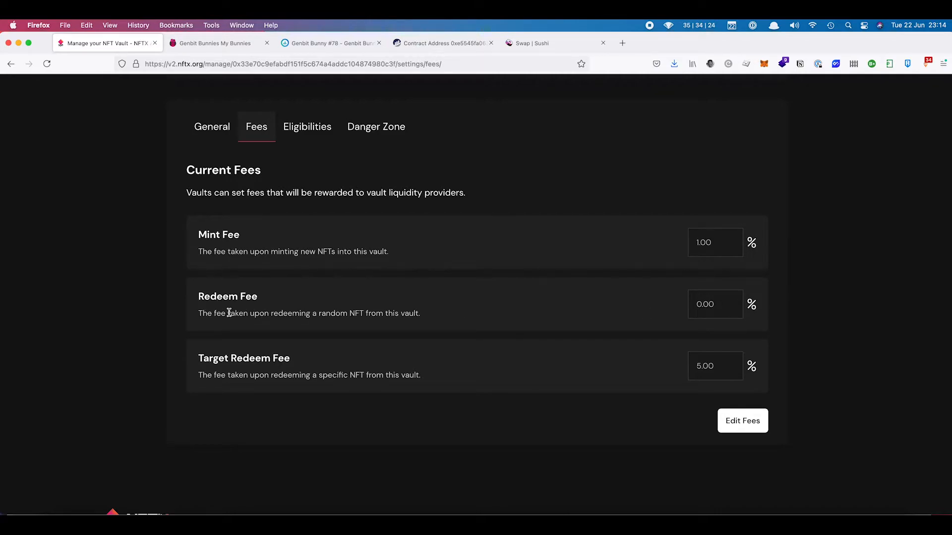
{"action": "mouse_move", "coordinate": [407, 331]}
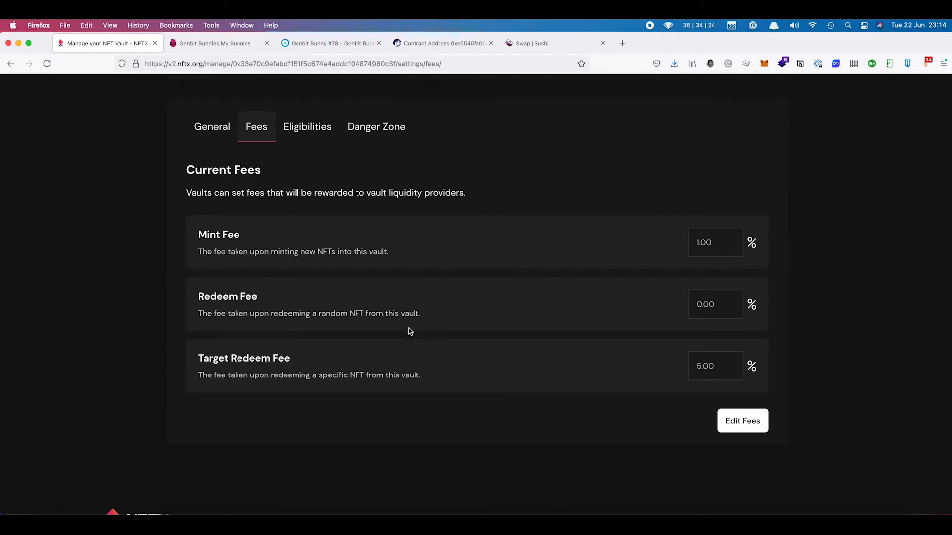
{"action": "mouse_move", "coordinate": [695, 318]}
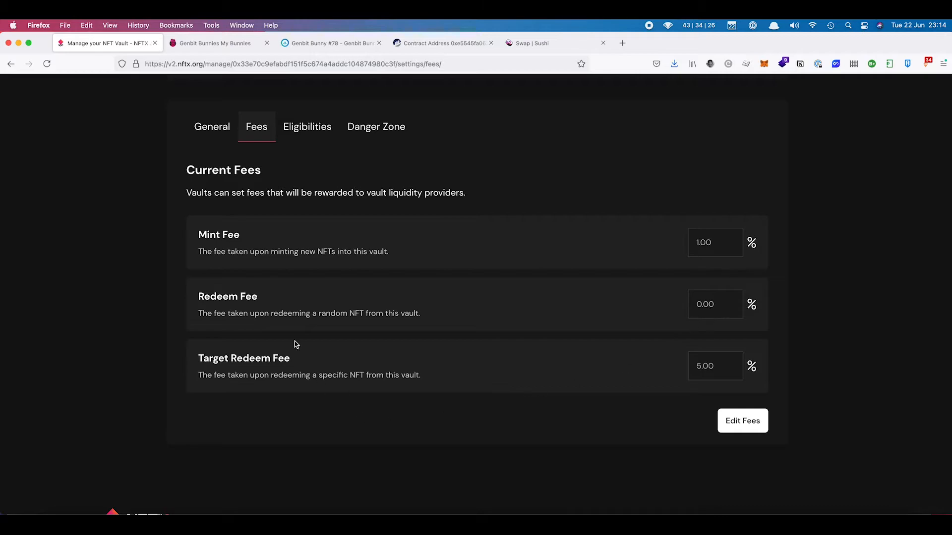
{"action": "mouse_move", "coordinate": [722, 311]}
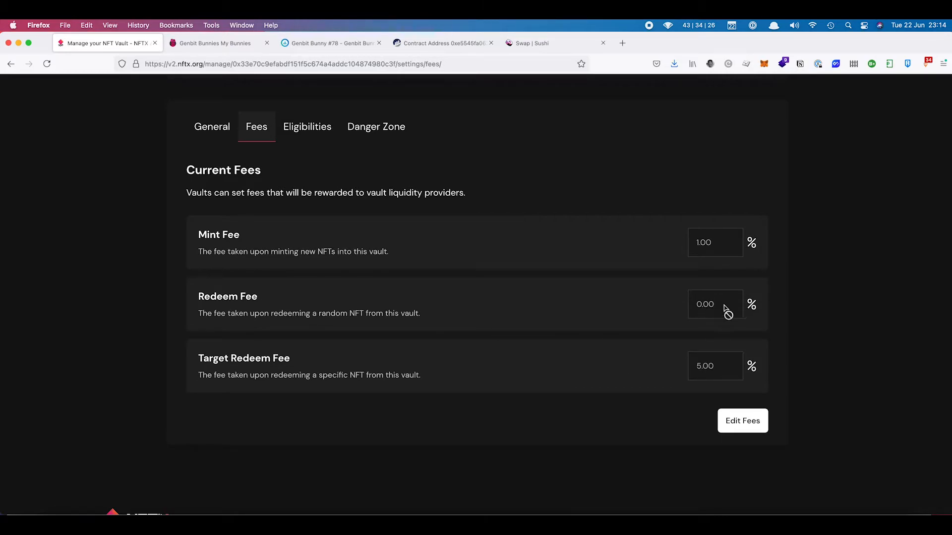
{"action": "mouse_move", "coordinate": [272, 374]}
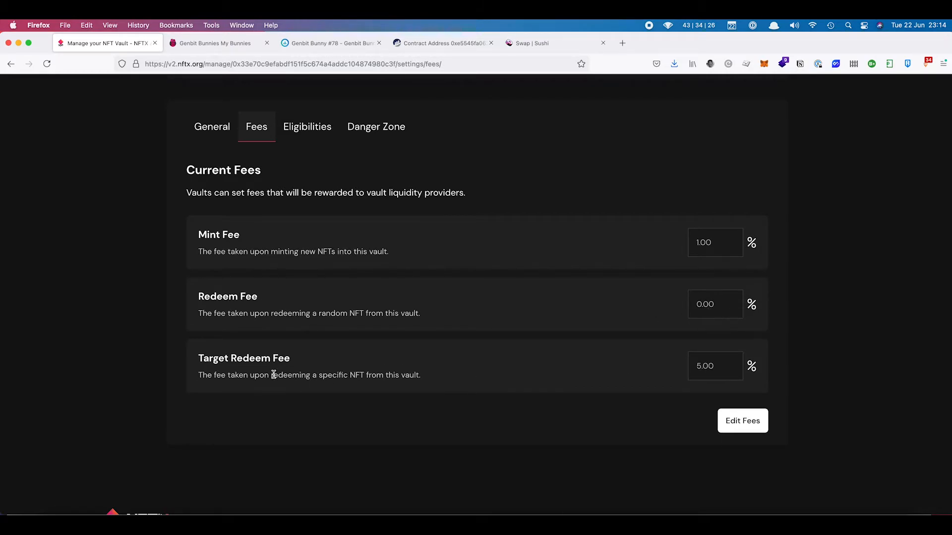
{"action": "mouse_move", "coordinate": [720, 371]}
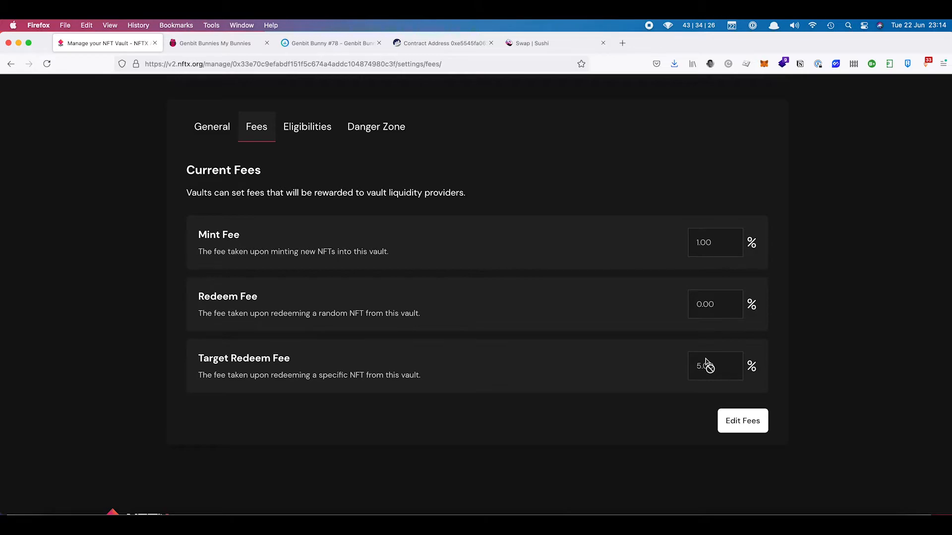
{"action": "mouse_move", "coordinate": [715, 375]}
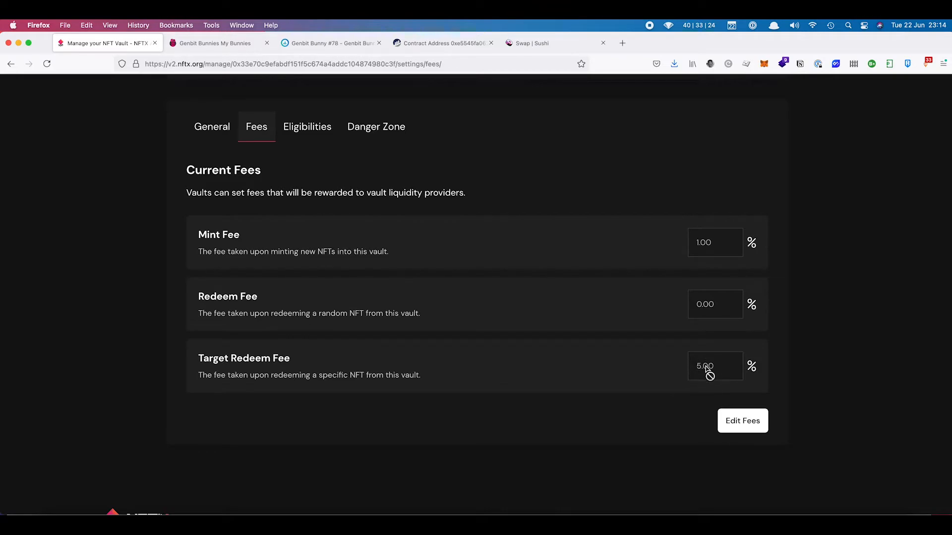
{"action": "mouse_move", "coordinate": [287, 191]}
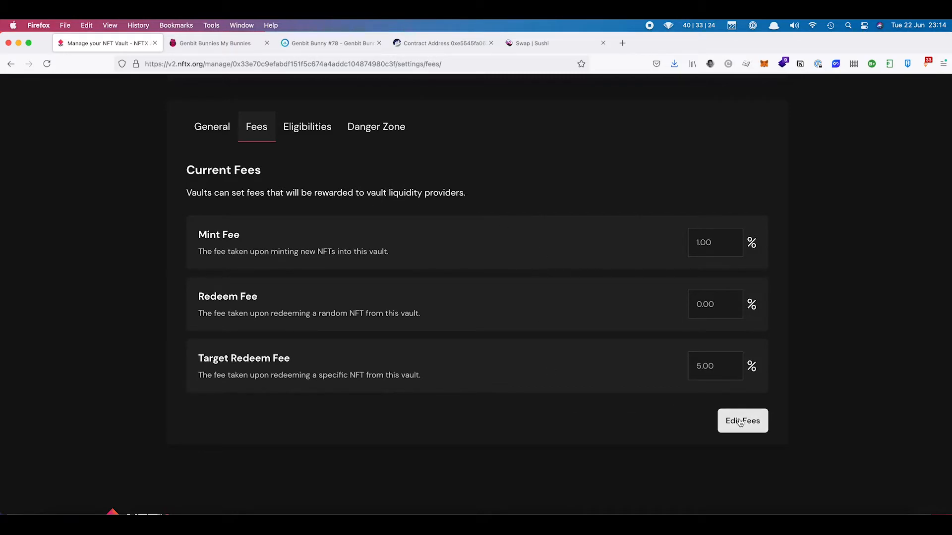
Step: Reject the fee update in MetaMask, dismiss the error, and view the List and Range eligibility modules
{"action": "left_click", "coordinate": [741, 420]}
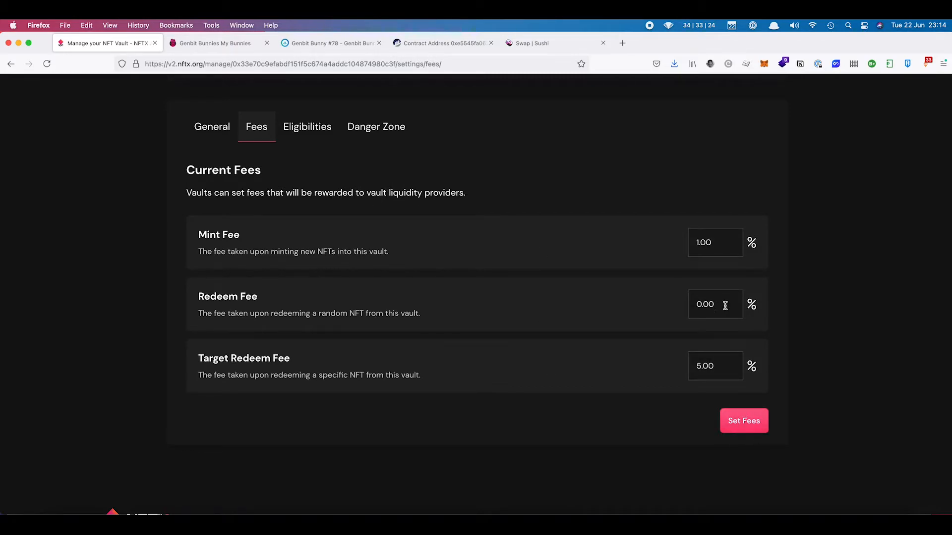
{"action": "mouse_move", "coordinate": [742, 421]}
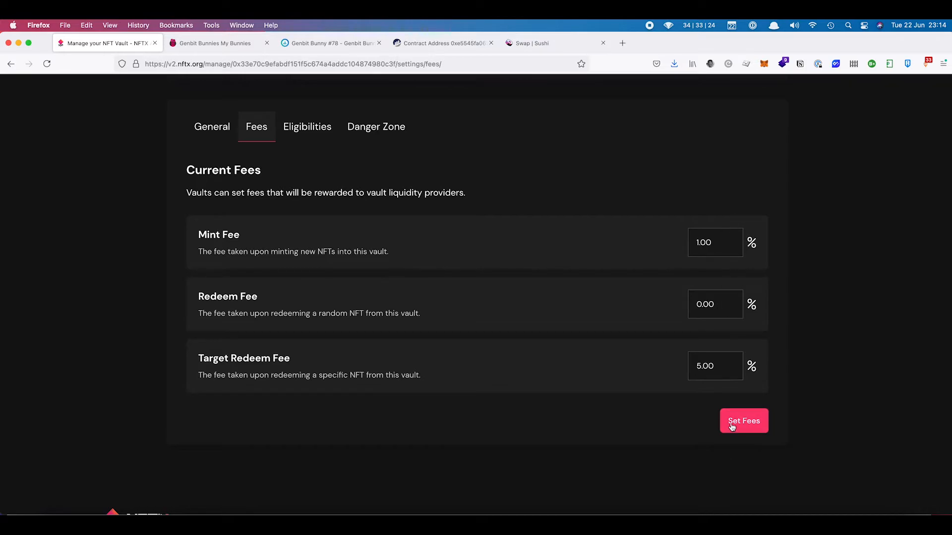
{"action": "left_click", "coordinate": [744, 420]}
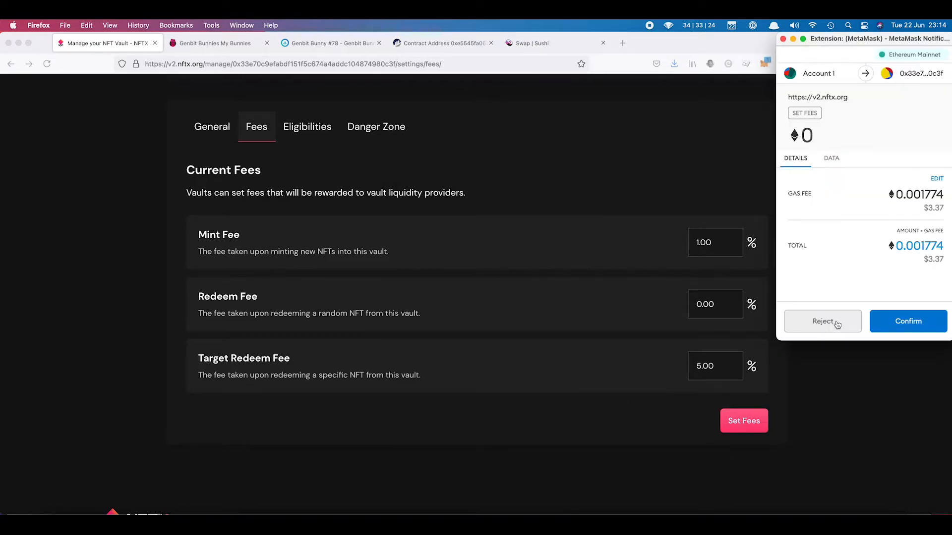
{"action": "left_click", "coordinate": [821, 322]}
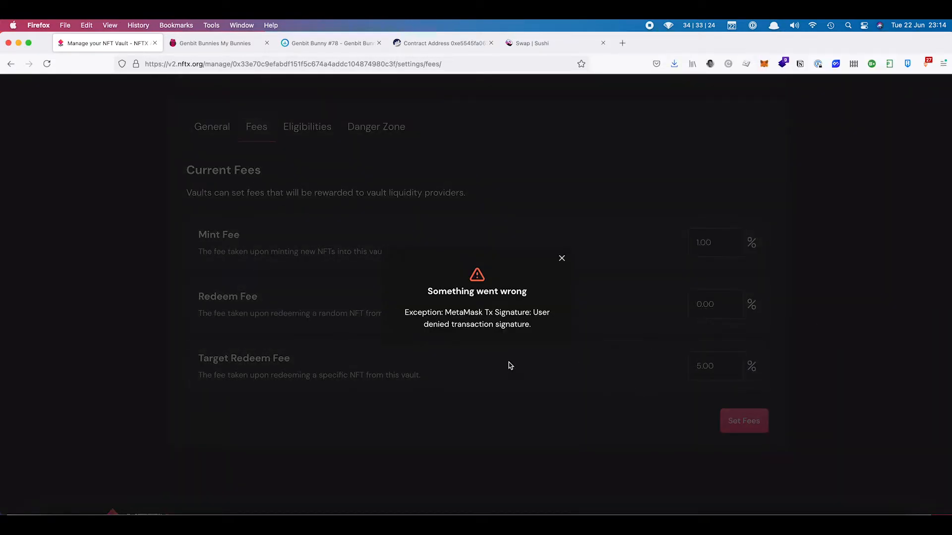
{"action": "left_click", "coordinate": [560, 258]}
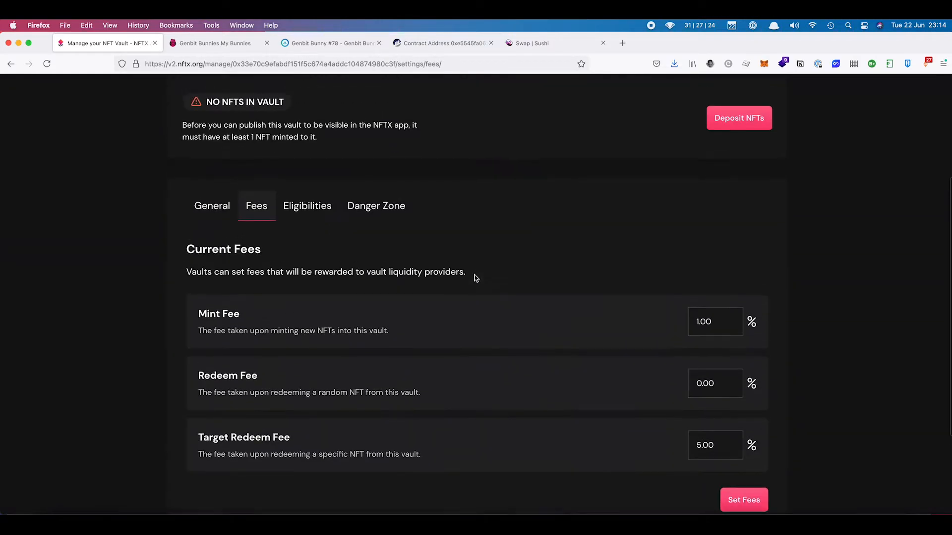
{"action": "scroll", "scroll_direction": "up", "scroll_amount": 3}
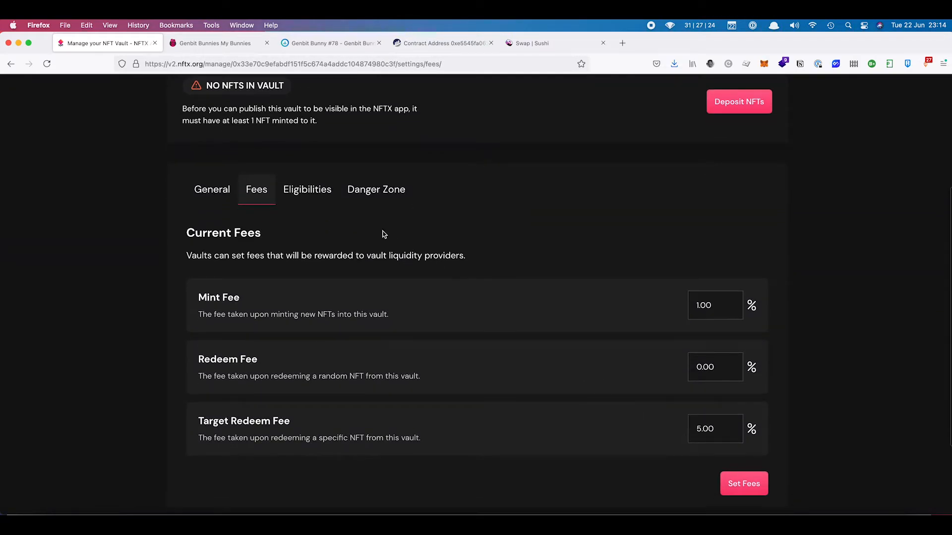
{"action": "left_click", "coordinate": [307, 189]}
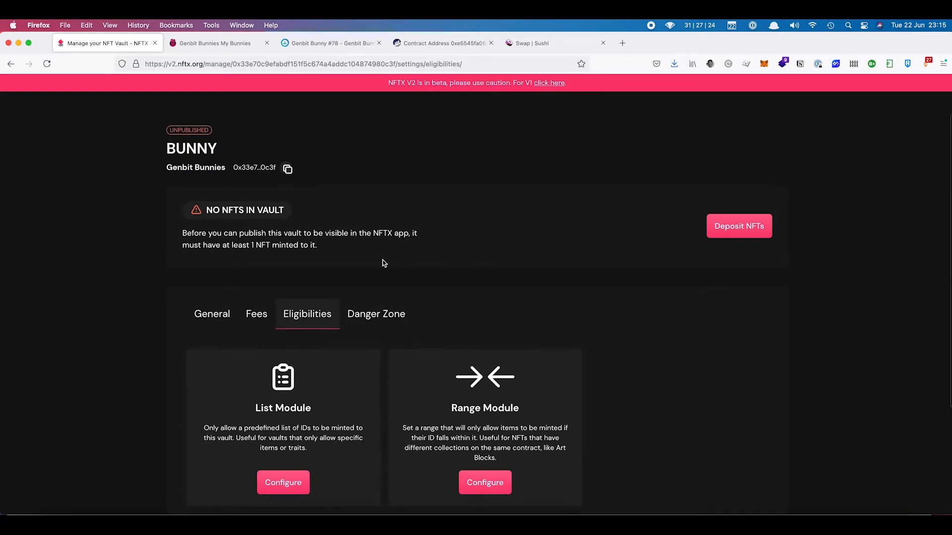
{"action": "scroll", "scroll_direction": "down", "scroll_amount": 3}
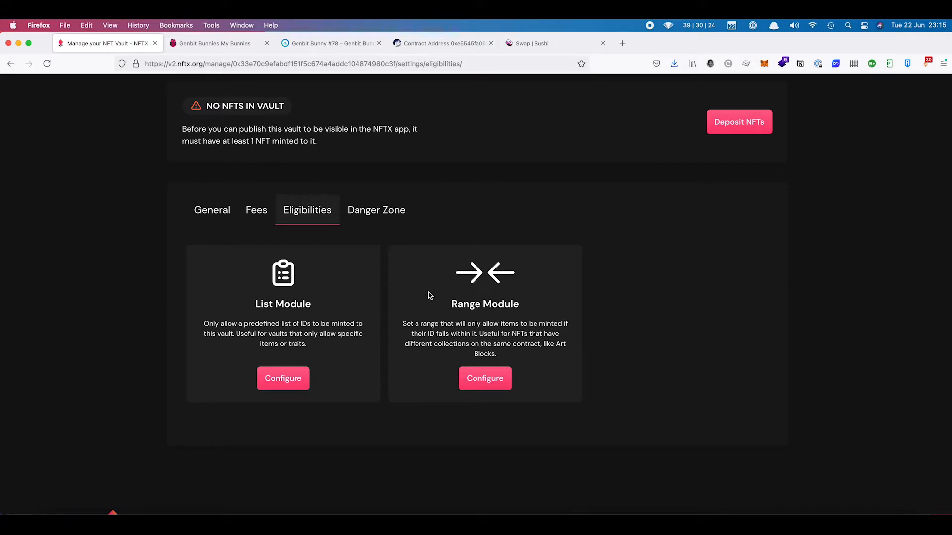
{"action": "left_click", "coordinate": [282, 379]}
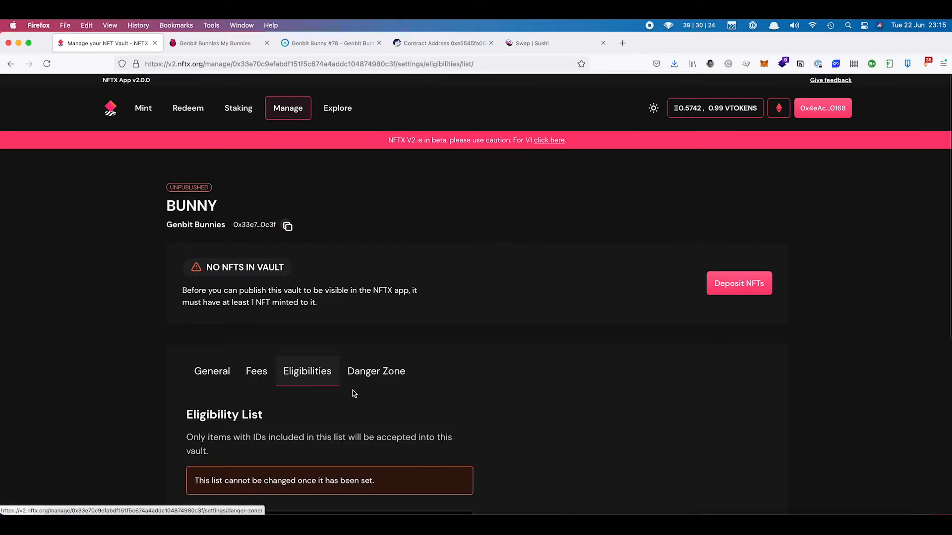
{"action": "scroll", "scroll_direction": "down", "scroll_amount": 3}
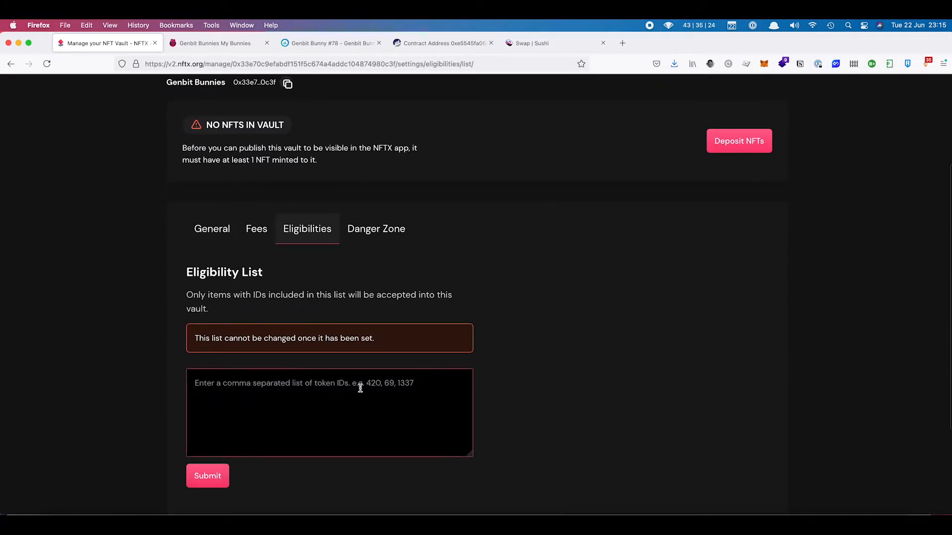
{"action": "left_click", "coordinate": [329, 413]}
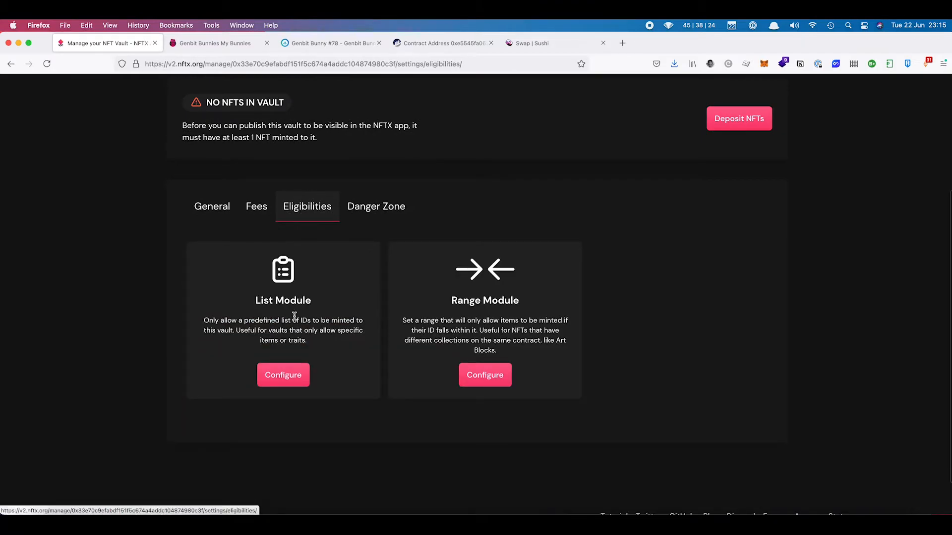
Step: Configure the Range Module and focus the empty From ID field
{"action": "left_click", "coordinate": [485, 374]}
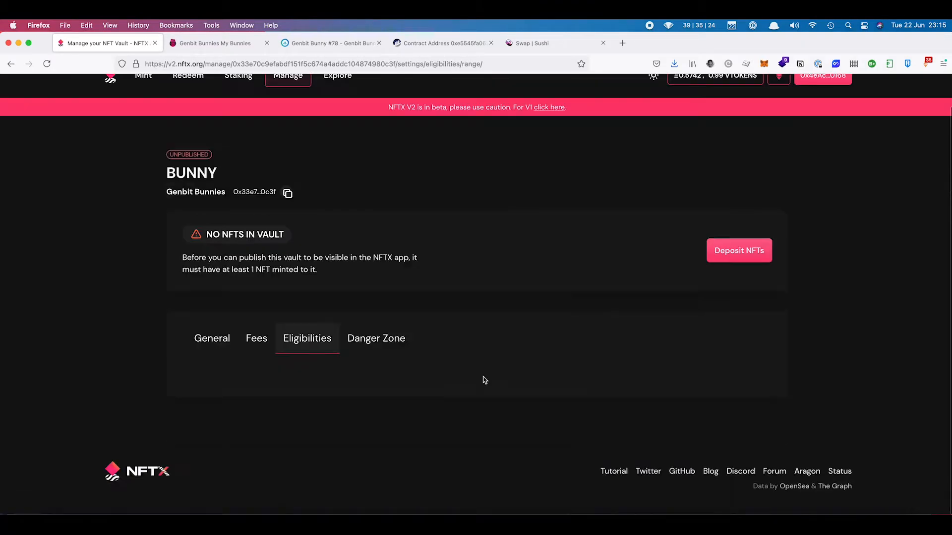
{"action": "scroll", "scroll_direction": "down", "scroll_amount": 3}
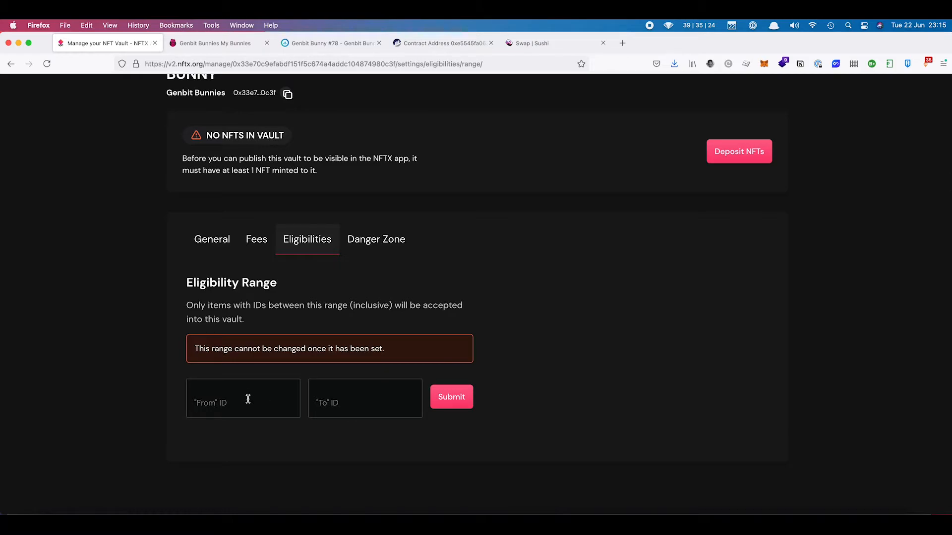
{"action": "left_click", "coordinate": [243, 398]}
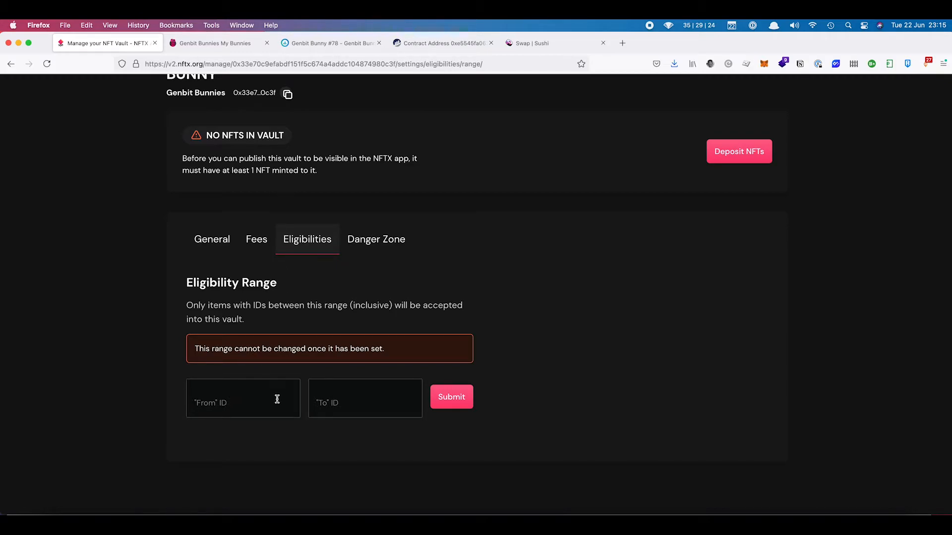
{"action": "left_click", "coordinate": [243, 403]}
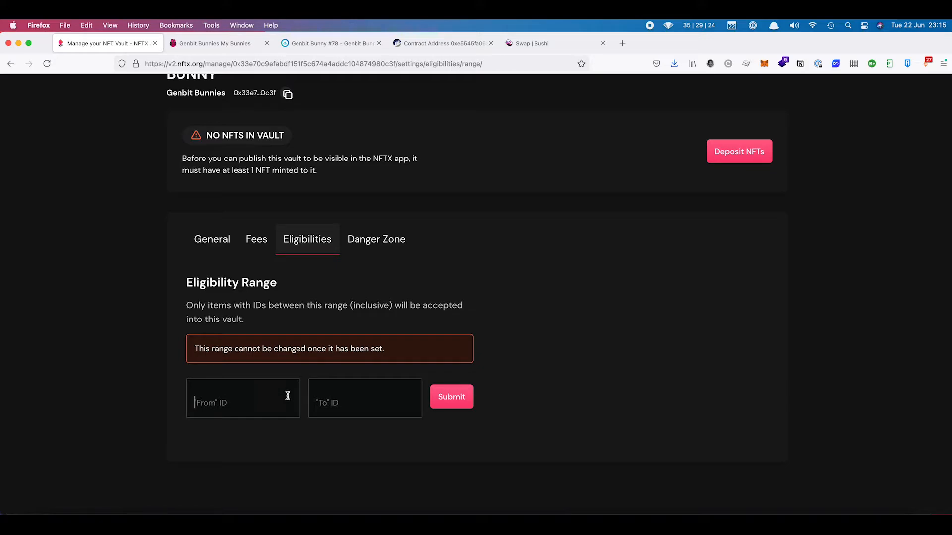
{"action": "mouse_move", "coordinate": [236, 399]}
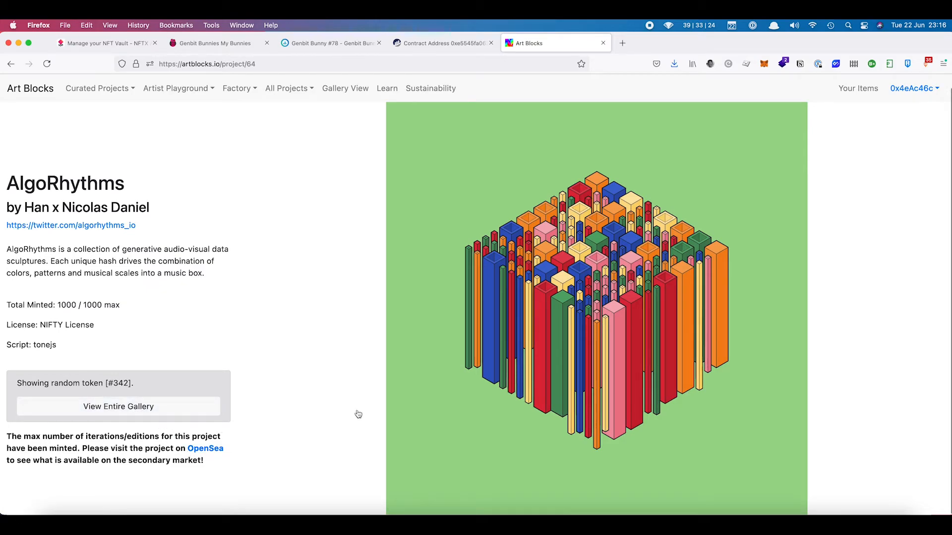
Step: Open AlgoRhythms #0's details from the full gallery and follow its OpenSea link
{"action": "left_click", "coordinate": [118, 406]}
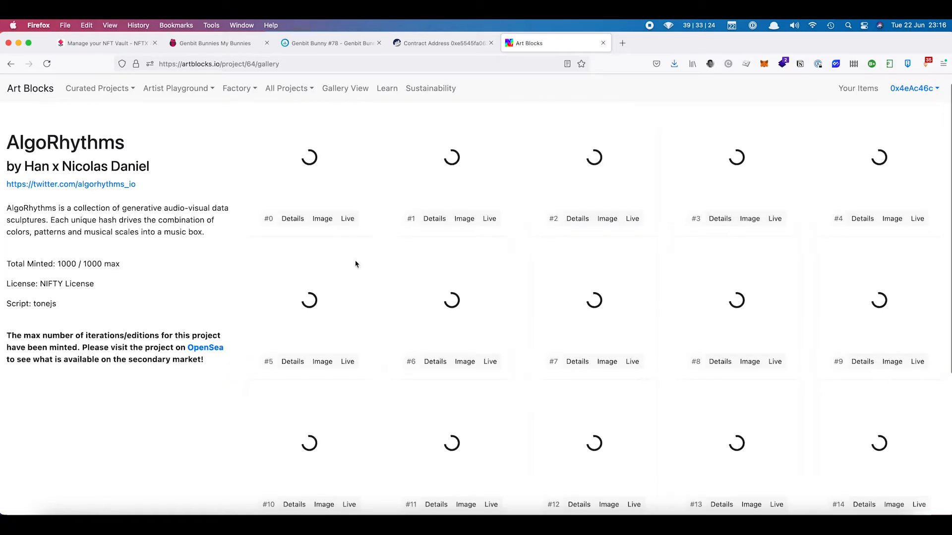
{"action": "left_click", "coordinate": [292, 218]}
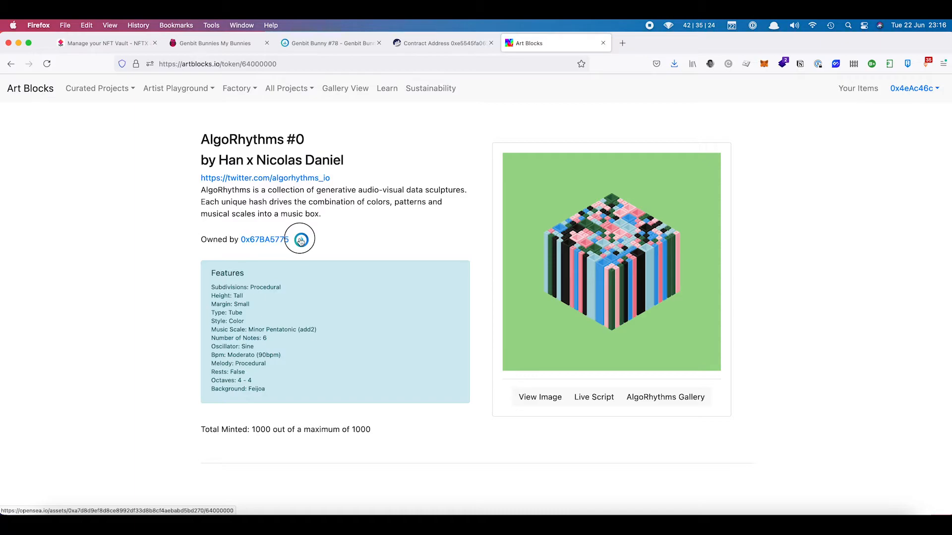
{"action": "left_click", "coordinate": [297, 239]}
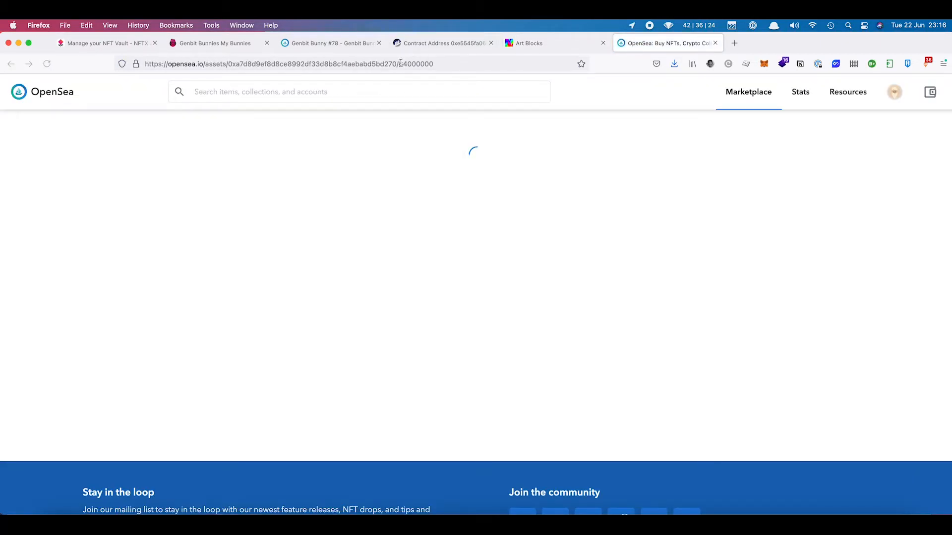
Step: Load OpenSea token 64001000 to see the 404, return to 64000999, then NFTX
{"action": "left_click", "coordinate": [285, 63]}
{"action": "type", "text": "99"}
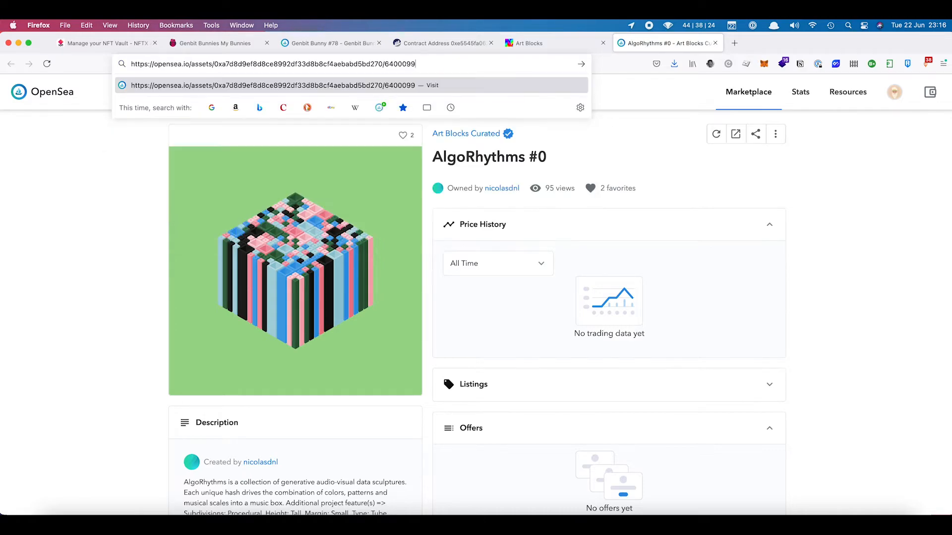
{"action": "key", "text": "Return"}
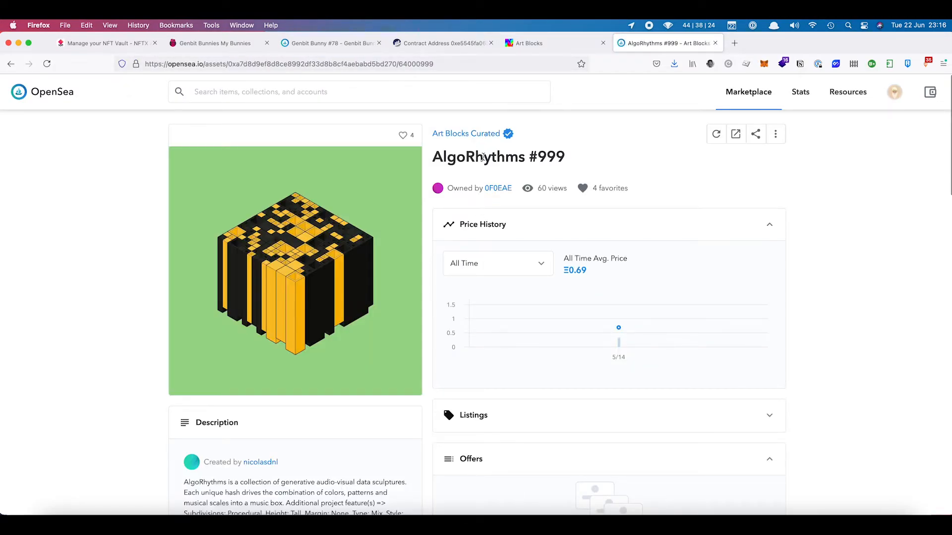
{"action": "left_click", "coordinate": [289, 64]}
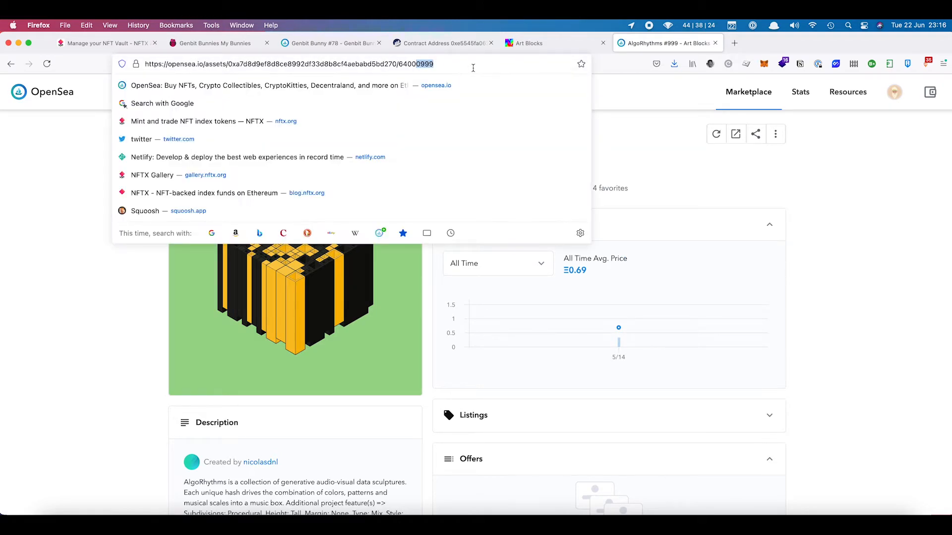
{"action": "key", "text": "Return"}
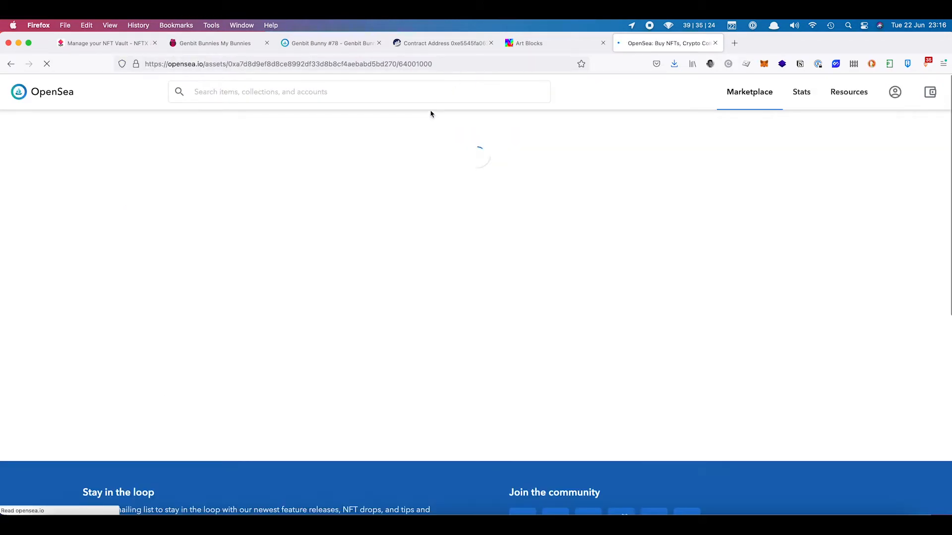
{"action": "left_click", "coordinate": [286, 63]}
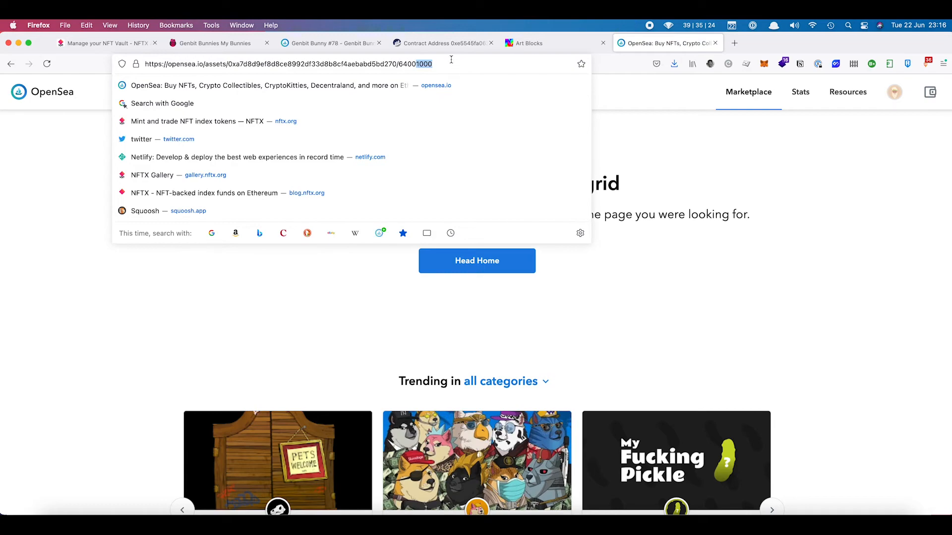
{"action": "key", "text": "Return"}
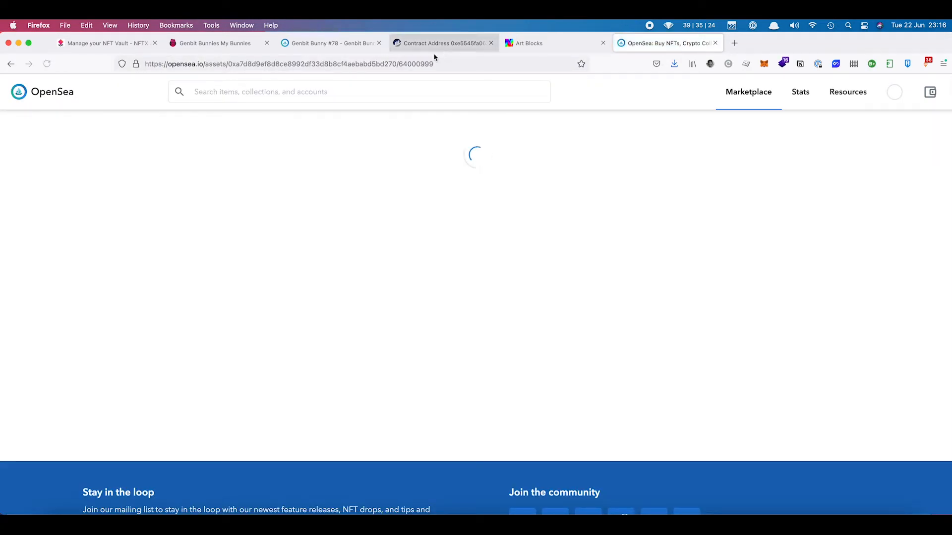
{"action": "left_click", "coordinate": [290, 64]}
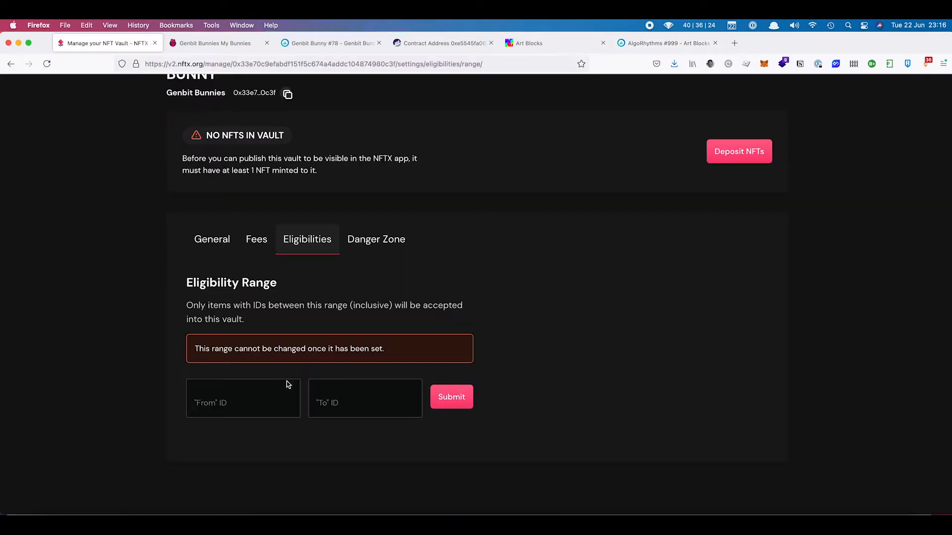
Step: Enter range 64000000–64000999, check token 64000000 on Art Blocks, then leave the form unsubmitted
{"action": "type", "text": "64000999"}
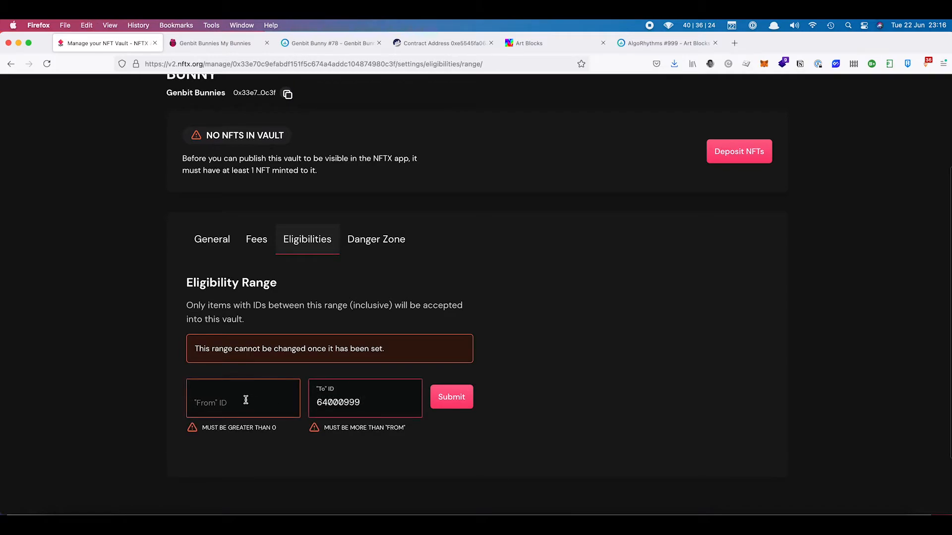
{"action": "type", "text": "64000999"}
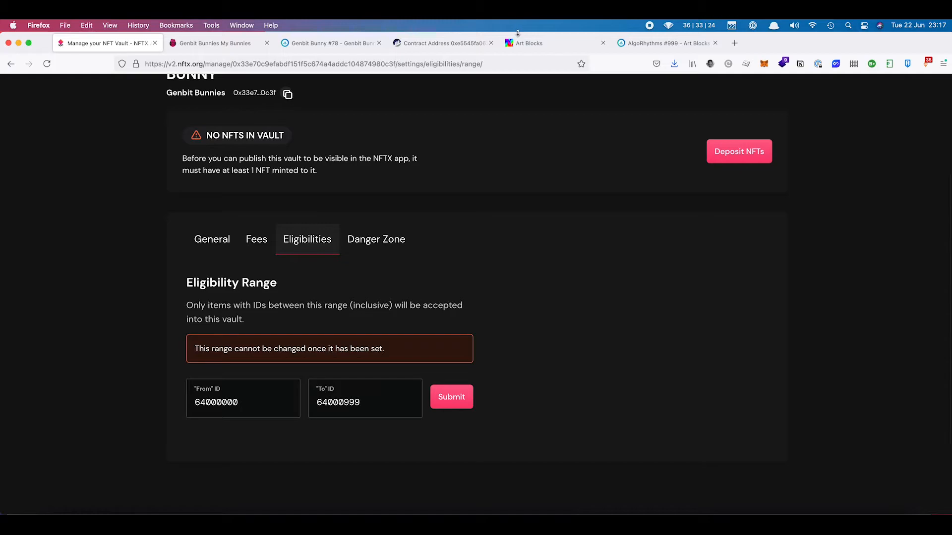
{"action": "left_click", "coordinate": [528, 43]}
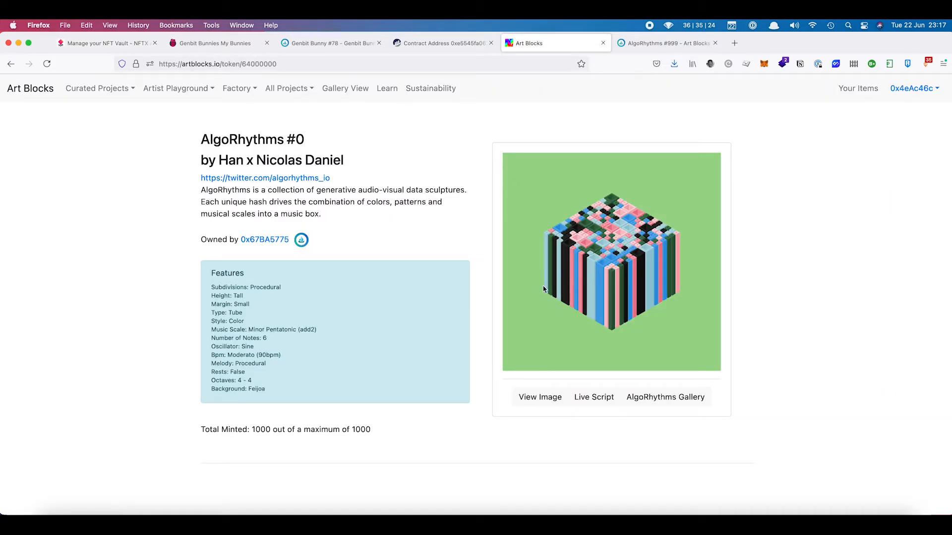
{"action": "left_click", "coordinate": [106, 43]}
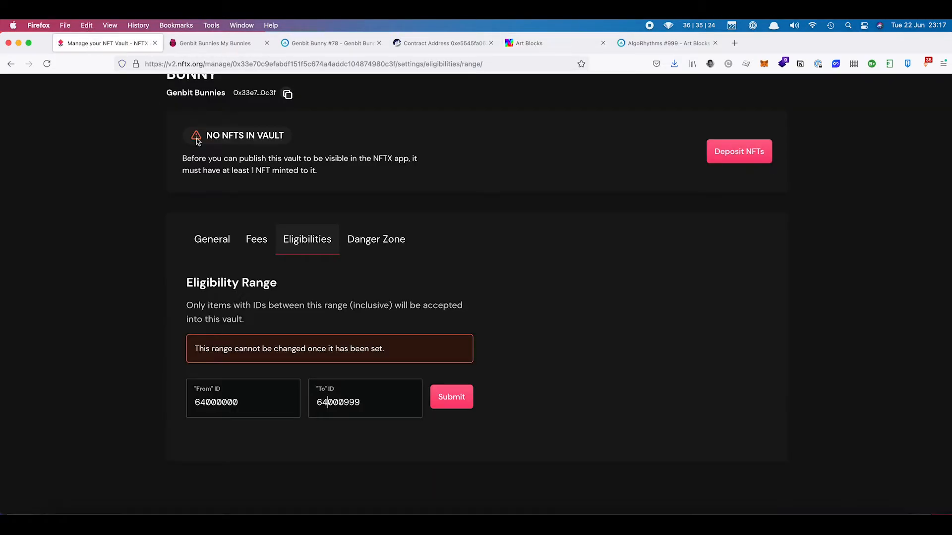
{"action": "triple_click", "coordinate": [338, 402]}
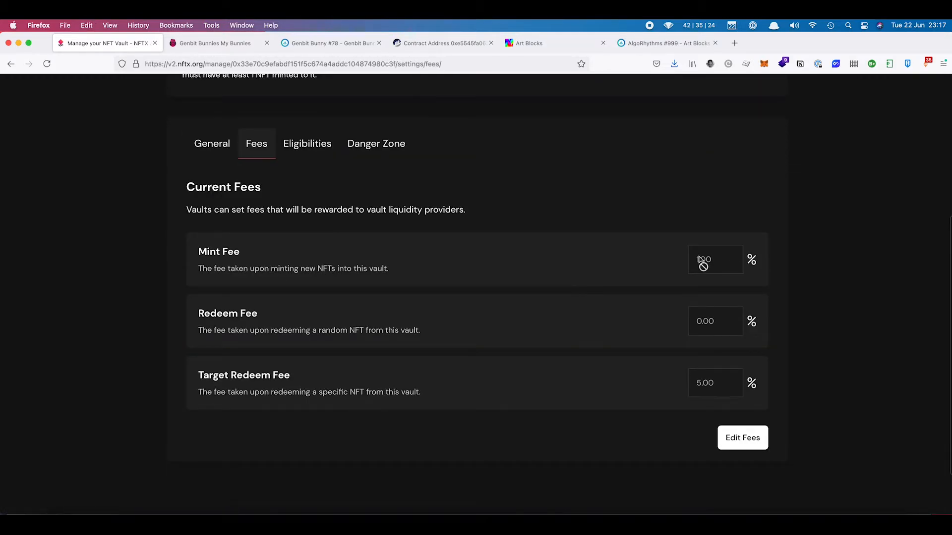
{"action": "left_click", "coordinate": [307, 143]}
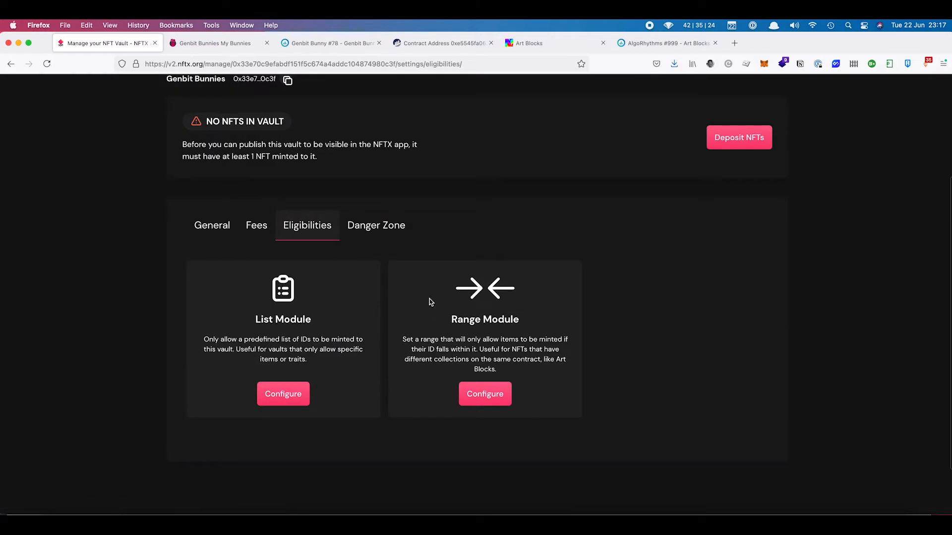
{"action": "mouse_move", "coordinate": [406, 327]}
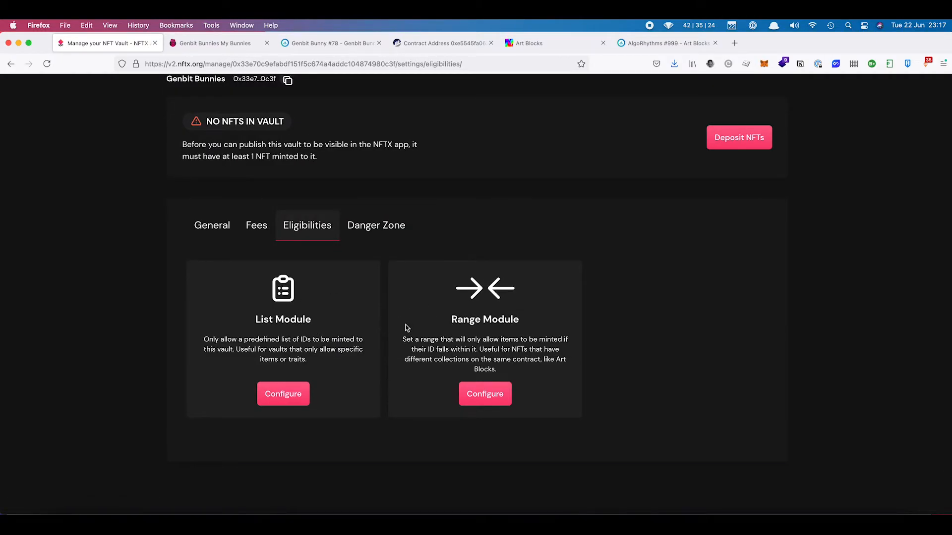
{"action": "mouse_move", "coordinate": [211, 225]}
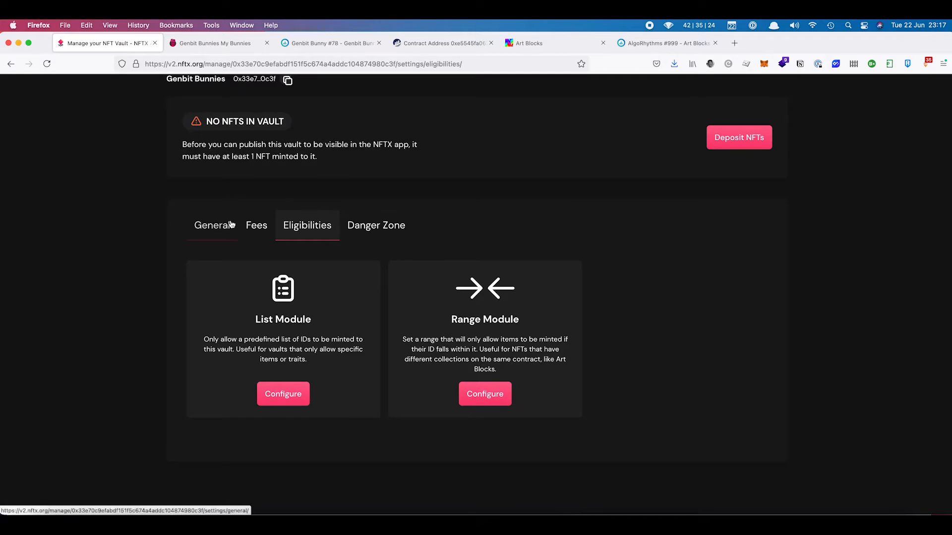
Step: Review BUNNY's Danger Zone, Fees and General tabs, then go to Deposit NFTs
{"action": "left_click", "coordinate": [376, 225]}
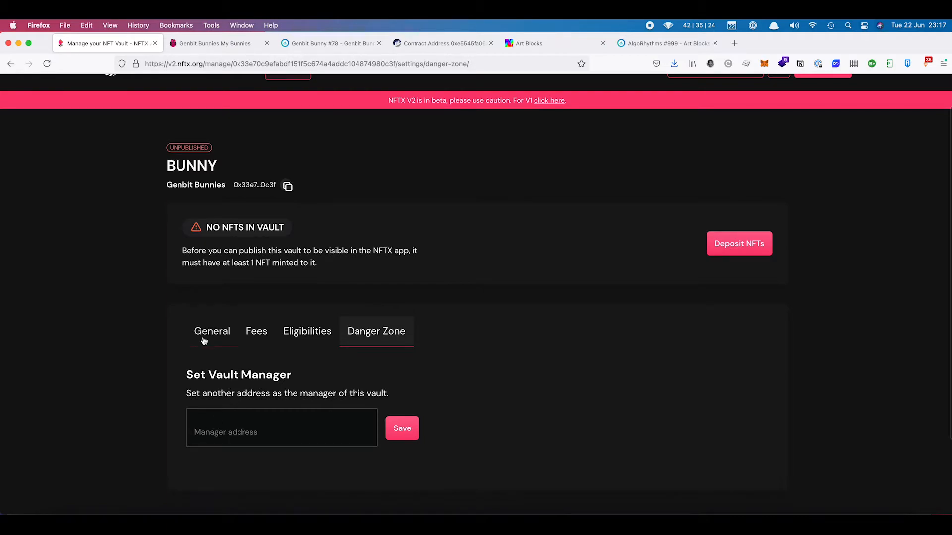
{"action": "left_click", "coordinate": [256, 332]}
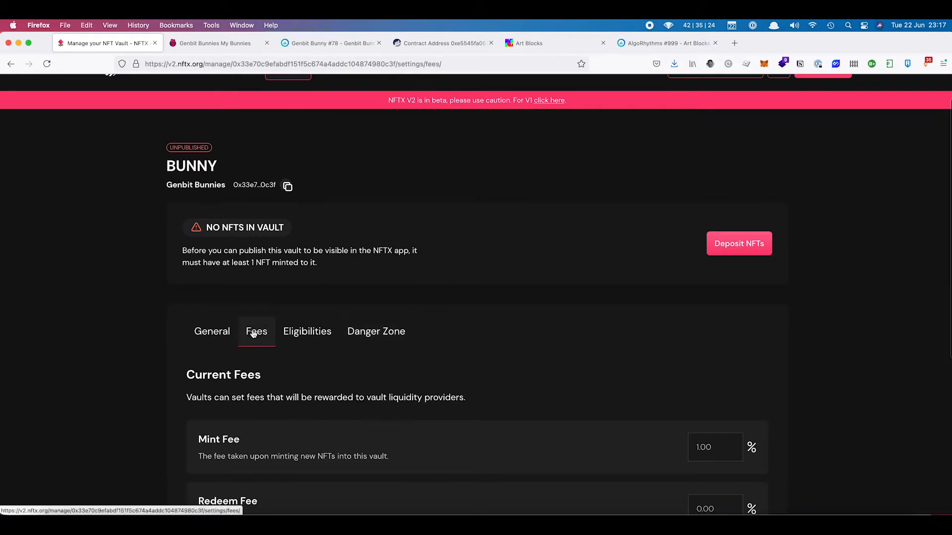
{"action": "left_click", "coordinate": [211, 330]}
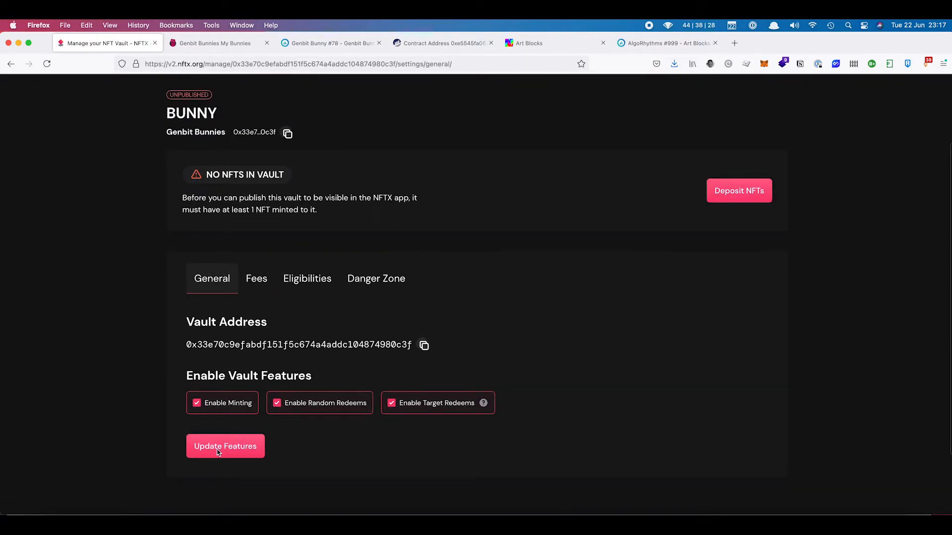
{"action": "left_click", "coordinate": [738, 190]}
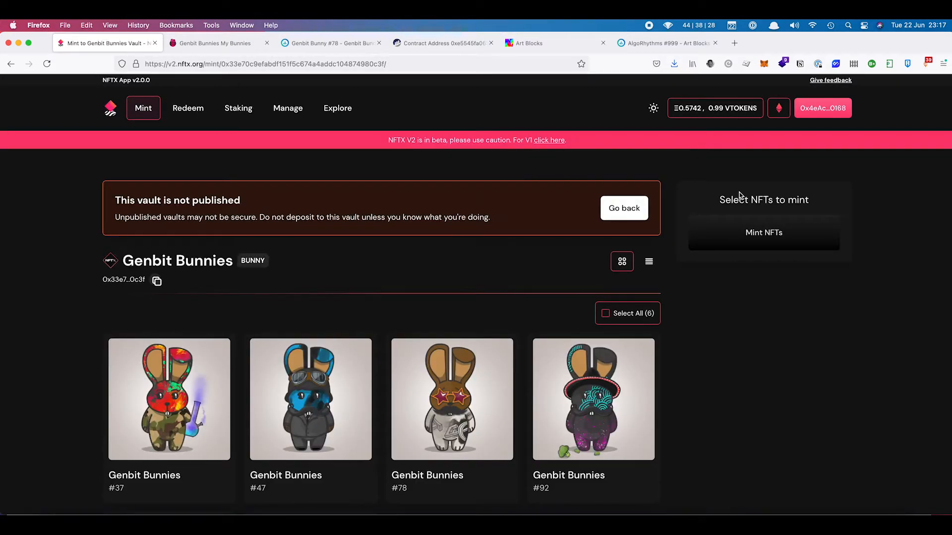
Step: Select Genbit Bunnies #37, #47, #78 and #159 and request transfer approval
{"action": "scroll", "scroll_direction": "down", "scroll_amount": 3}
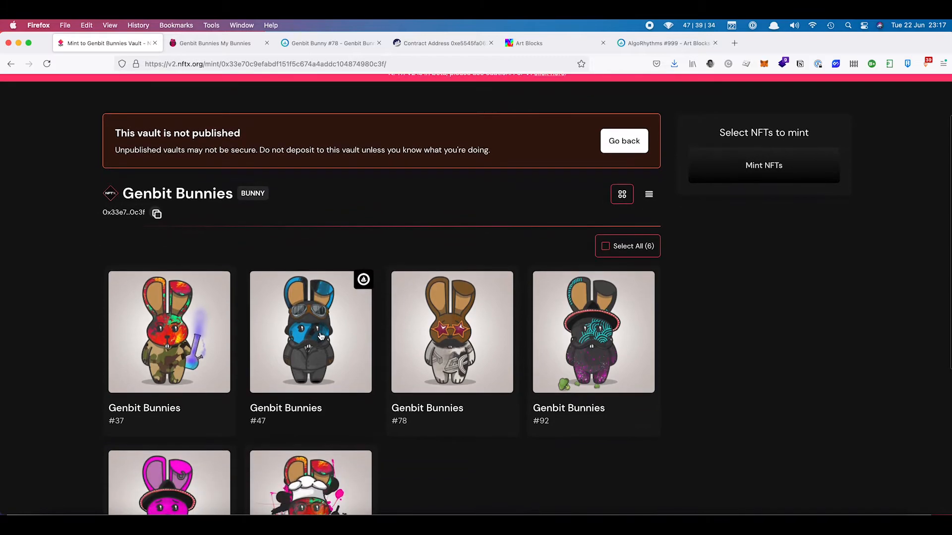
{"action": "scroll", "scroll_direction": "down", "scroll_amount": 3}
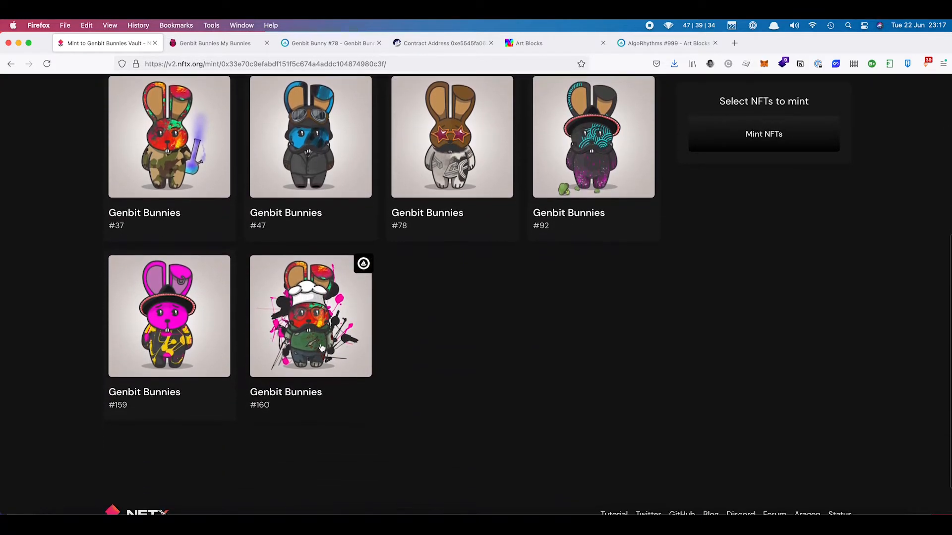
{"action": "left_click", "coordinate": [763, 133]}
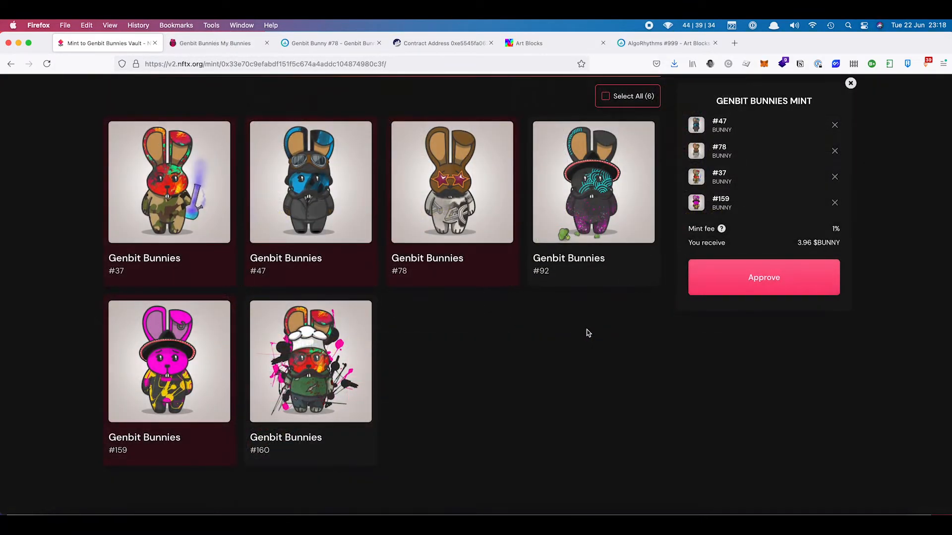
{"action": "scroll", "scroll_direction": "up", "scroll_amount": 3}
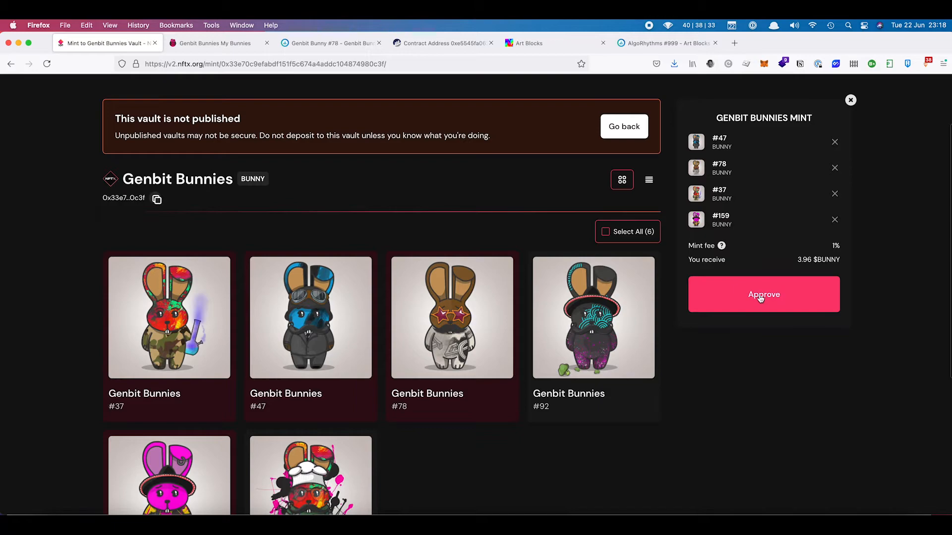
{"action": "mouse_move", "coordinate": [714, 307]}
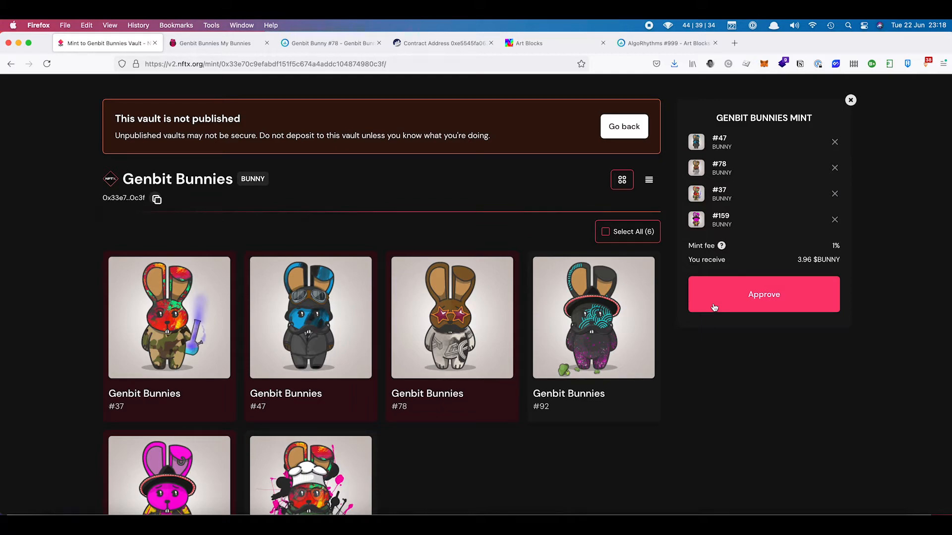
{"action": "mouse_move", "coordinate": [785, 291]}
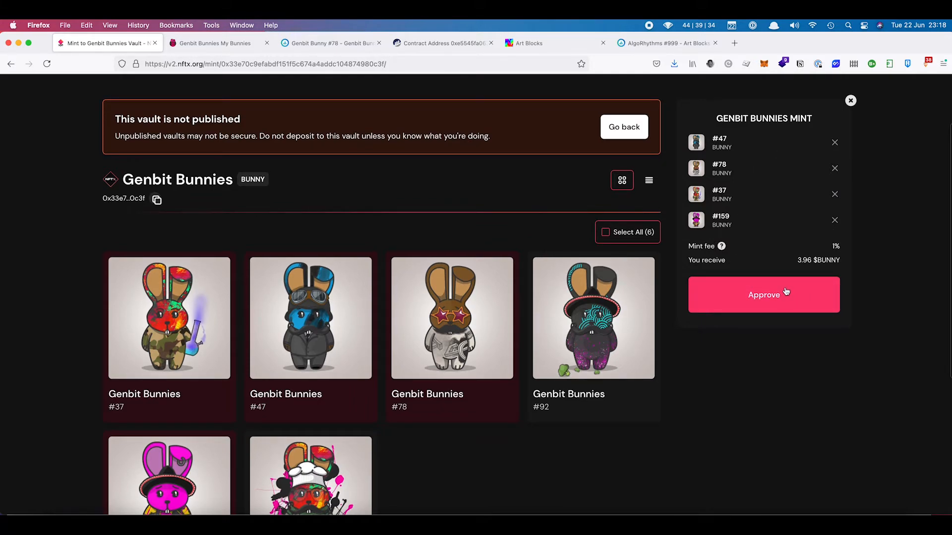
{"action": "mouse_move", "coordinate": [722, 246]}
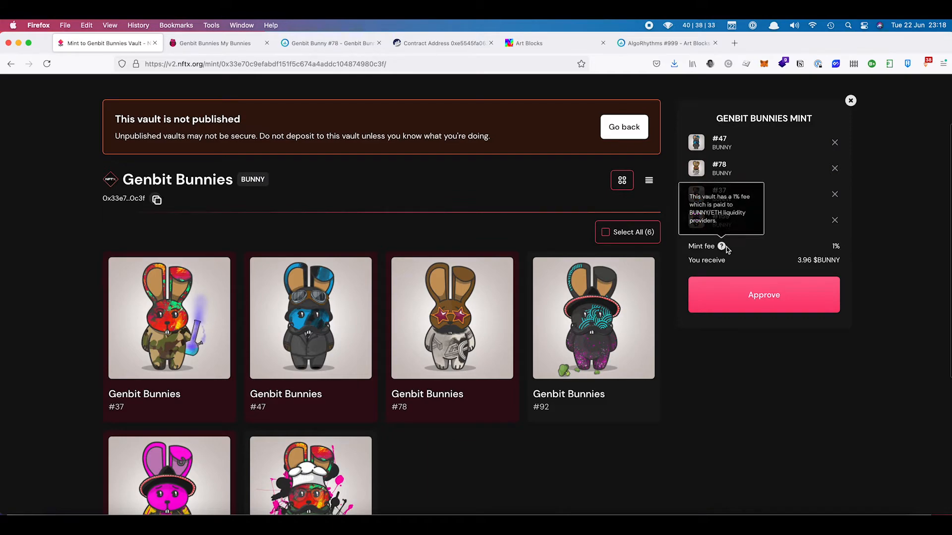
{"action": "mouse_move", "coordinate": [770, 261]}
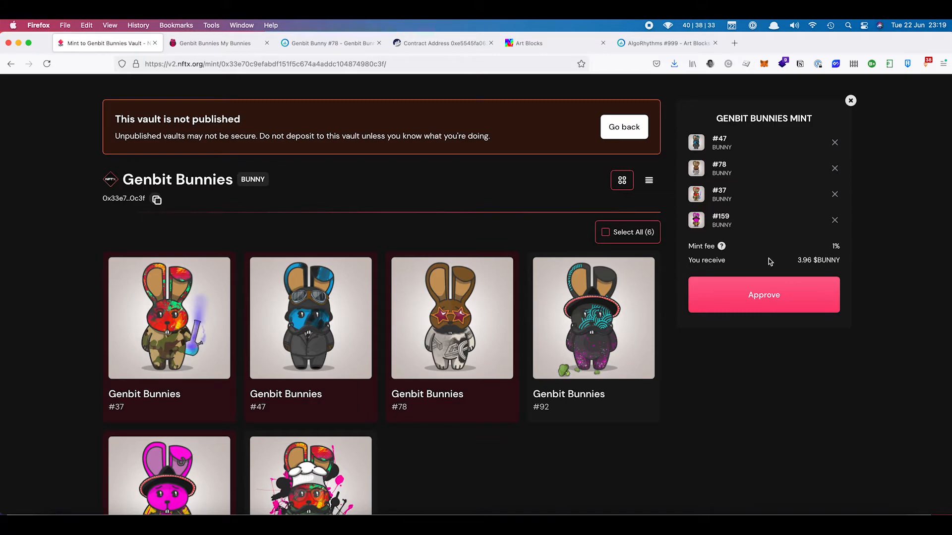
{"action": "mouse_move", "coordinate": [827, 252]}
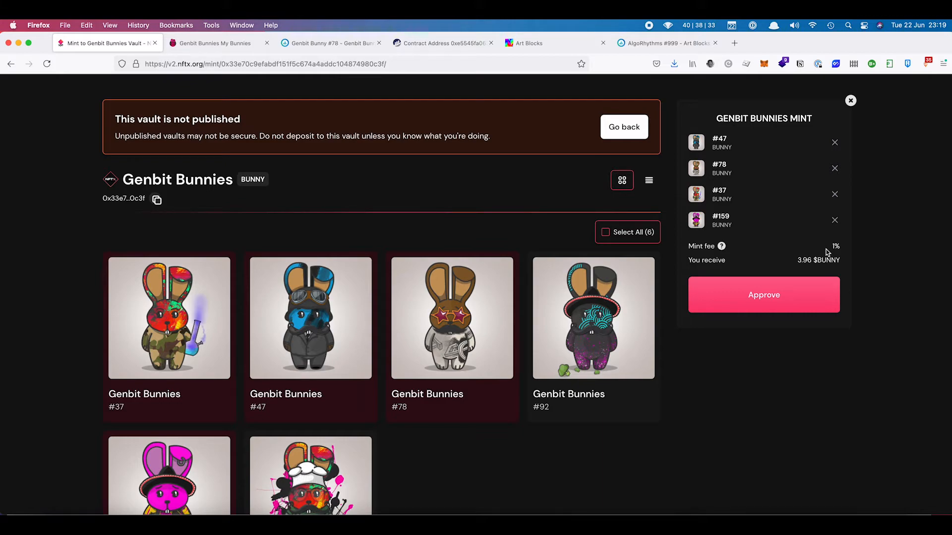
{"action": "mouse_move", "coordinate": [778, 274]}
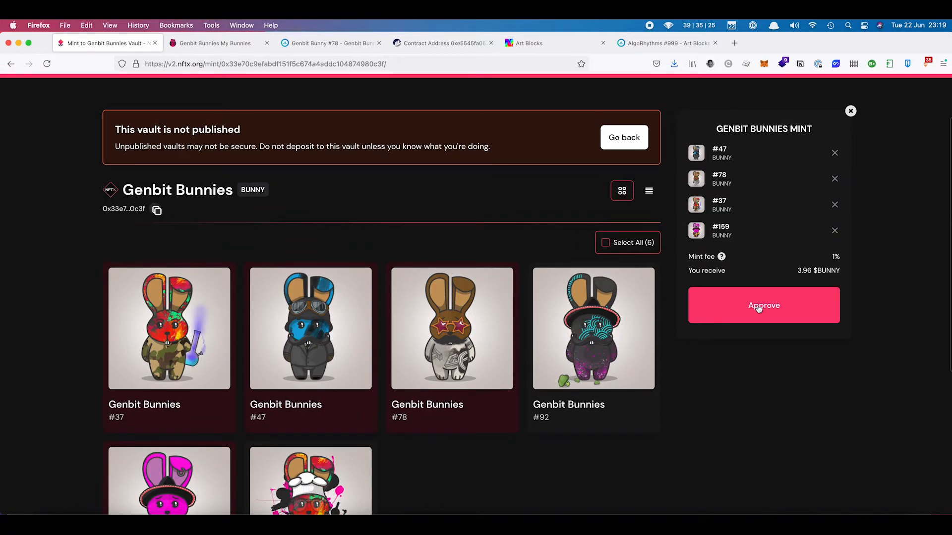
{"action": "mouse_move", "coordinate": [214, 126]}
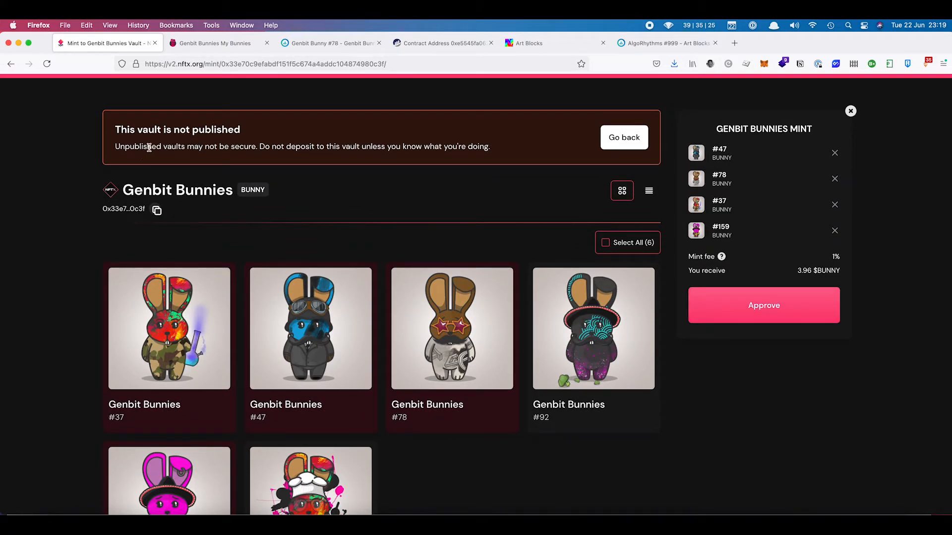
{"action": "mouse_move", "coordinate": [772, 317]}
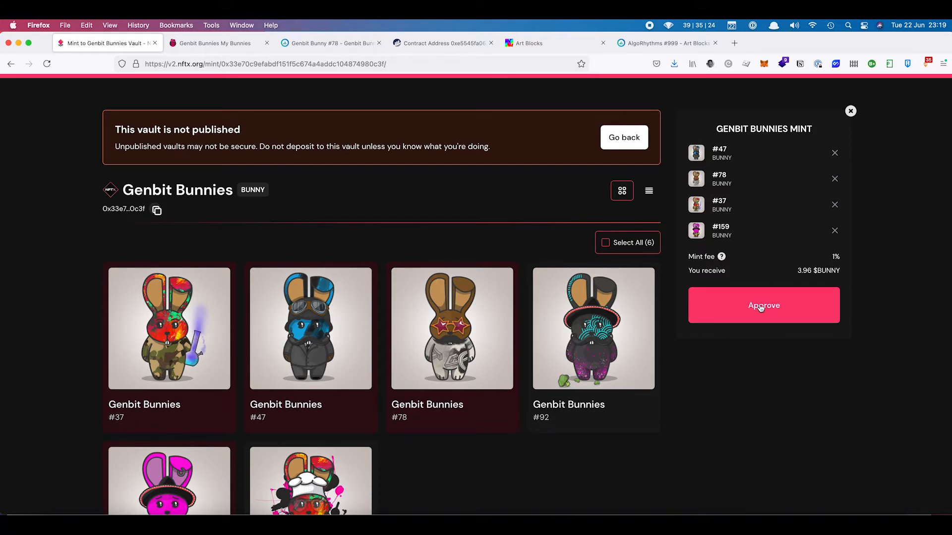
{"action": "left_click", "coordinate": [763, 305]}
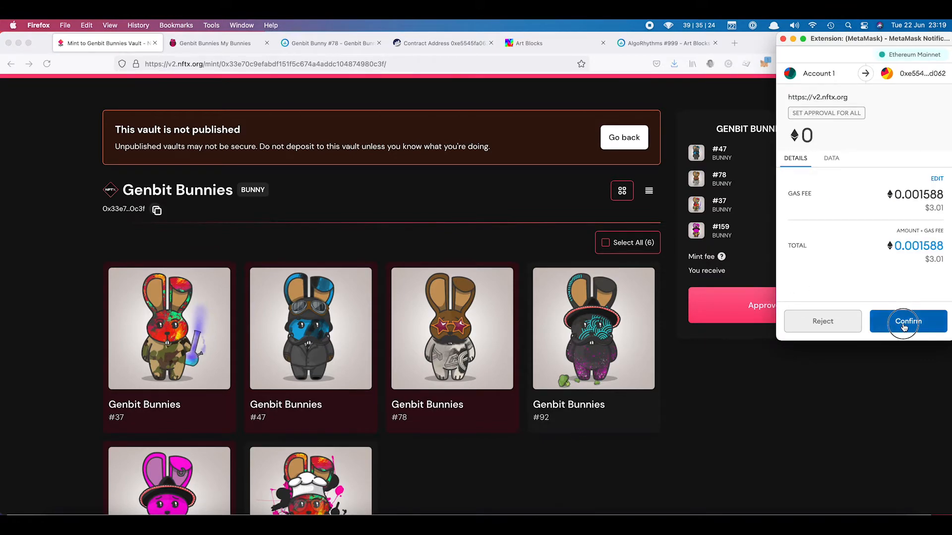
Step: Confirm the Genbit Bunnies transfer approval in the MetaMask notification
{"action": "left_click", "coordinate": [908, 321]}
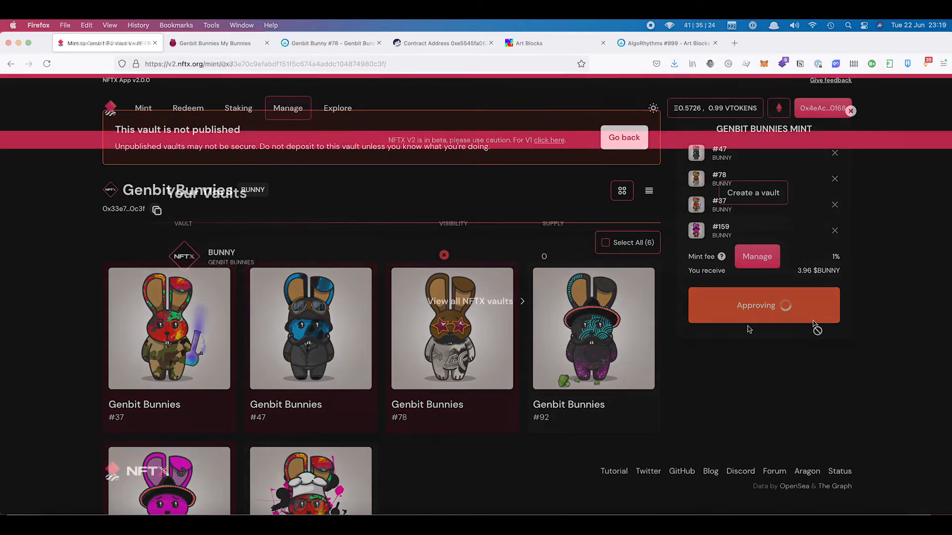
{"action": "left_click", "coordinate": [623, 138]}
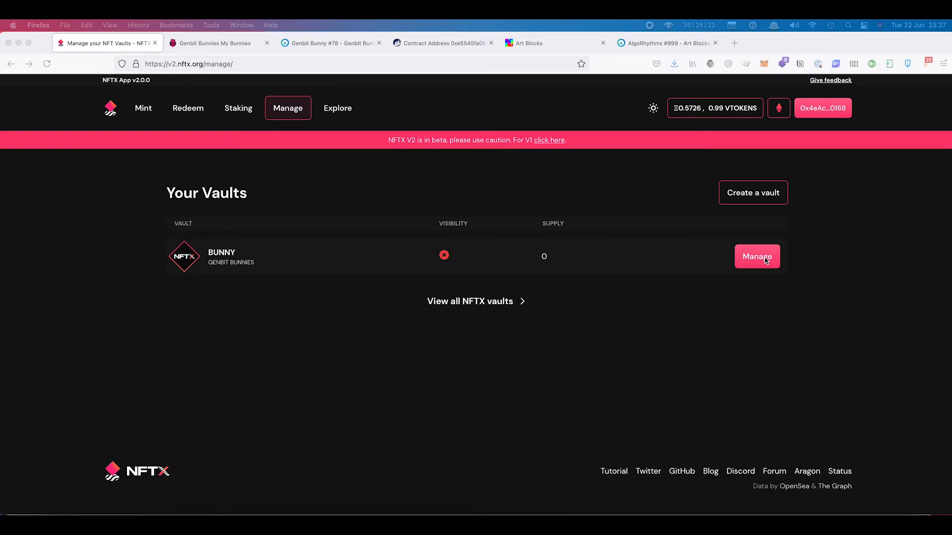
{"action": "mouse_move", "coordinate": [757, 256]}
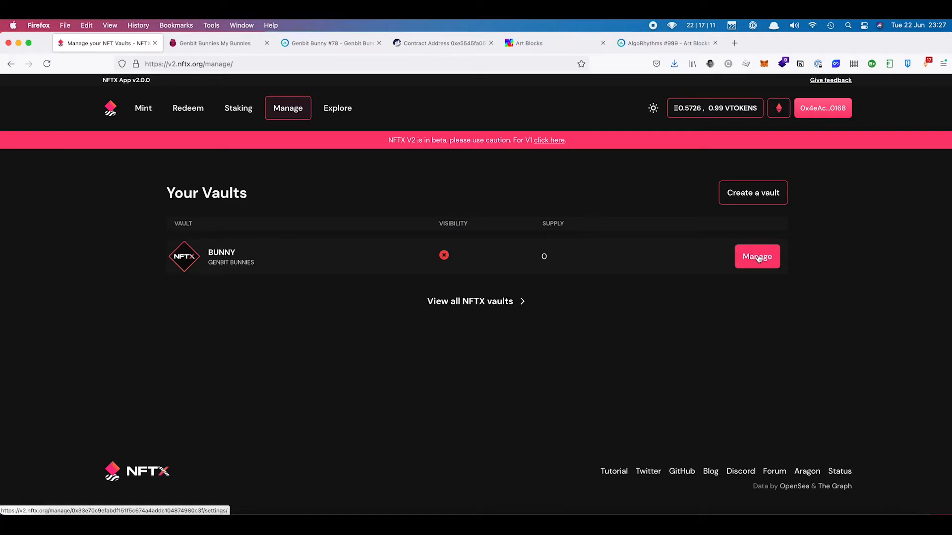
Step: Set BUNNY fees to 0% mint, 0% random redeem, 5% target redeem, confirming in MetaMask
{"action": "left_click", "coordinate": [757, 256]}
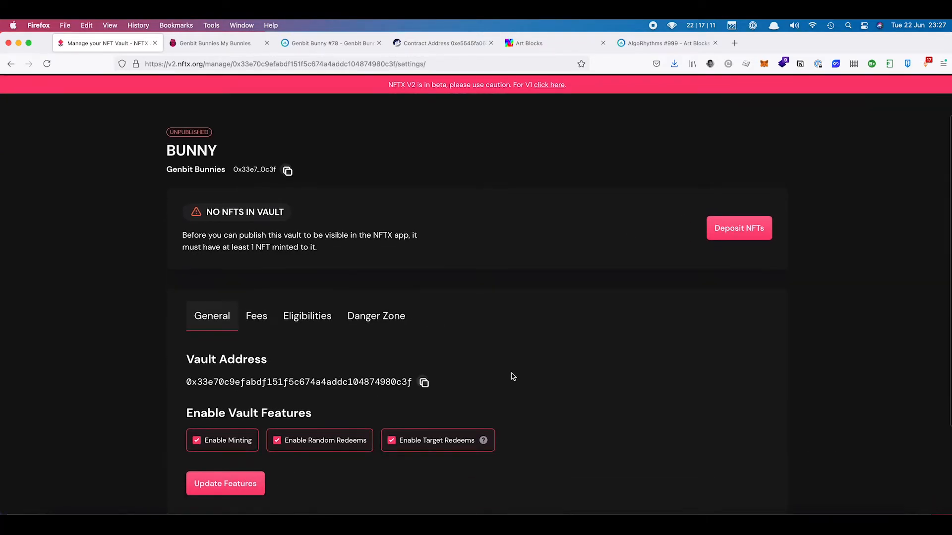
{"action": "scroll", "scroll_direction": "up", "scroll_amount": 3}
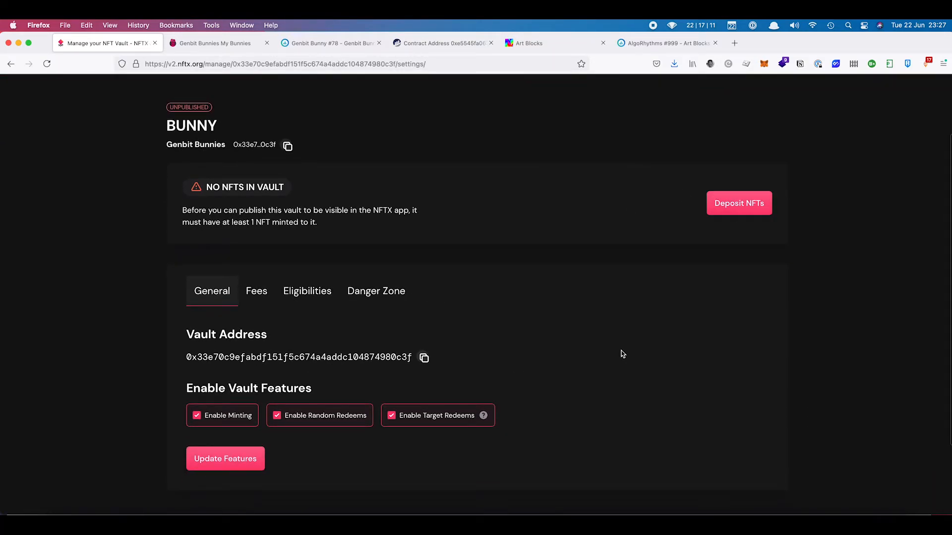
{"action": "left_click", "coordinate": [256, 291]}
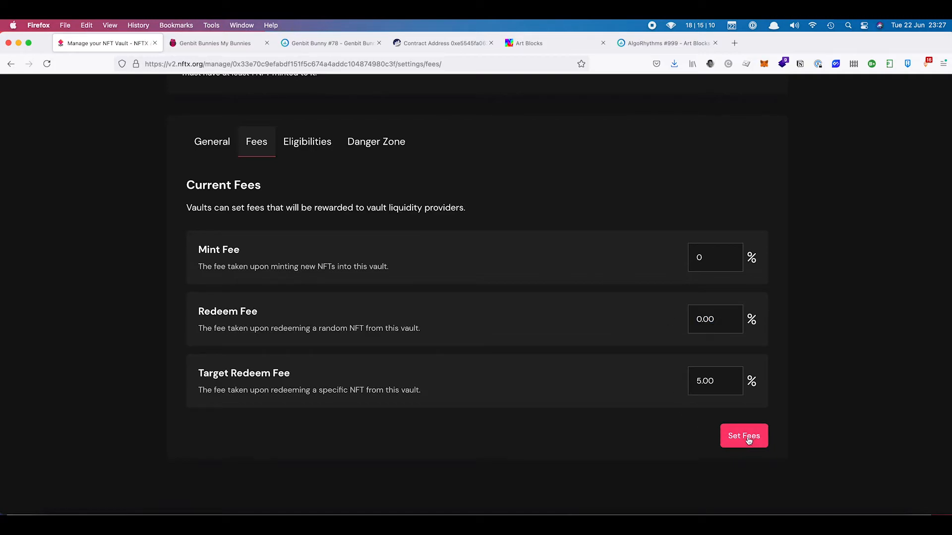
{"action": "left_click", "coordinate": [744, 436]}
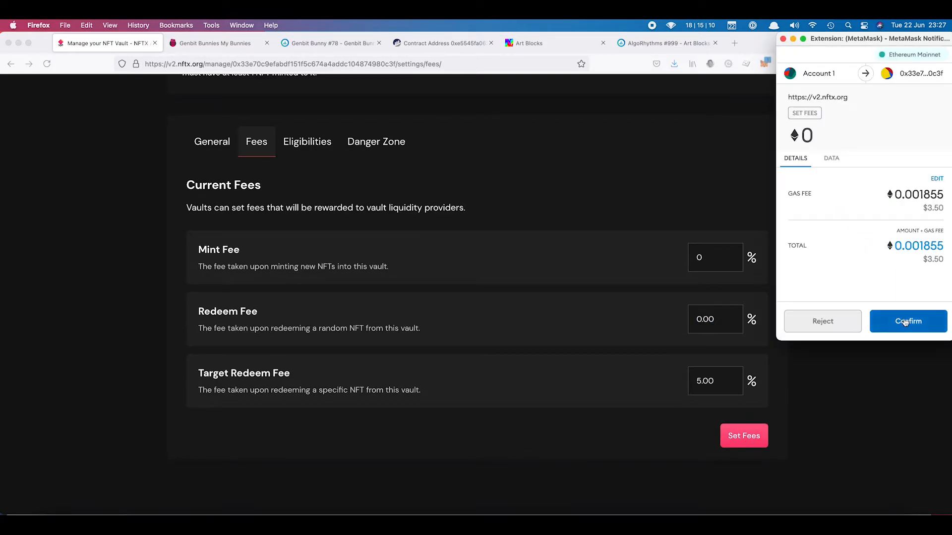
{"action": "left_click", "coordinate": [907, 321]}
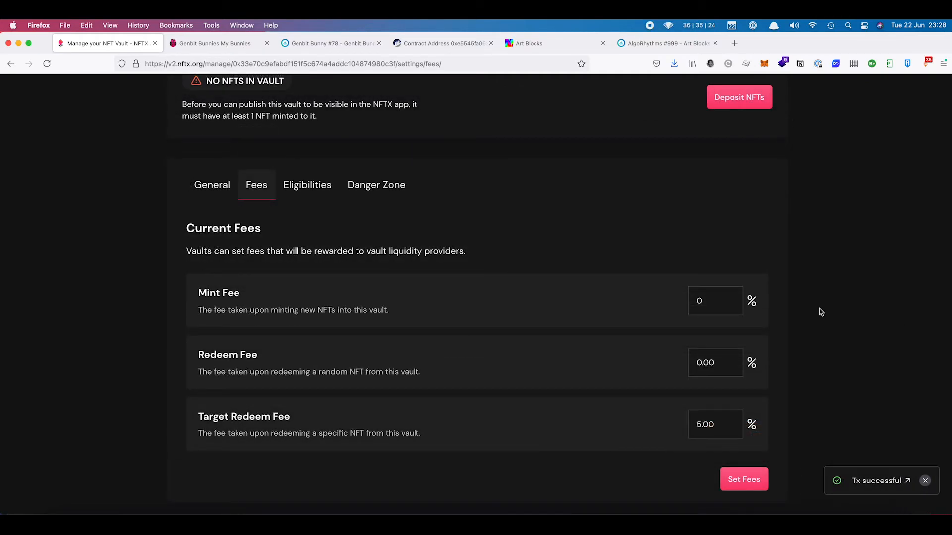
Step: Open Deposit NFTs and queue bunnies #37, #47, #78 and #159 for 4 $BUNNY
{"action": "scroll", "scroll_direction": "down", "scroll_amount": 3}
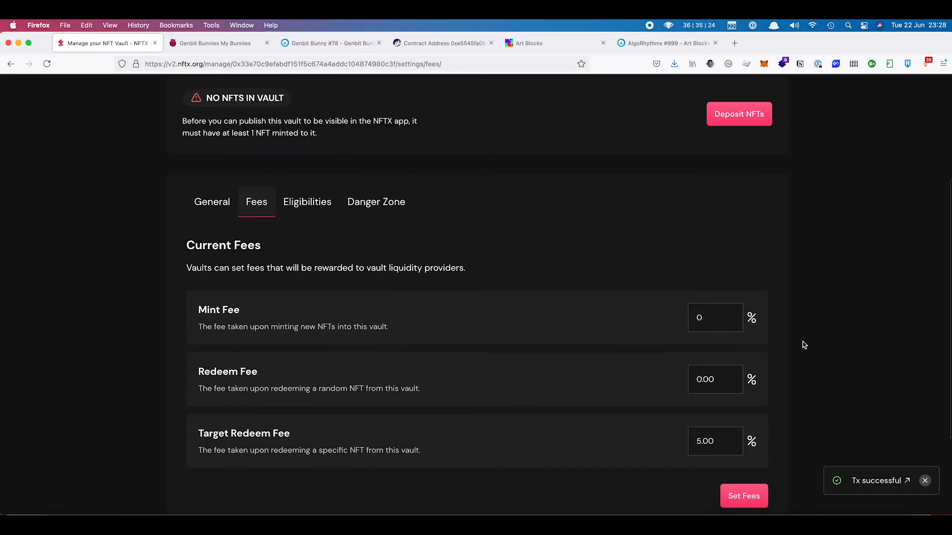
{"action": "scroll", "scroll_direction": "up", "scroll_amount": 3}
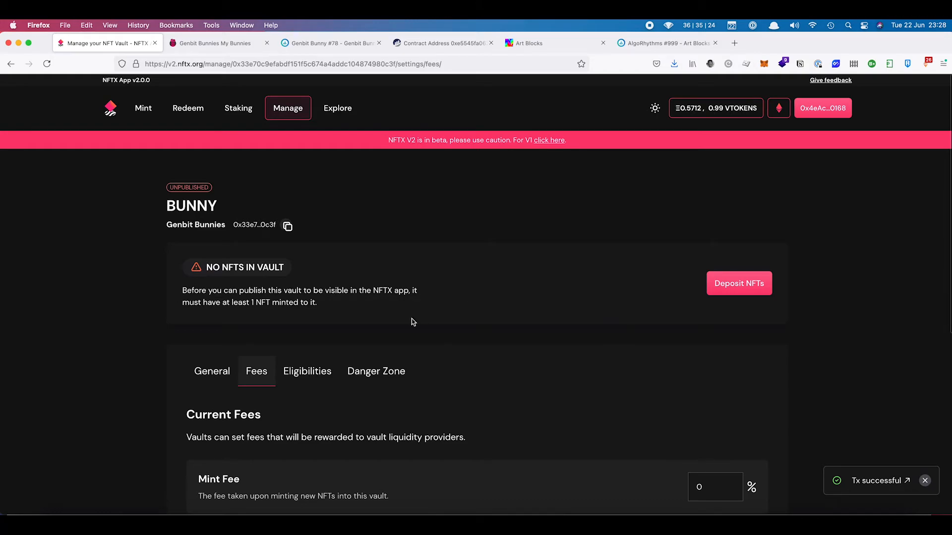
{"action": "left_click", "coordinate": [738, 283]}
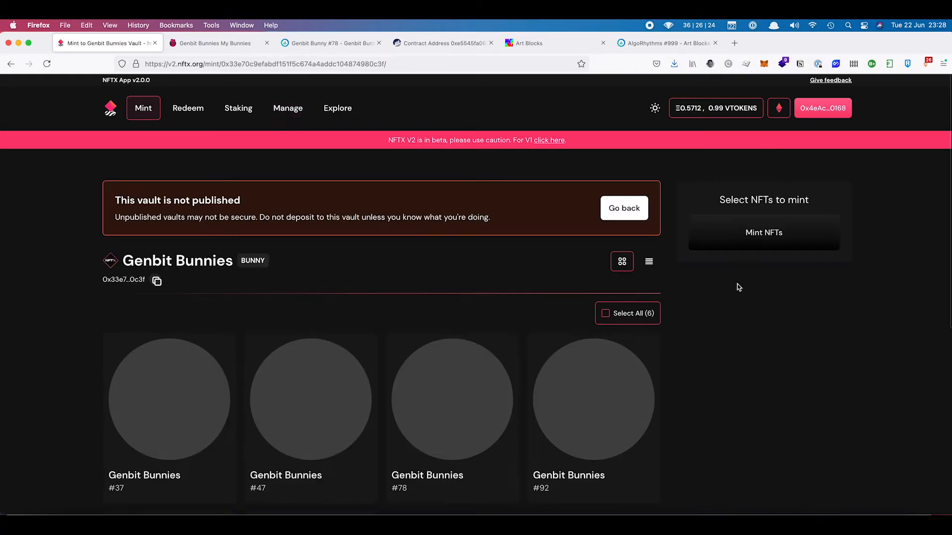
{"action": "scroll", "scroll_direction": "down", "scroll_amount": 3}
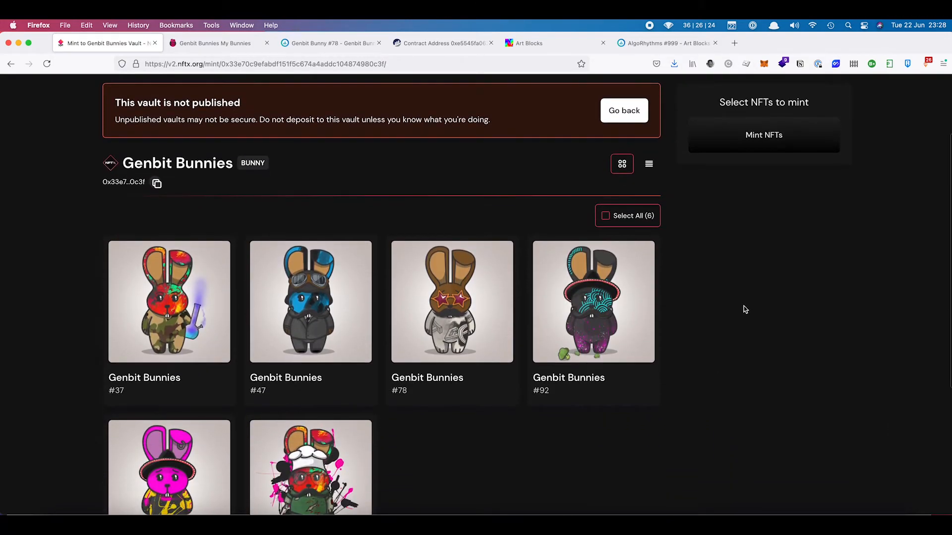
{"action": "scroll", "scroll_direction": "down", "scroll_amount": 3}
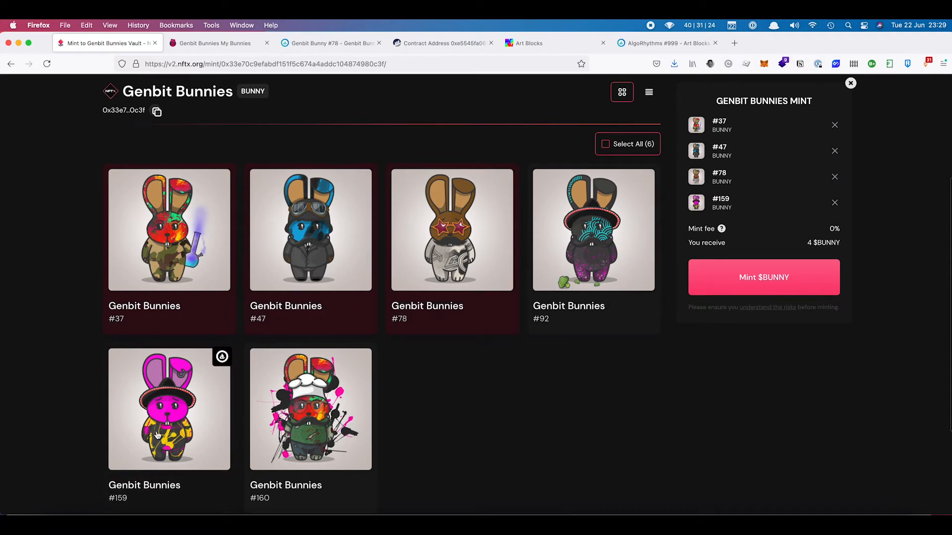
{"action": "scroll", "scroll_direction": "up", "scroll_amount": 3}
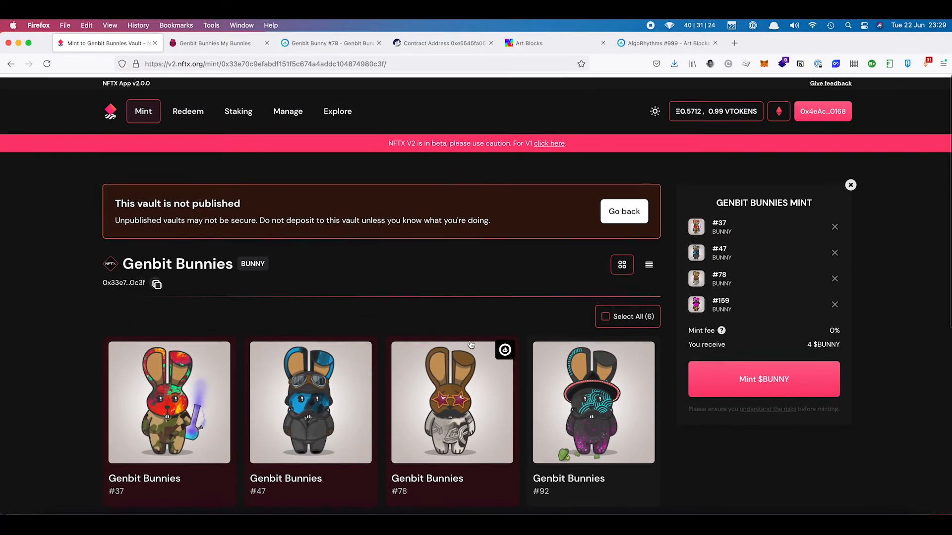
{"action": "scroll", "scroll_direction": "down", "scroll_amount": 3}
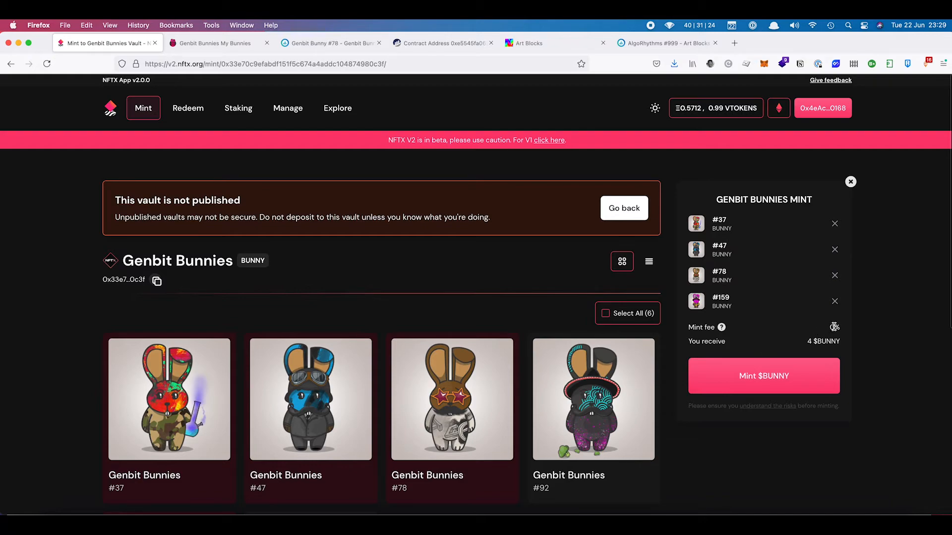
{"action": "mouse_move", "coordinate": [721, 327]}
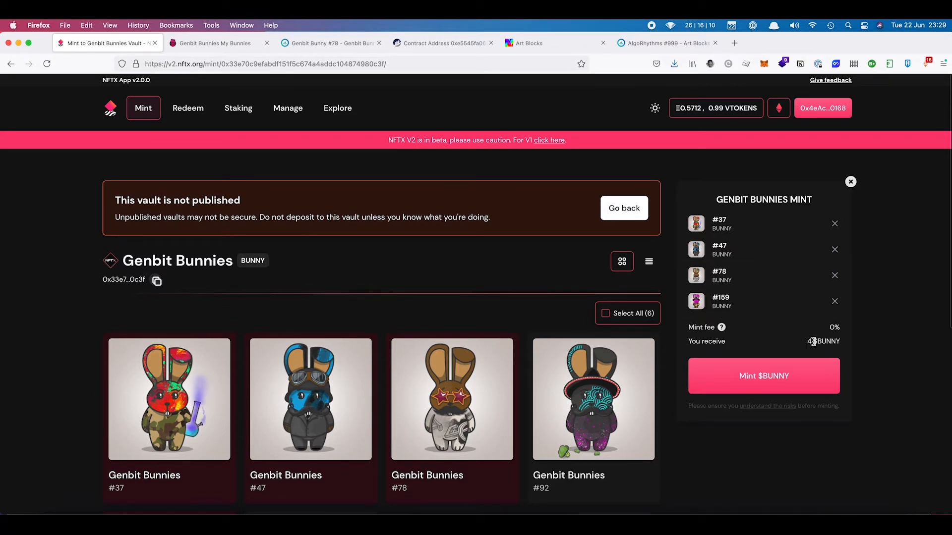
{"action": "mouse_move", "coordinate": [631, 381]}
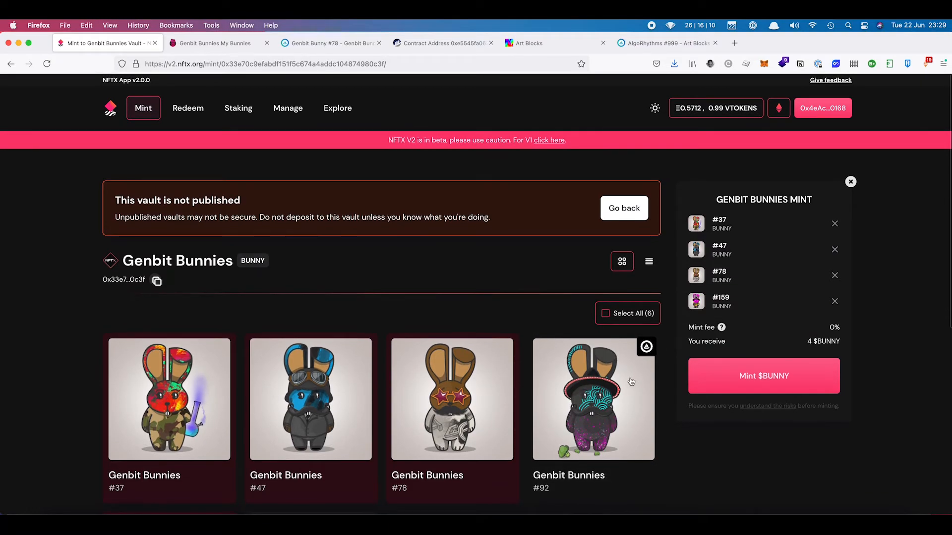
Step: Mint bunnies #37, #47, #78, #159 for 4 $BUNNY and add $BUNNY to MetaMask
{"action": "left_click", "coordinate": [762, 376]}
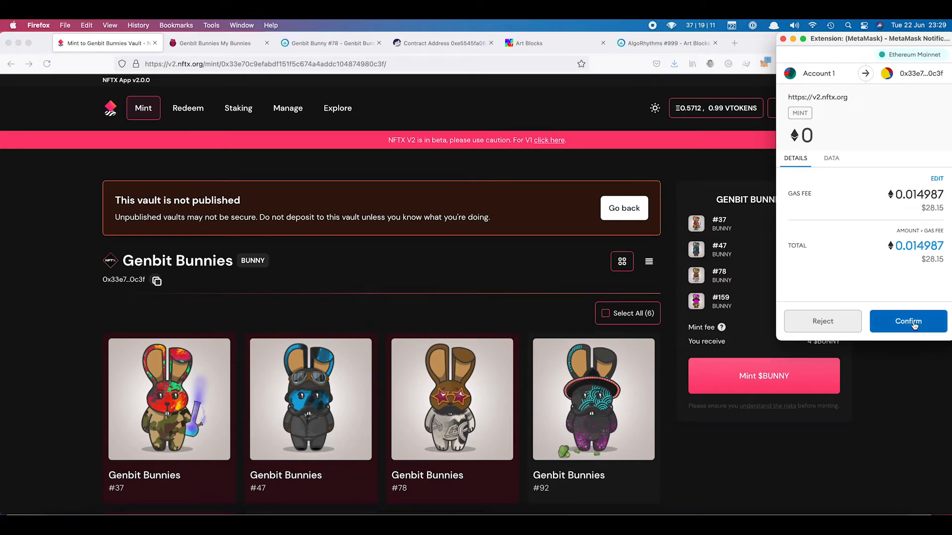
{"action": "left_click", "coordinate": [906, 321]}
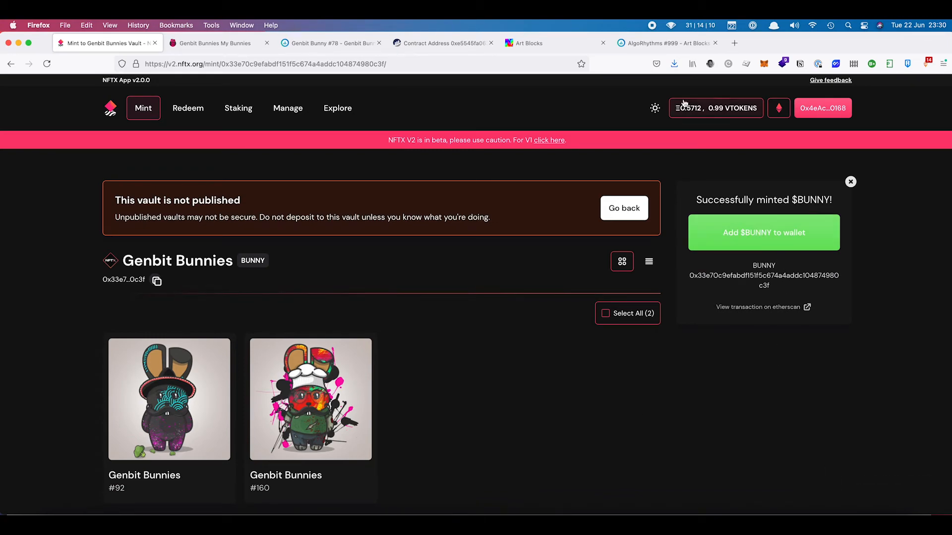
{"action": "left_click", "coordinate": [715, 108]}
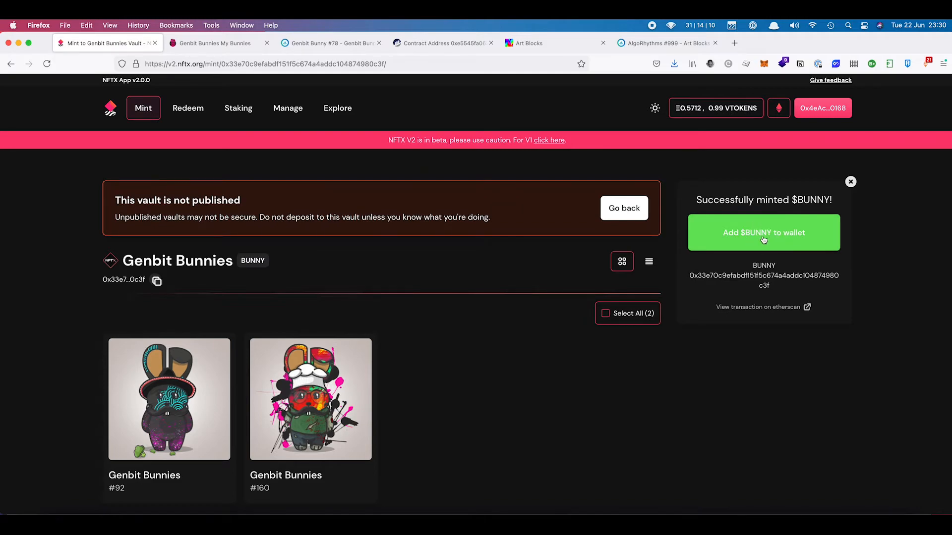
{"action": "left_click", "coordinate": [763, 233]}
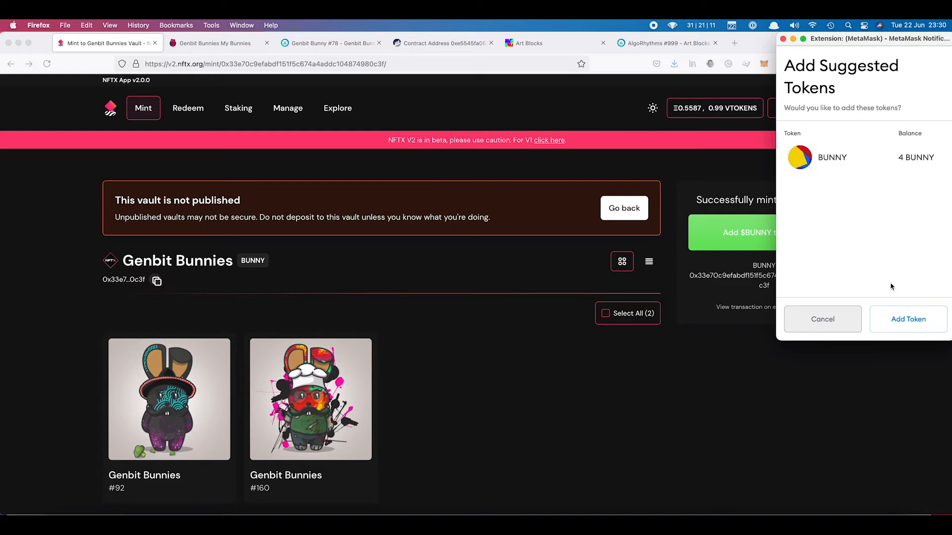
{"action": "left_click", "coordinate": [907, 319]}
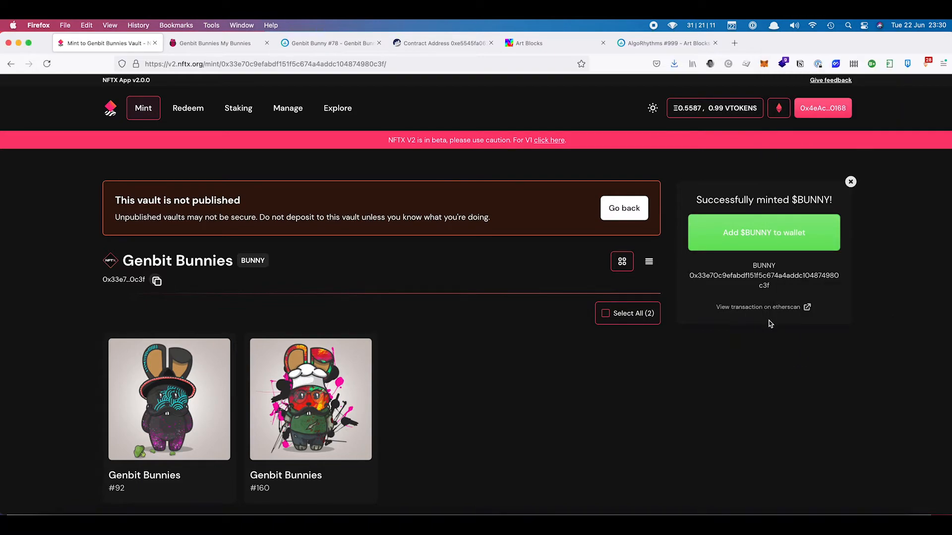
{"action": "mouse_move", "coordinate": [377, 328]}
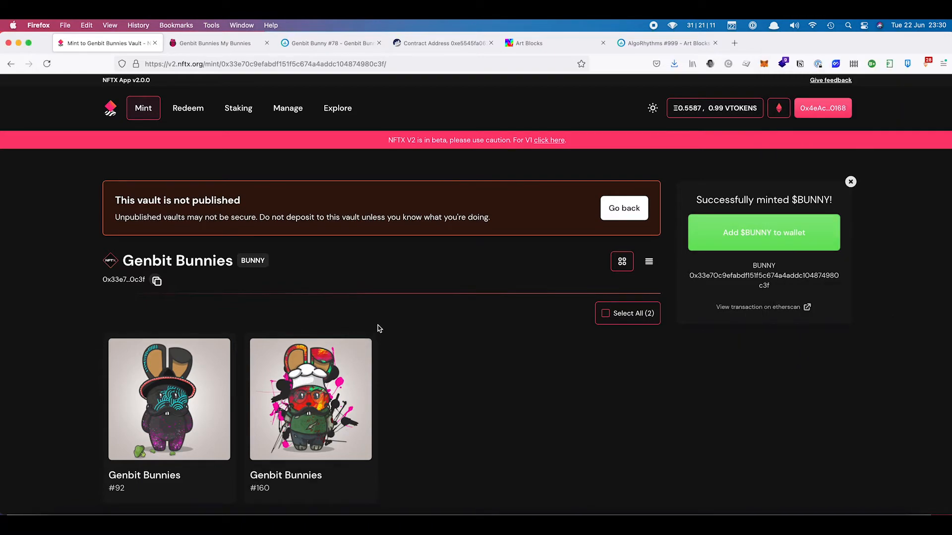
{"action": "mouse_move", "coordinate": [476, 247]}
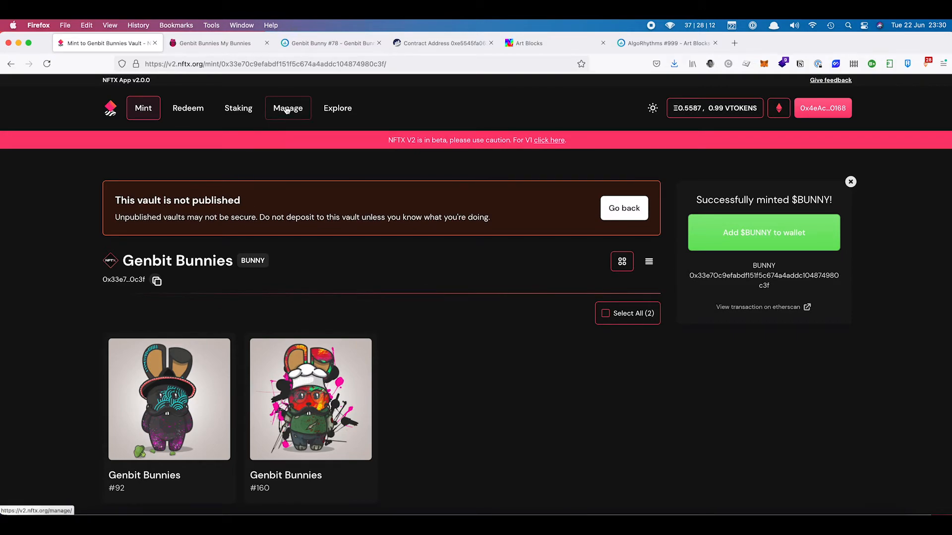
Step: Open BUNNY's management page, view the 0%/0%/5% publish summary, and close it unpublished
{"action": "left_click", "coordinate": [288, 108]}
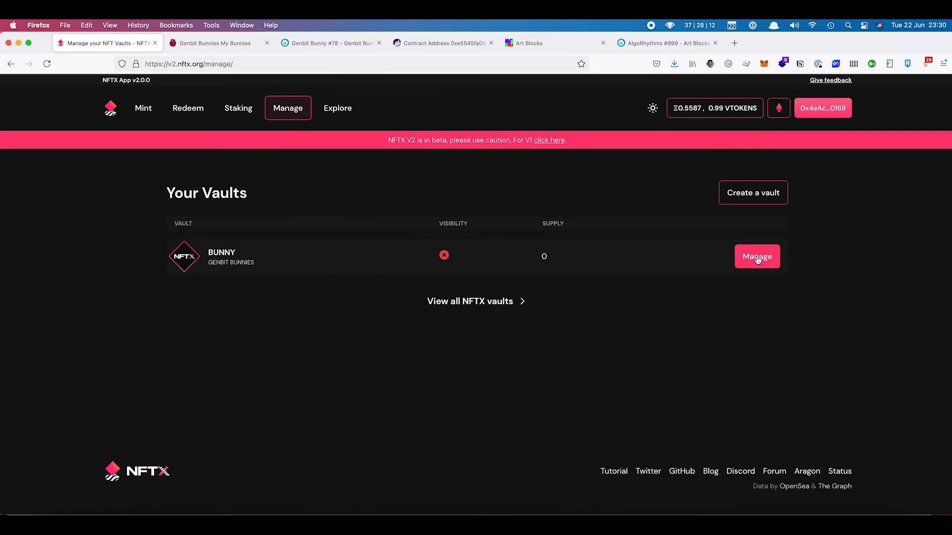
{"action": "left_click", "coordinate": [756, 257]}
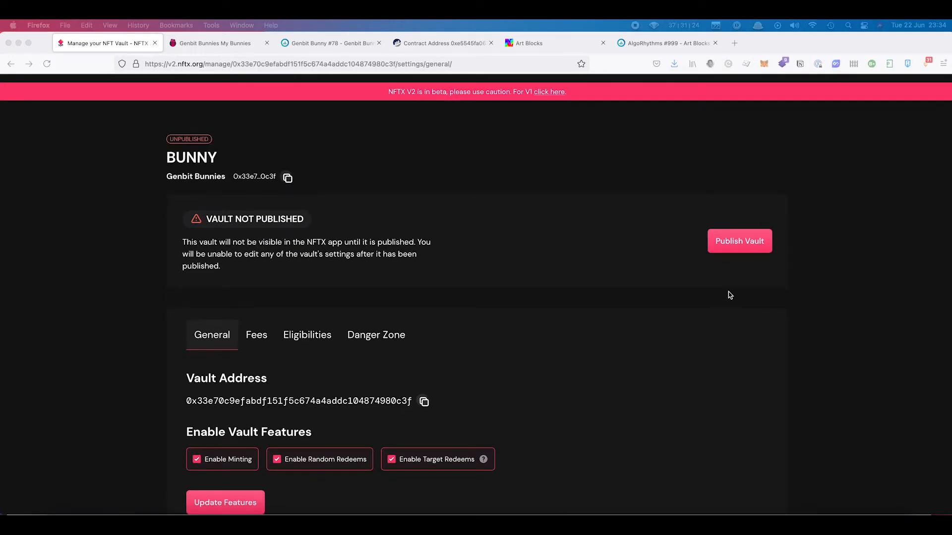
{"action": "scroll", "scroll_direction": "down", "scroll_amount": 3}
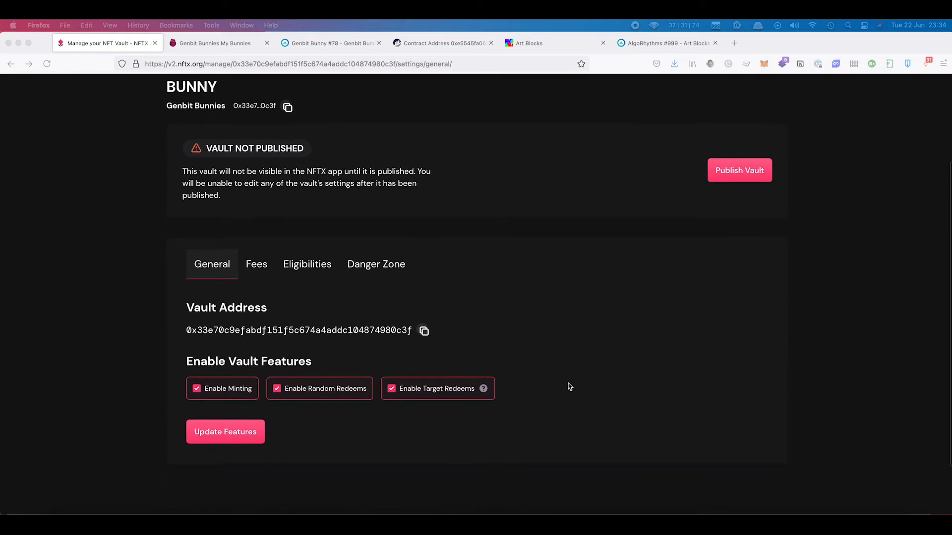
{"action": "mouse_move", "coordinate": [586, 221]}
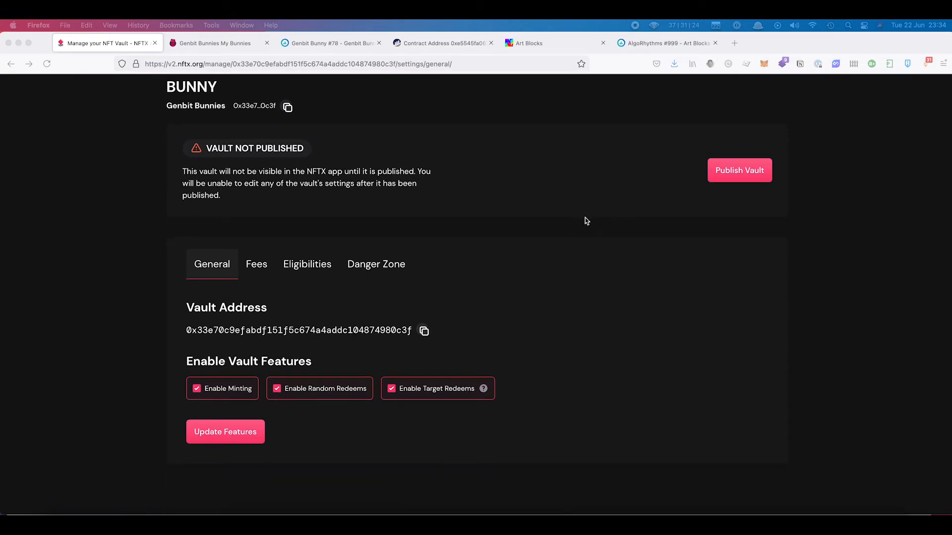
{"action": "mouse_move", "coordinate": [699, 173]}
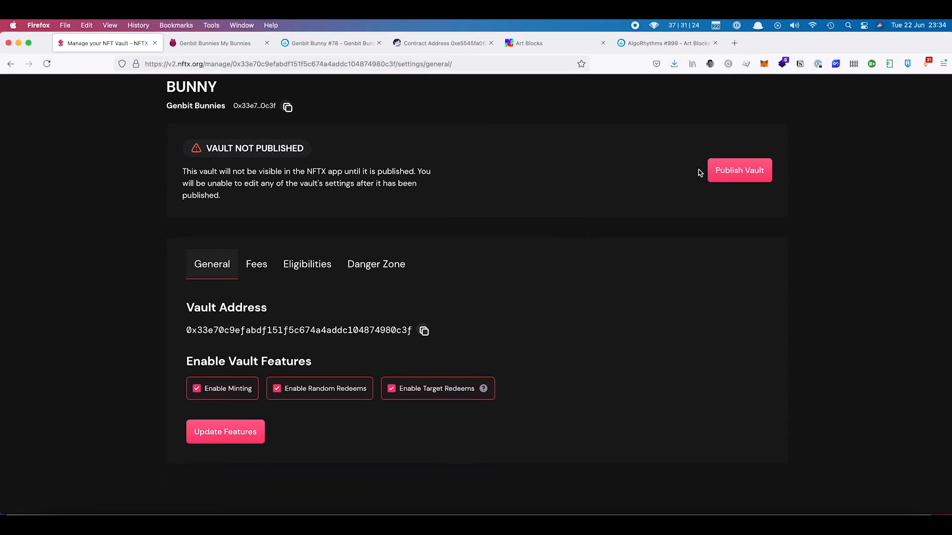
{"action": "left_click", "coordinate": [738, 170]}
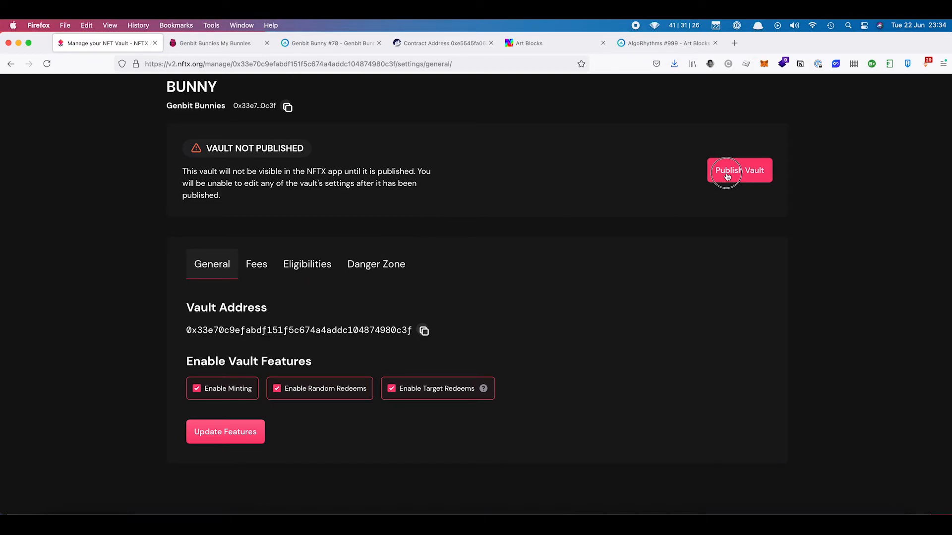
{"action": "left_click", "coordinate": [739, 171]}
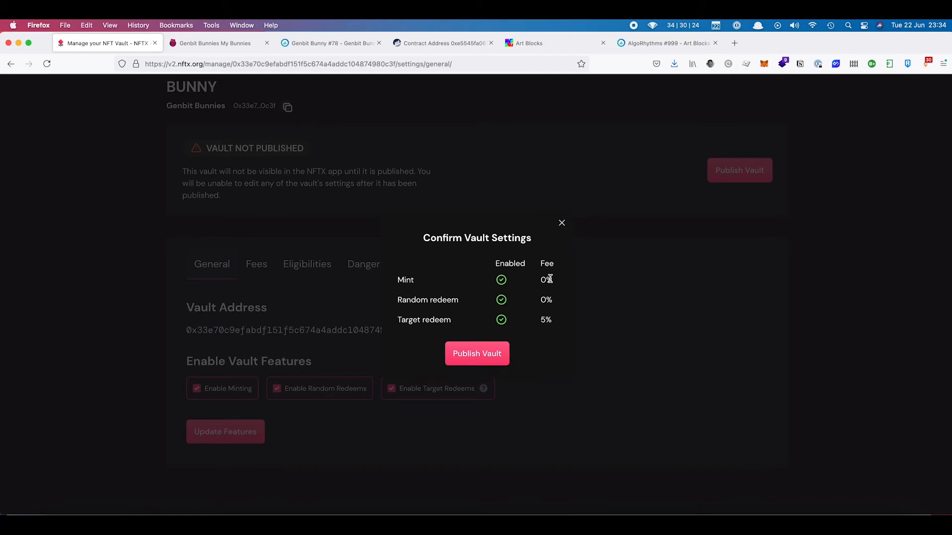
{"action": "mouse_move", "coordinate": [503, 337]}
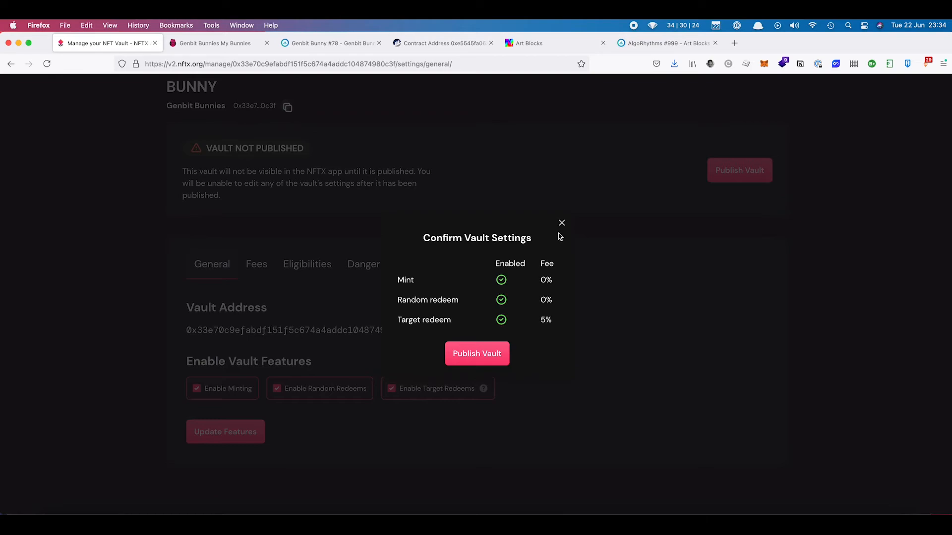
{"action": "left_click", "coordinate": [561, 222]}
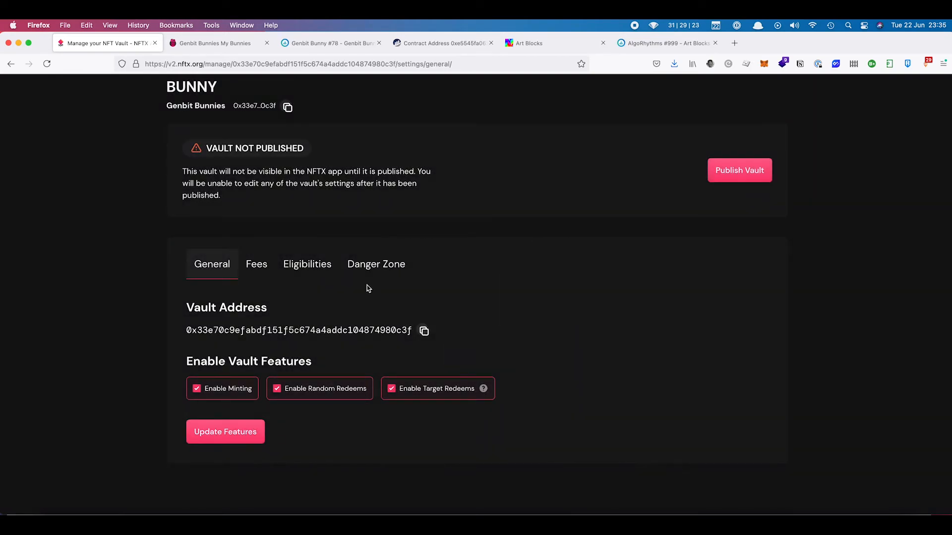
Step: Unlock the BUNNY vault's fees for editing and enter a mint fee of 1
{"action": "left_click", "coordinate": [256, 264]}
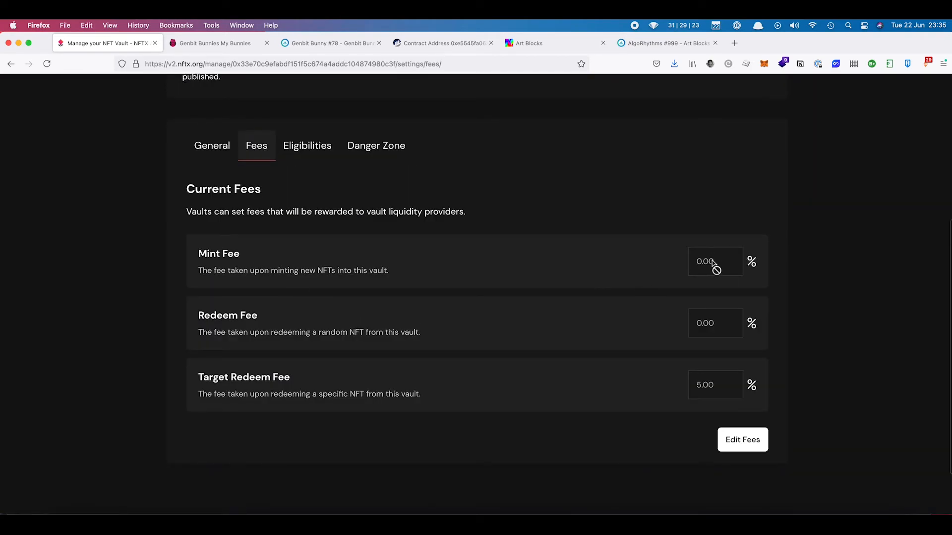
{"action": "mouse_move", "coordinate": [645, 384]}
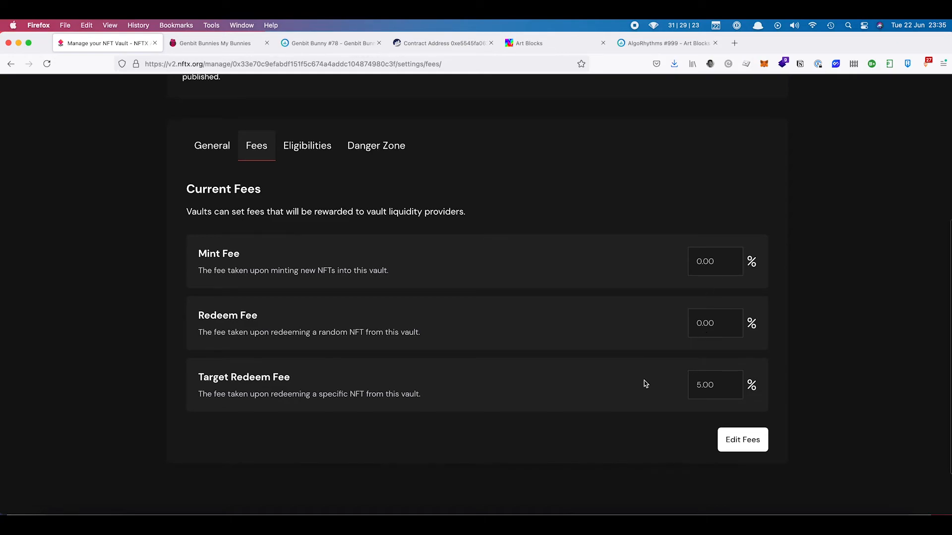
{"action": "scroll", "scroll_direction": "up", "scroll_amount": 3}
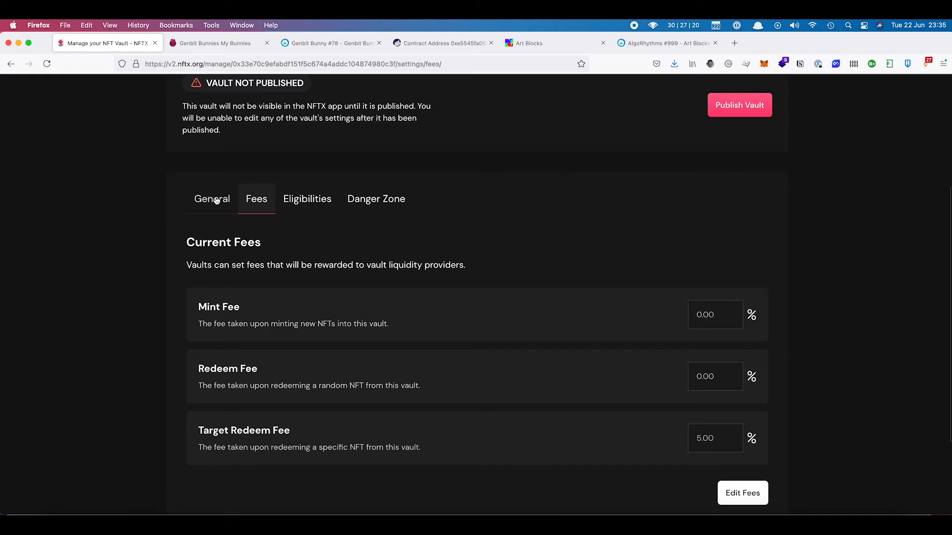
{"action": "mouse_move", "coordinate": [660, 364]}
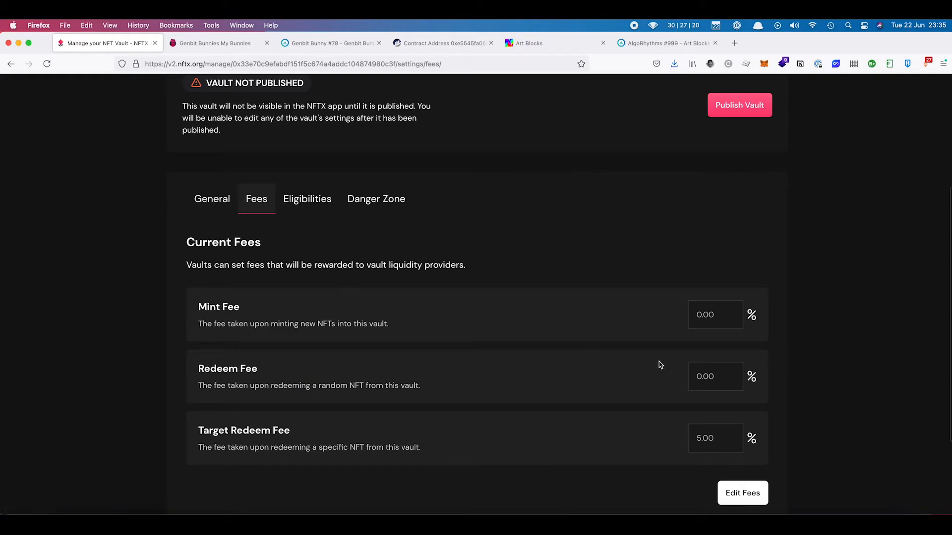
{"action": "mouse_move", "coordinate": [710, 327]}
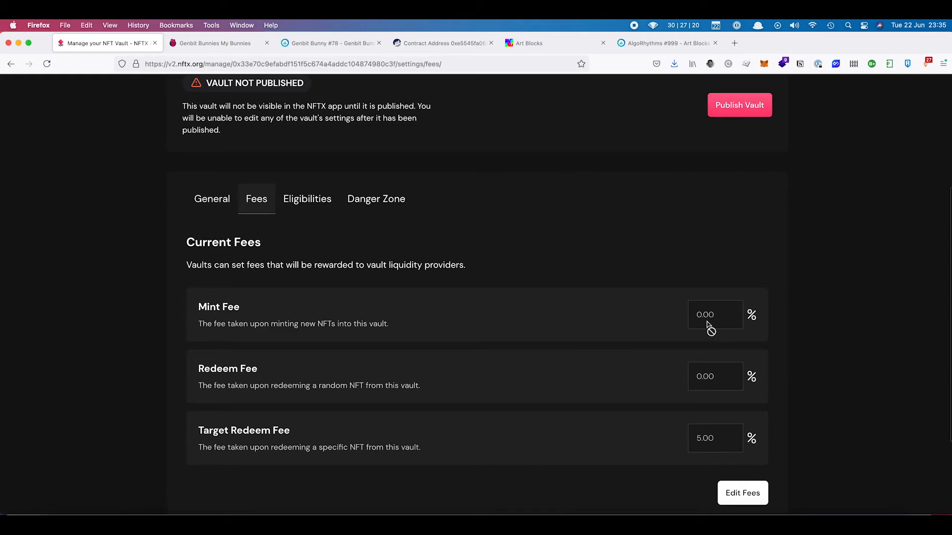
{"action": "mouse_move", "coordinate": [726, 318]}
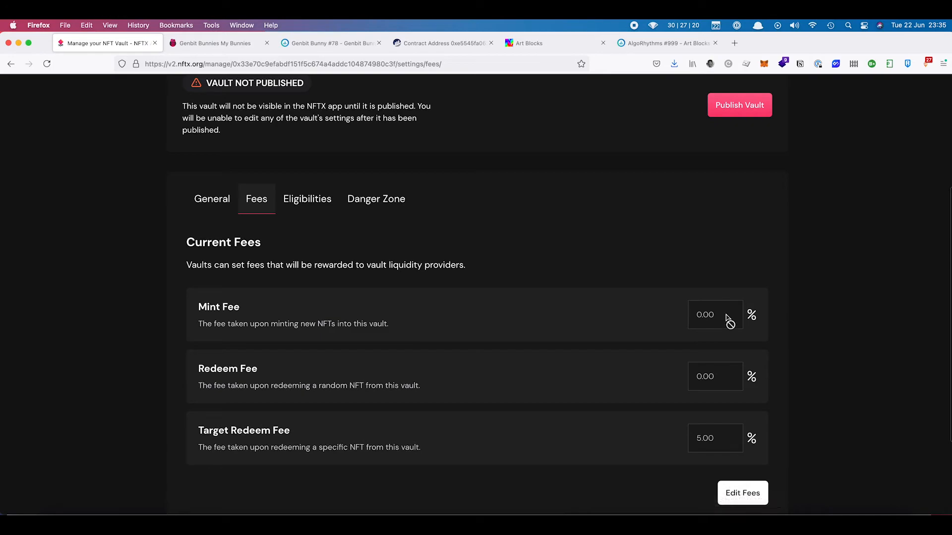
{"action": "mouse_move", "coordinate": [741, 493]}
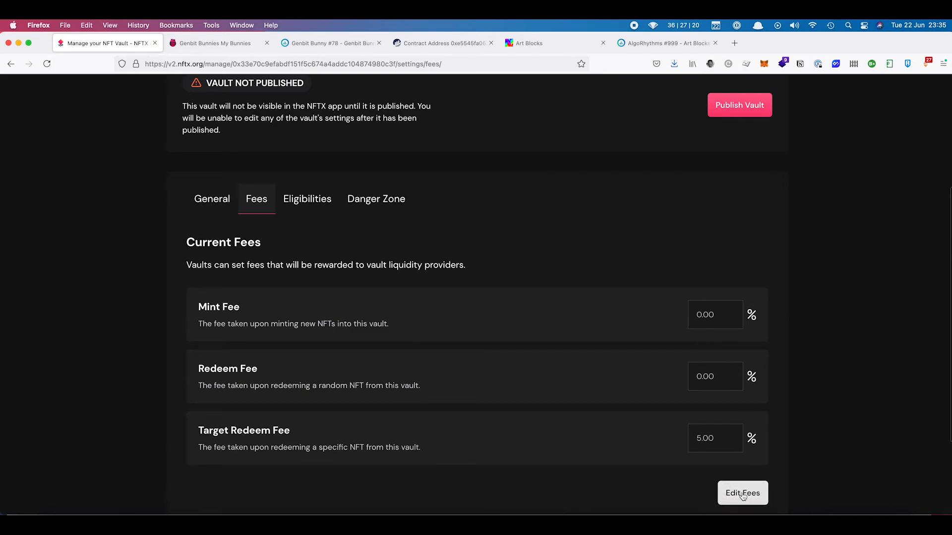
{"action": "left_click", "coordinate": [741, 493]}
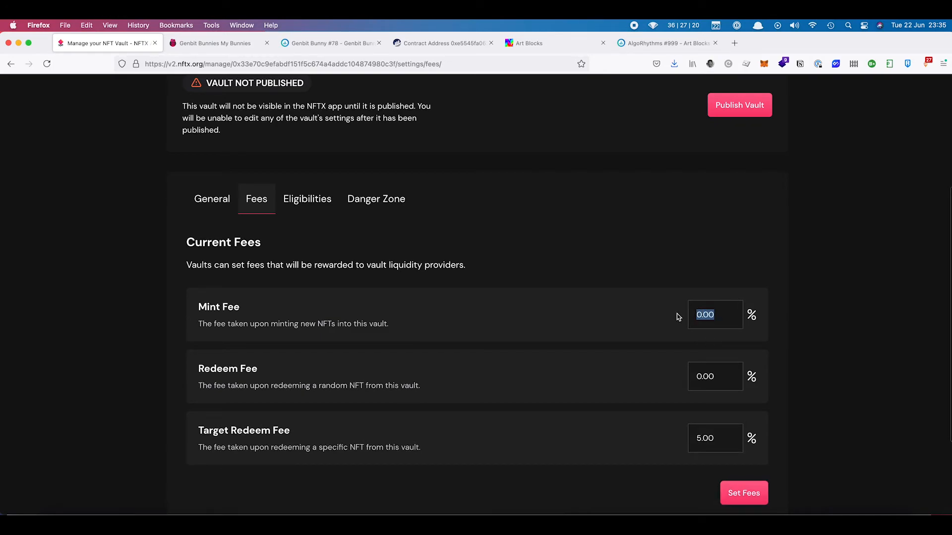
{"action": "type", "text": "1"}
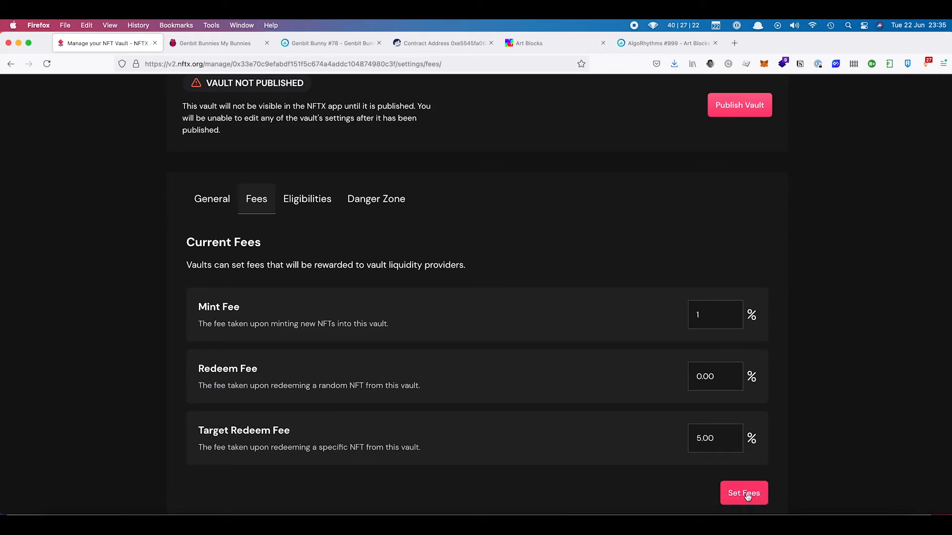
{"action": "scroll", "scroll_direction": "up", "scroll_amount": 3}
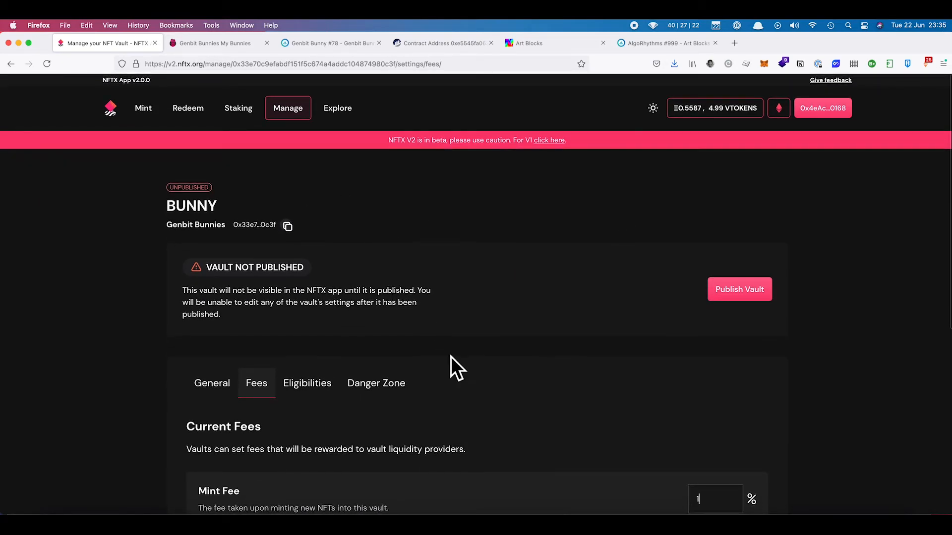
Step: Submit the new BUNNY fees and approve the fee-change transaction in MetaMask
{"action": "left_click", "coordinate": [743, 456]}
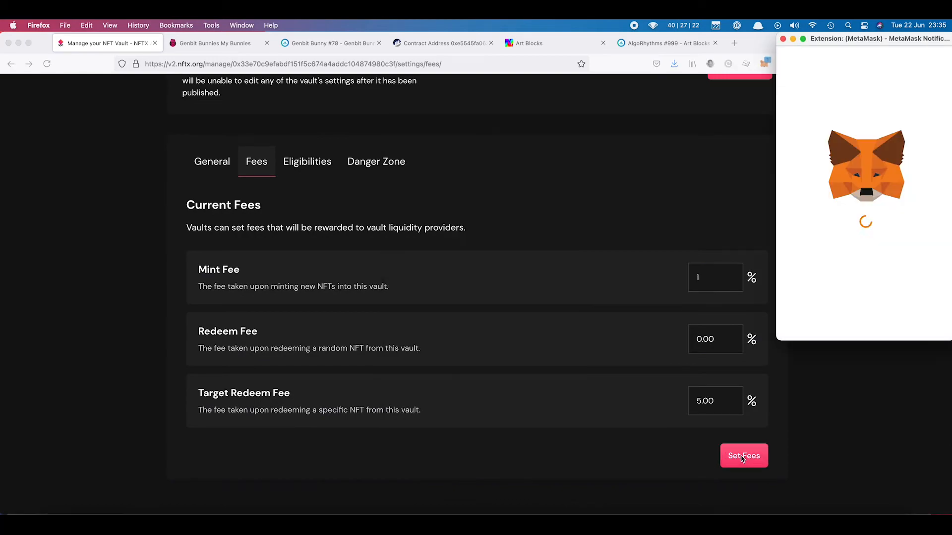
{"action": "left_click", "coordinate": [743, 456]}
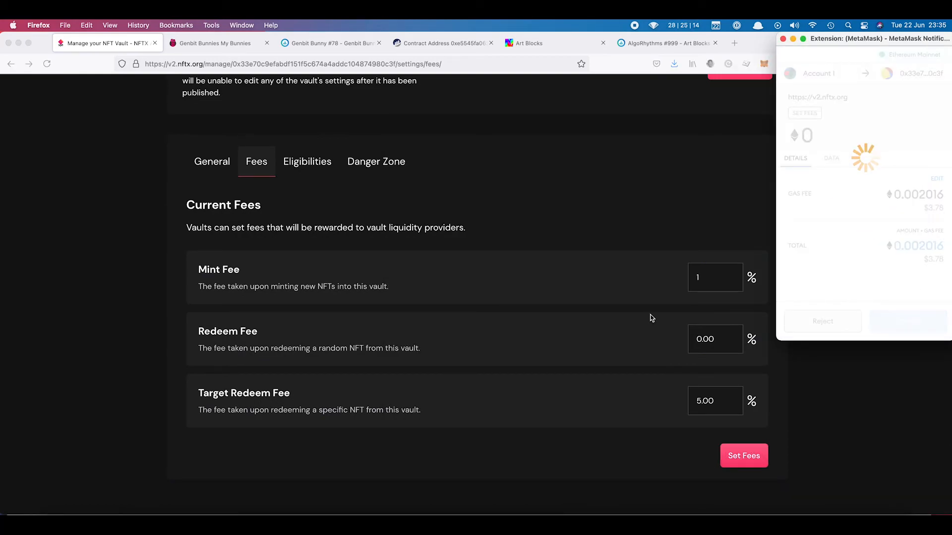
{"action": "left_click", "coordinate": [908, 321]}
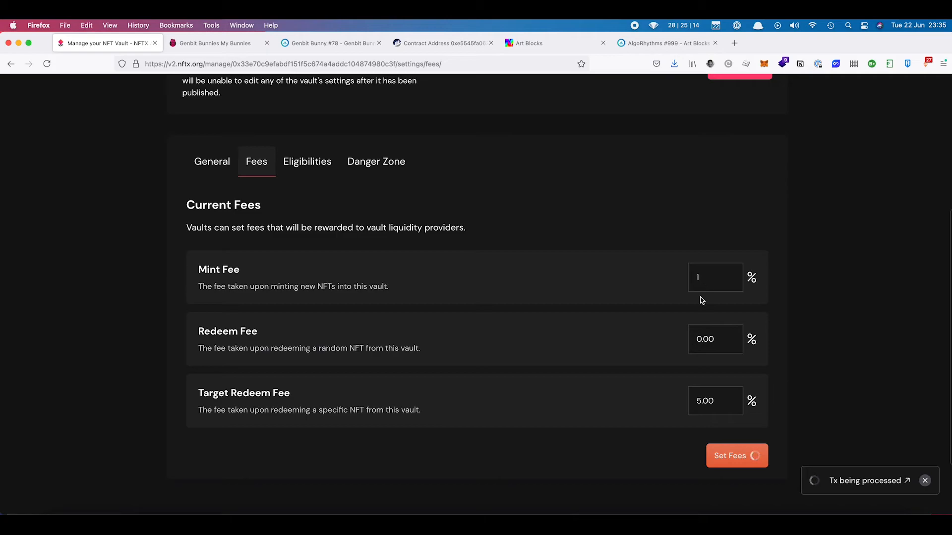
{"action": "mouse_move", "coordinate": [638, 296]}
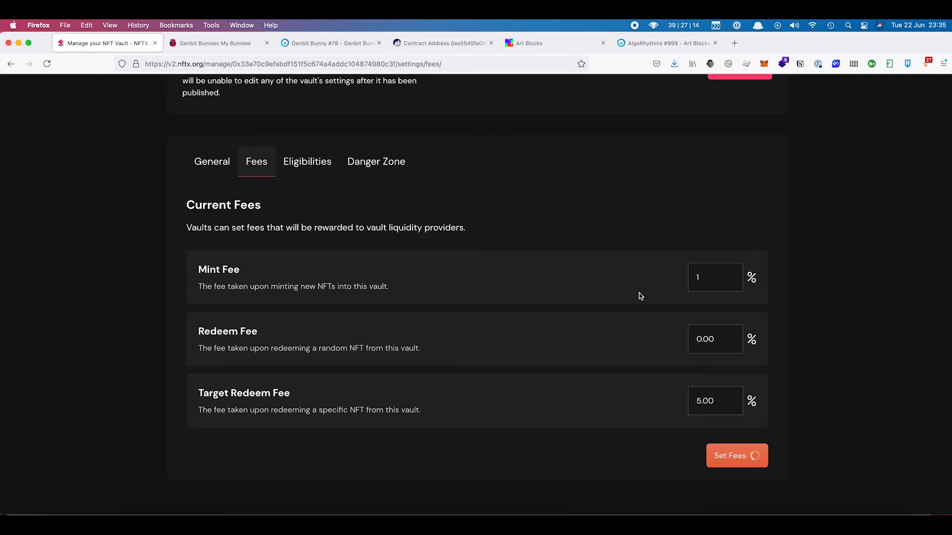
{"action": "mouse_move", "coordinate": [716, 285]}
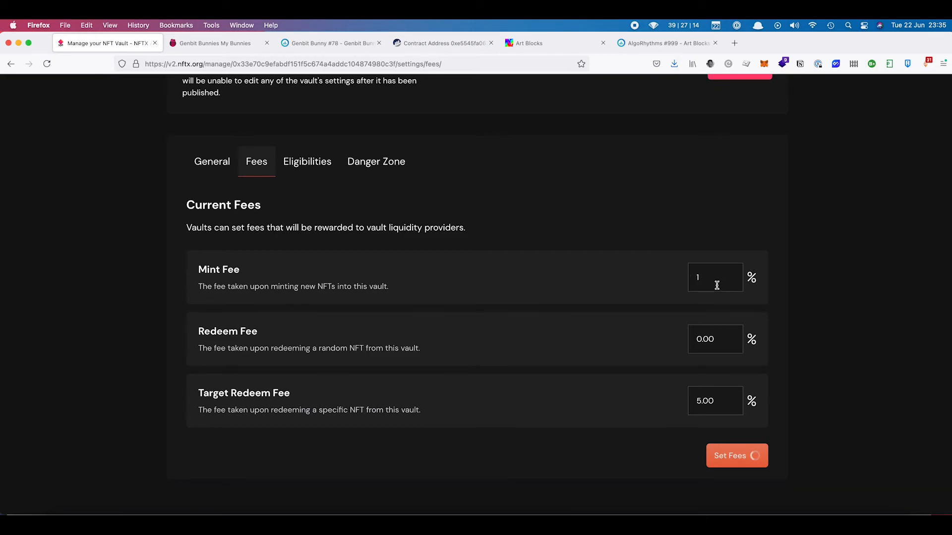
{"action": "scroll", "scroll_direction": "up", "scroll_amount": 3}
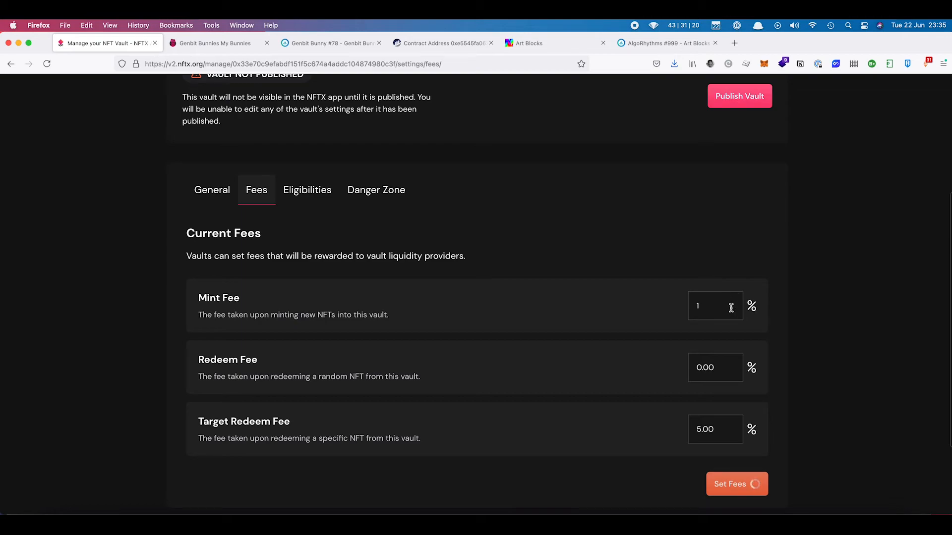
{"action": "mouse_move", "coordinate": [696, 379]}
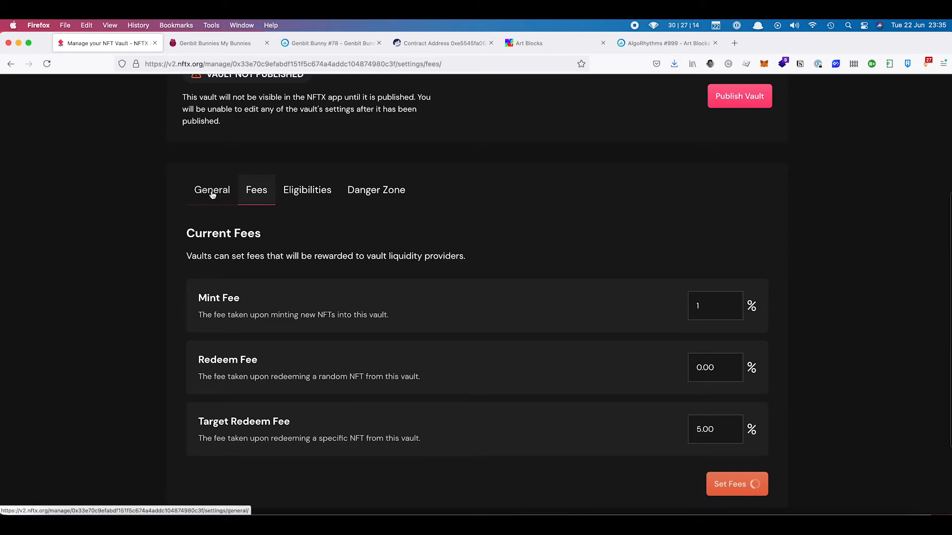
Step: Check the General tab, return to Fees, and dismiss the success notice
{"action": "left_click", "coordinate": [211, 189]}
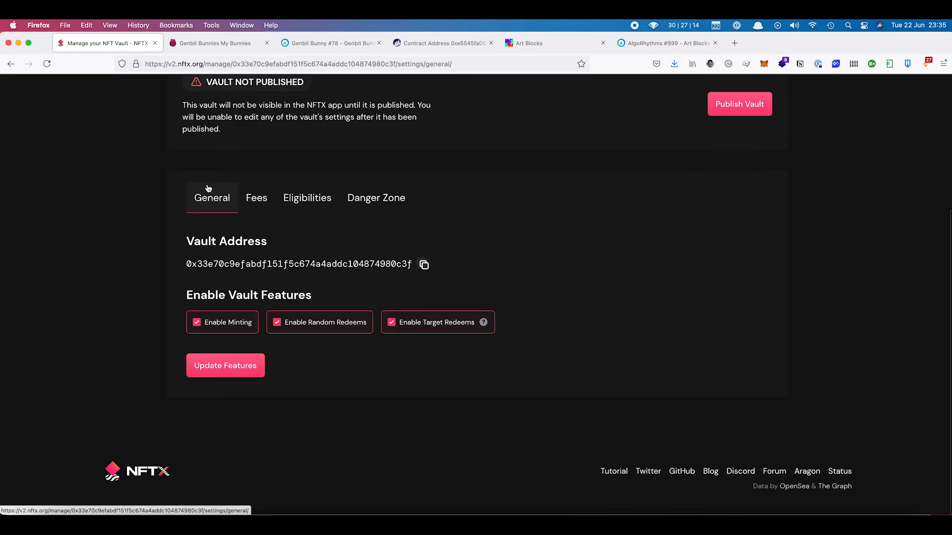
{"action": "left_click", "coordinate": [257, 197]}
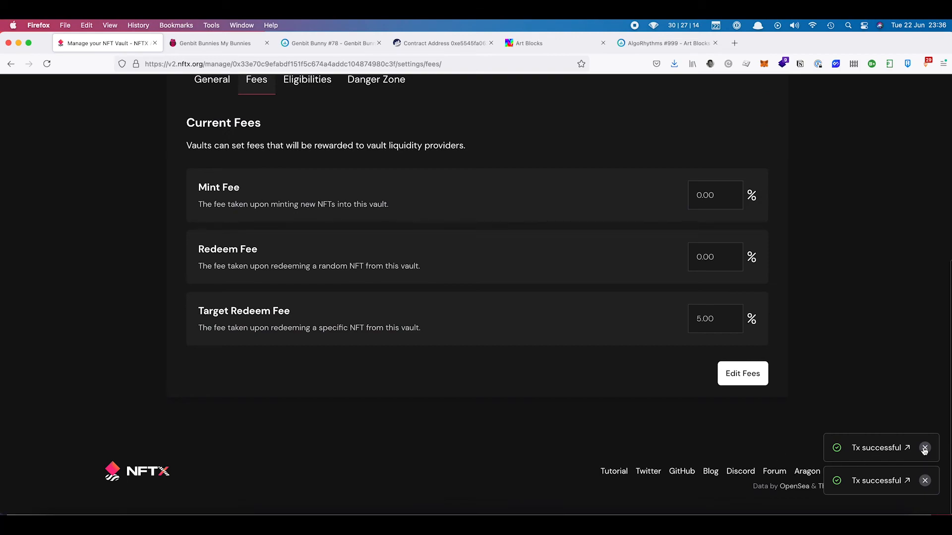
{"action": "left_click", "coordinate": [924, 447]}
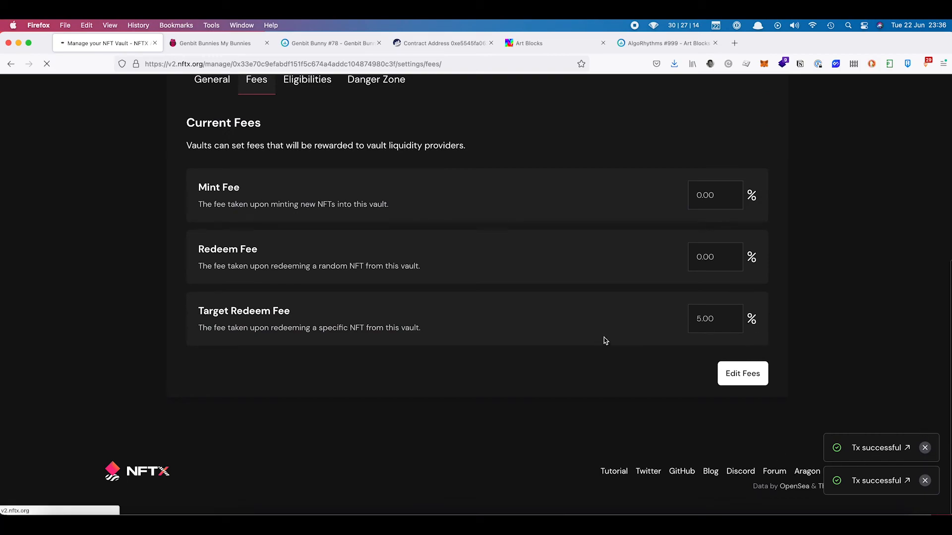
Step: Reload the vault page and start publishing to show the 1%/0%/5% settings summary
{"action": "scroll", "scroll_direction": "up", "scroll_amount": 3}
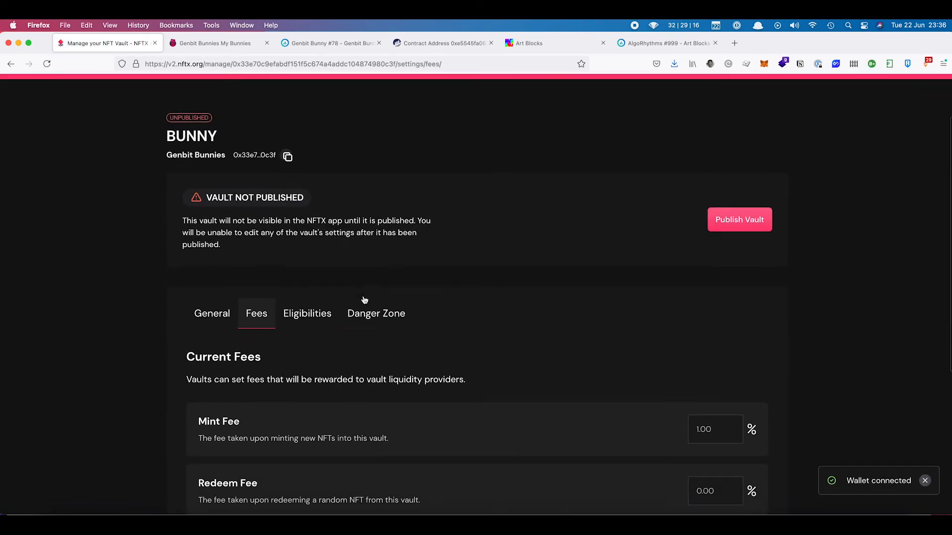
{"action": "scroll", "scroll_direction": "up", "scroll_amount": 3}
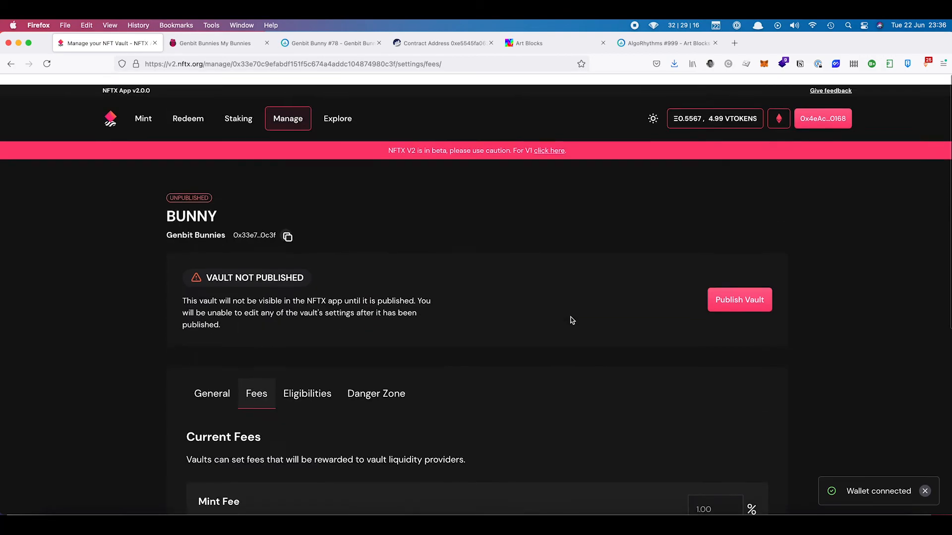
{"action": "scroll", "scroll_direction": "down", "scroll_amount": 3}
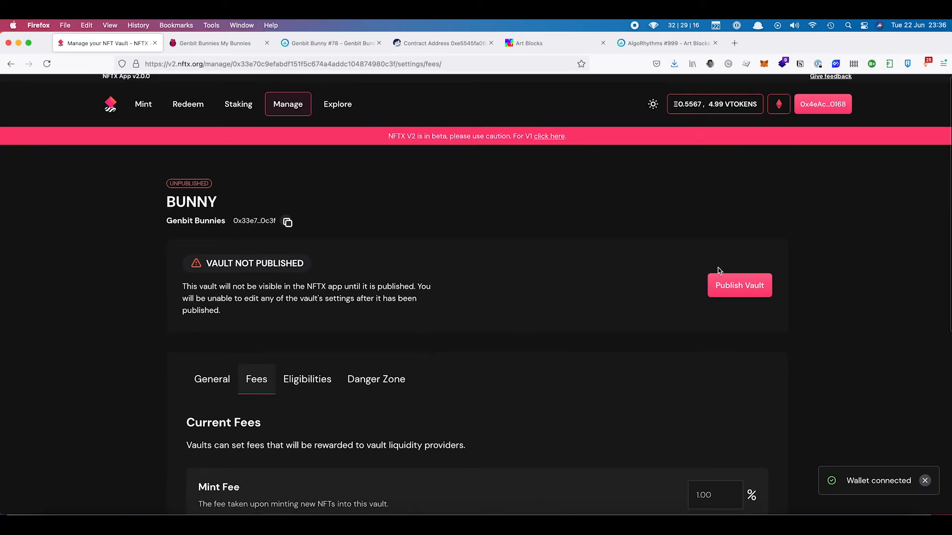
{"action": "left_click", "coordinate": [739, 285]}
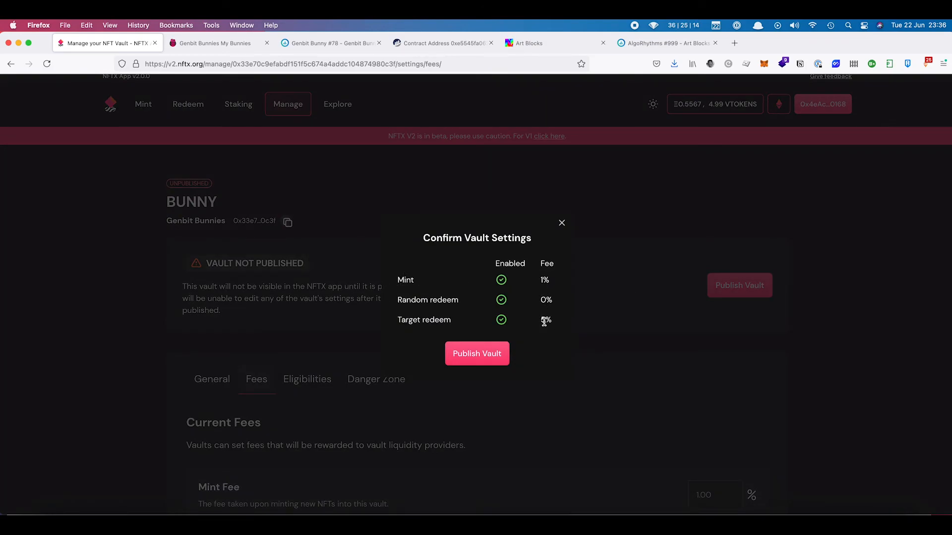
{"action": "mouse_move", "coordinate": [474, 343]}
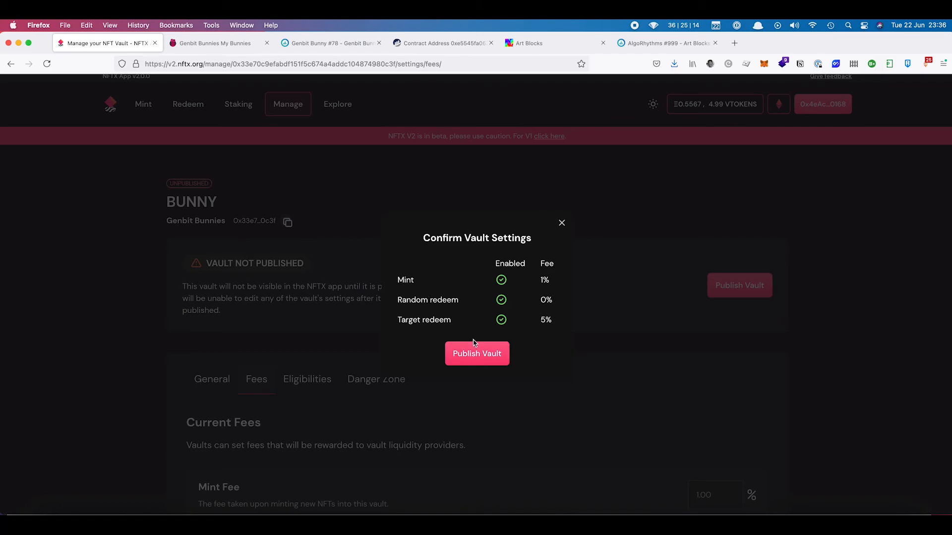
Step: Confirm publishing in the dialog and approve the finalization transaction in MetaMask
{"action": "left_click", "coordinate": [476, 353]}
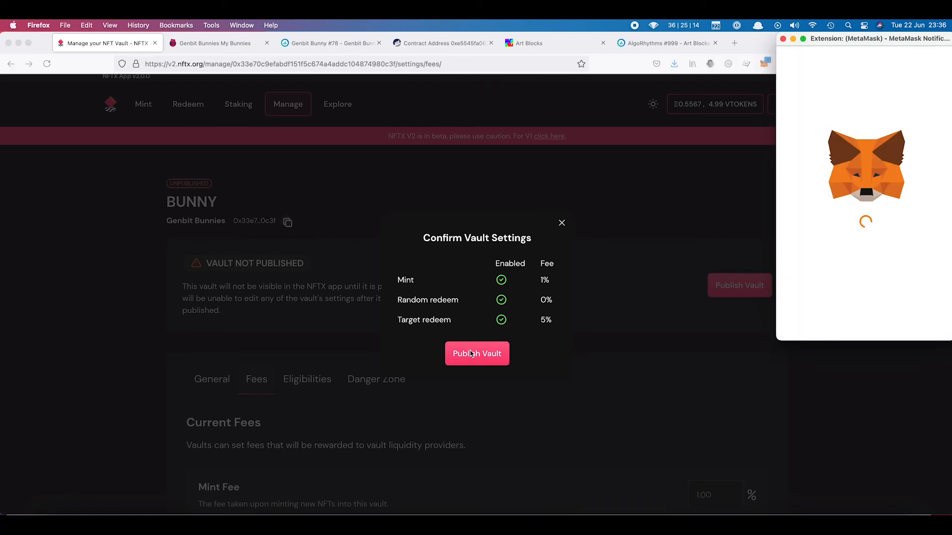
{"action": "left_click", "coordinate": [476, 354]}
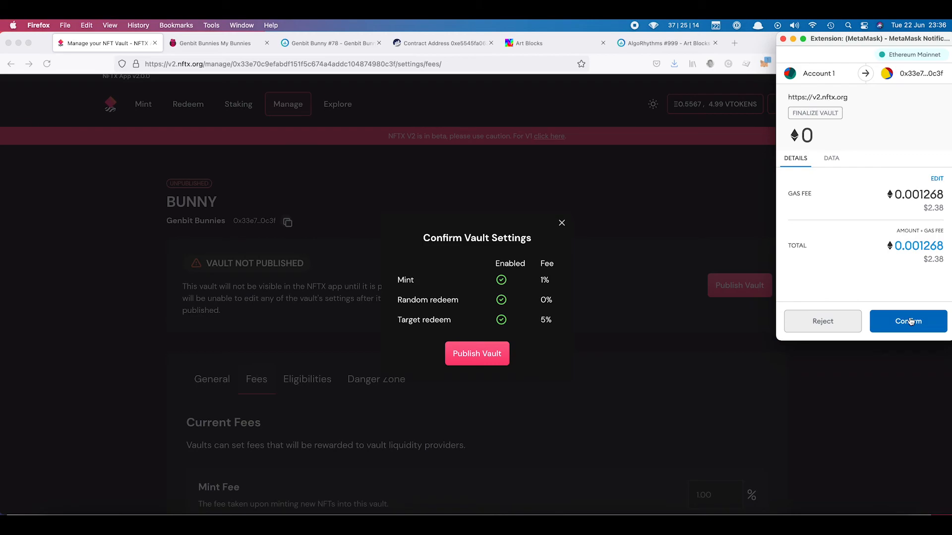
{"action": "left_click", "coordinate": [908, 322]}
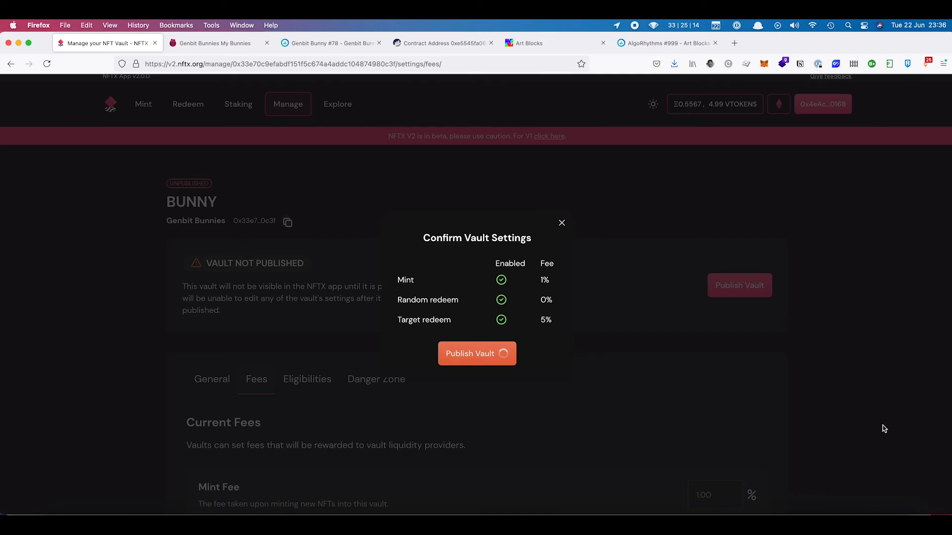
{"action": "left_click", "coordinate": [476, 353]}
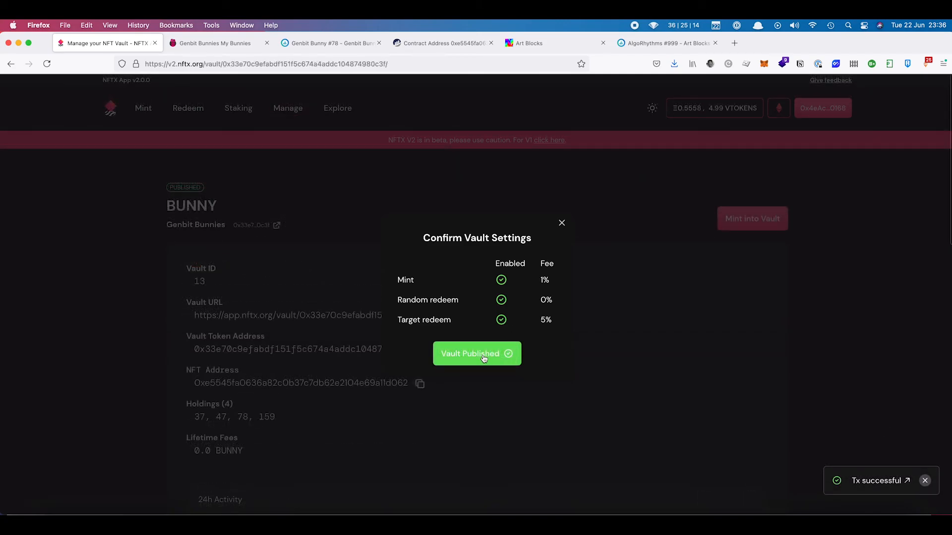
Step: Close the publishing confirmation, dismiss the gas estimation error, and copy the vault URL
{"action": "left_click", "coordinate": [476, 353]}
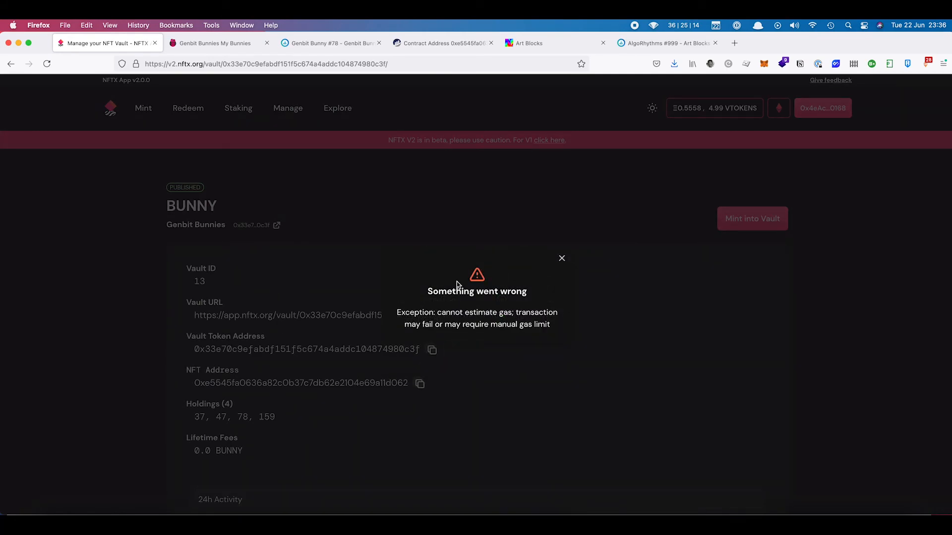
{"action": "left_click", "coordinate": [560, 258]}
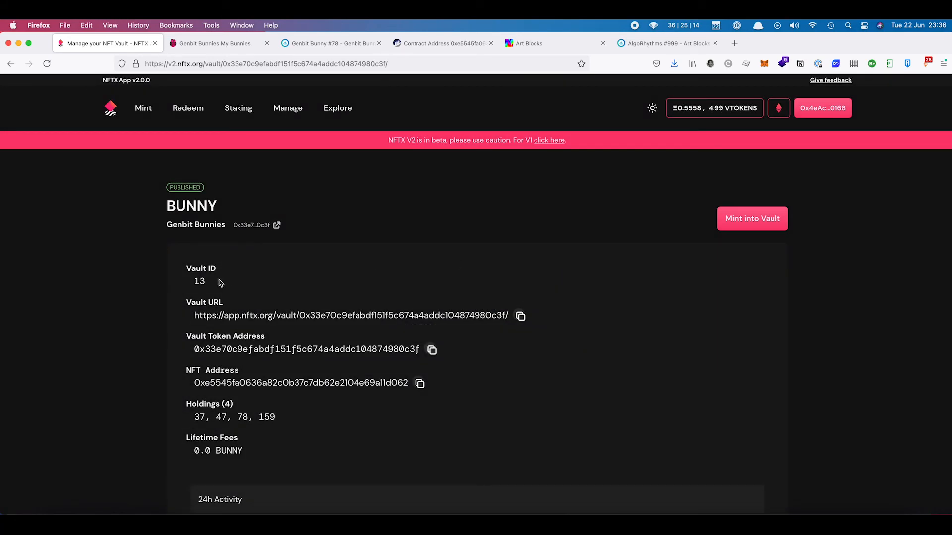
{"action": "mouse_move", "coordinate": [464, 338]}
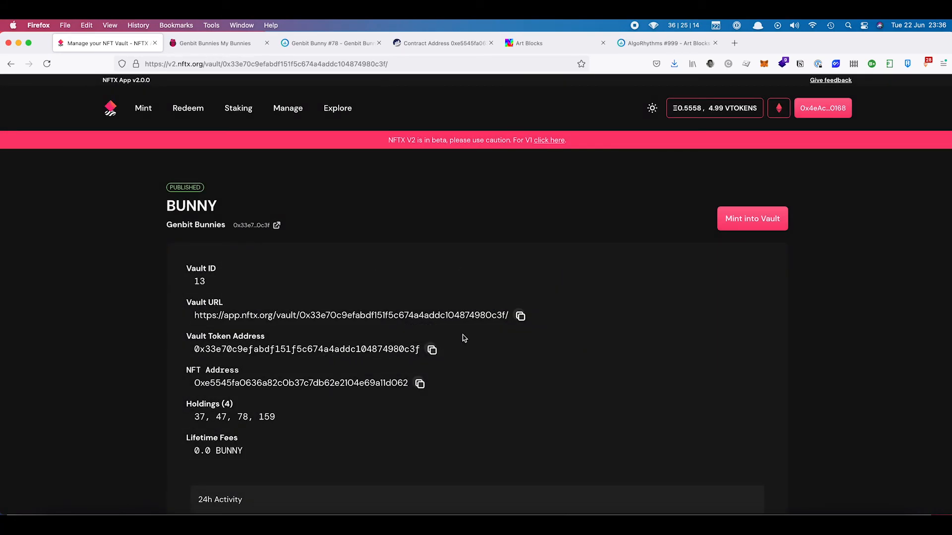
{"action": "mouse_move", "coordinate": [520, 316]}
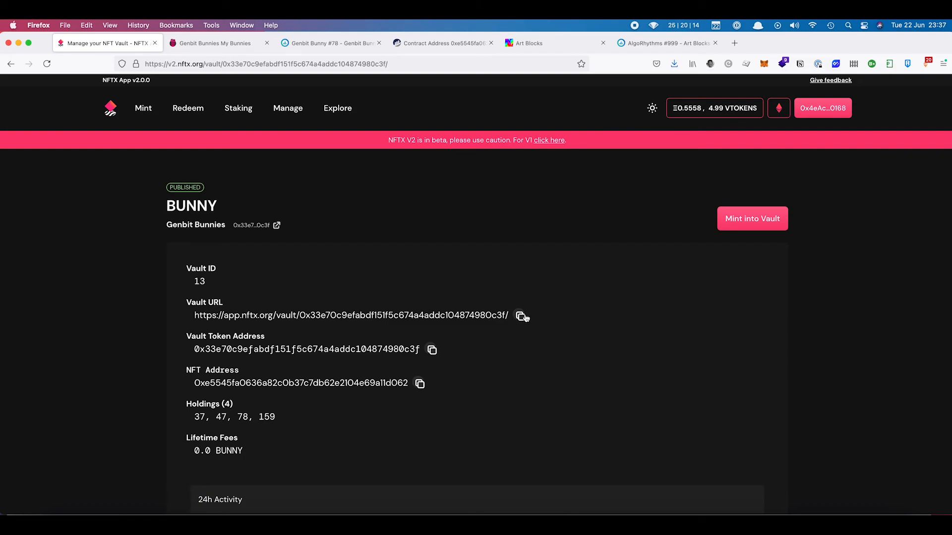
{"action": "left_click", "coordinate": [521, 316]}
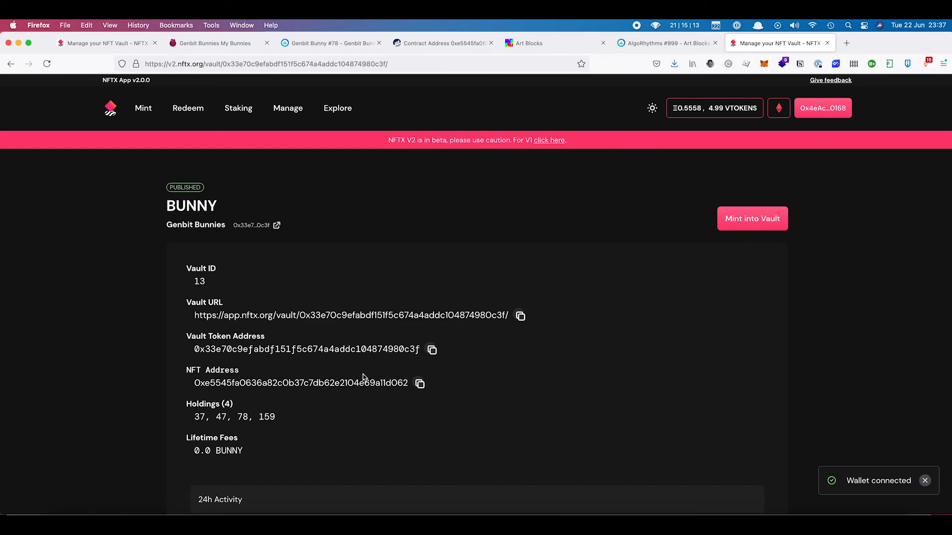
Step: Review the vault page down to Fees: holdings 37, 47, 78, 159 and 1%/5%/0% fees
{"action": "scroll", "scroll_direction": "down", "scroll_amount": 3}
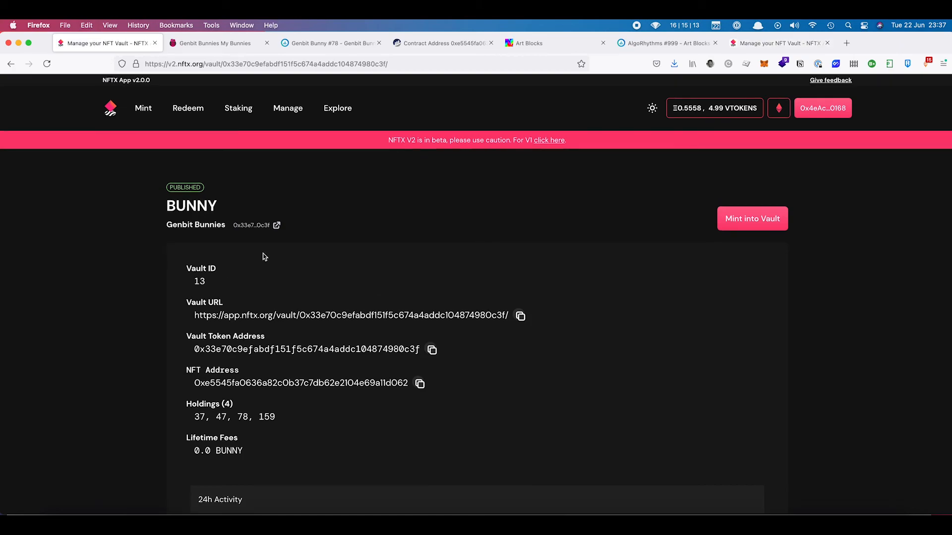
{"action": "scroll", "scroll_direction": "down", "scroll_amount": 3}
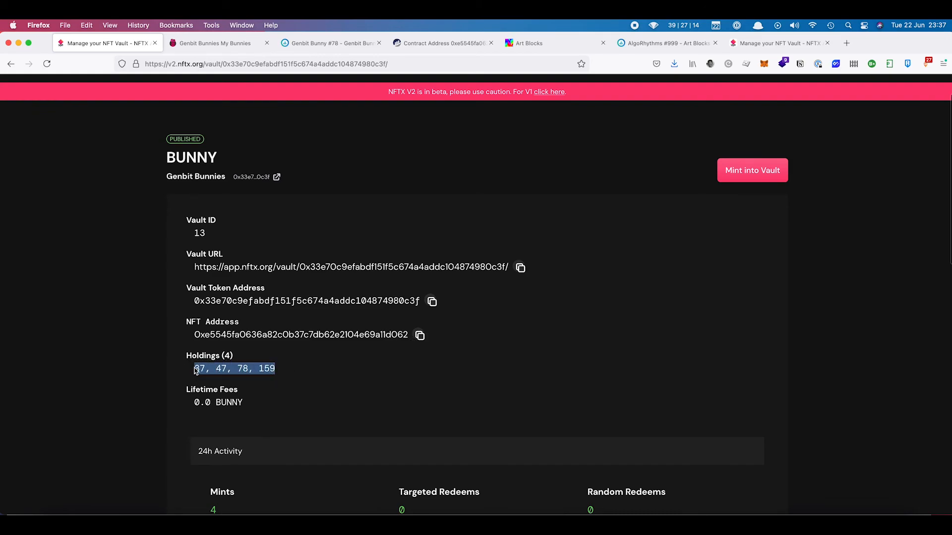
{"action": "scroll", "scroll_direction": "down", "scroll_amount": 3}
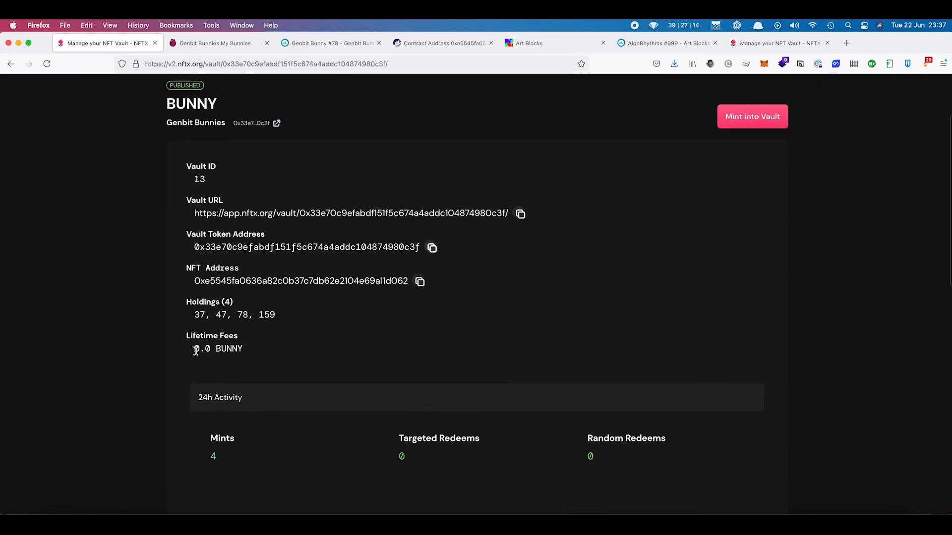
{"action": "mouse_move", "coordinate": [279, 368]}
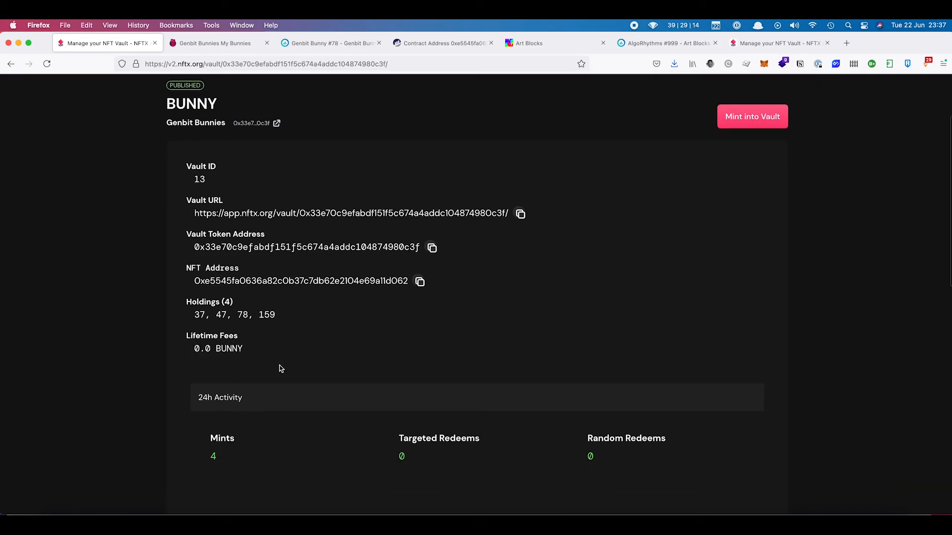
{"action": "scroll", "scroll_direction": "down", "scroll_amount": 3}
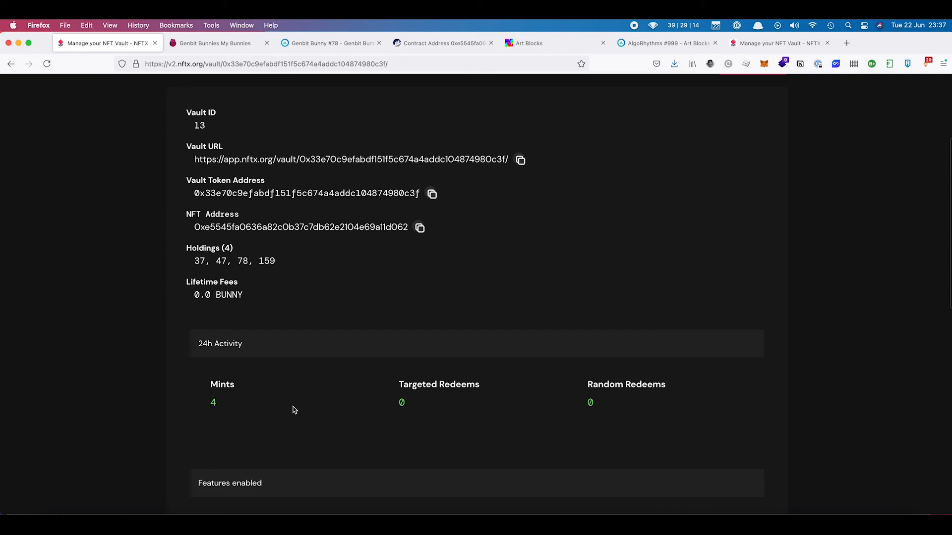
{"action": "scroll", "scroll_direction": "down", "scroll_amount": 3}
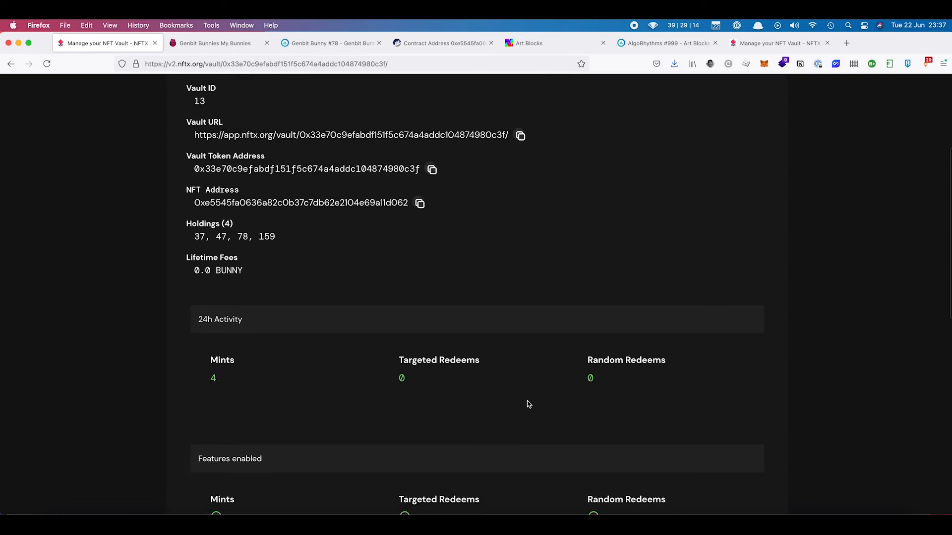
{"action": "scroll", "scroll_direction": "down", "scroll_amount": 3}
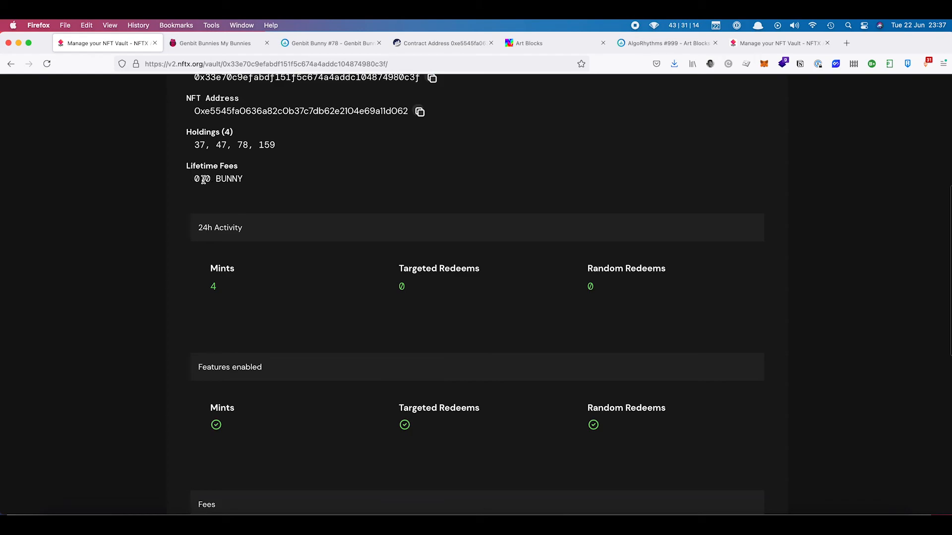
{"action": "mouse_move", "coordinate": [296, 282]}
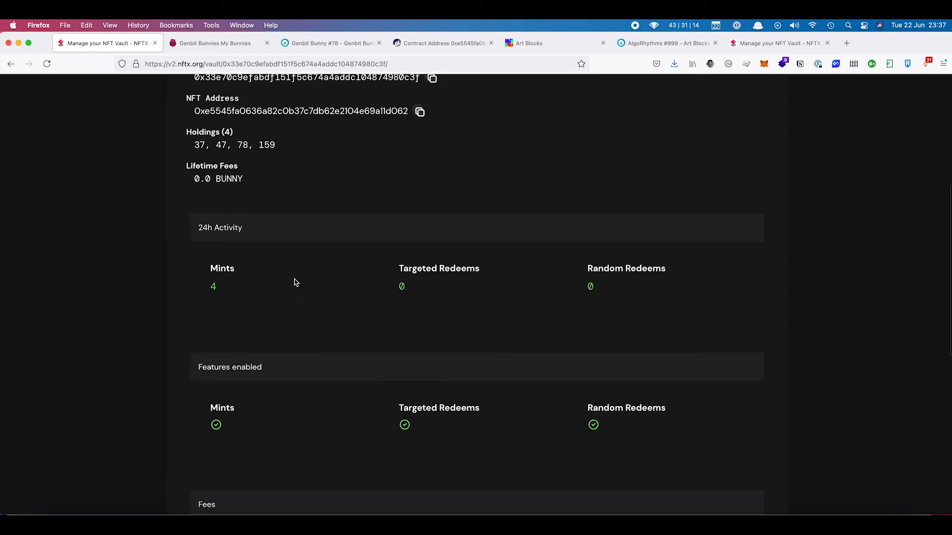
{"action": "scroll", "scroll_direction": "down", "scroll_amount": 3}
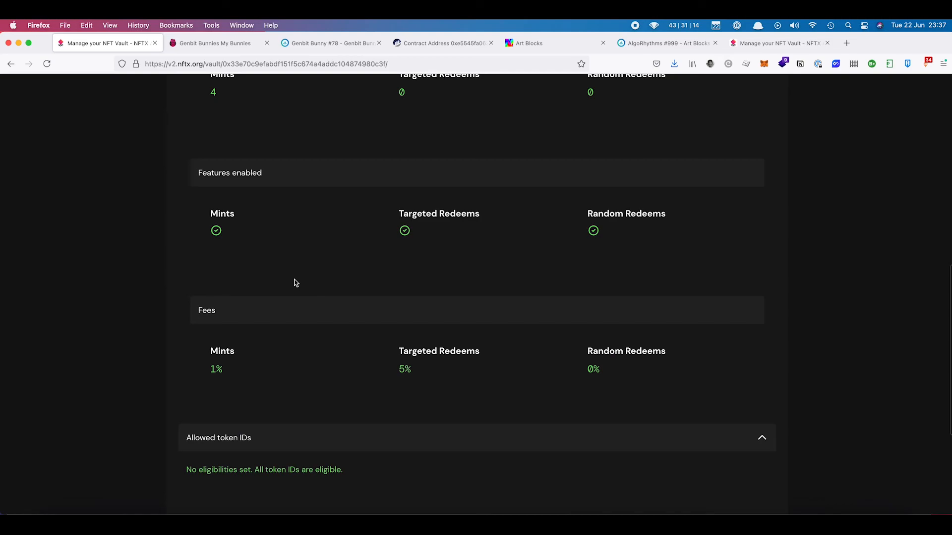
{"action": "scroll", "scroll_direction": "up", "scroll_amount": 3}
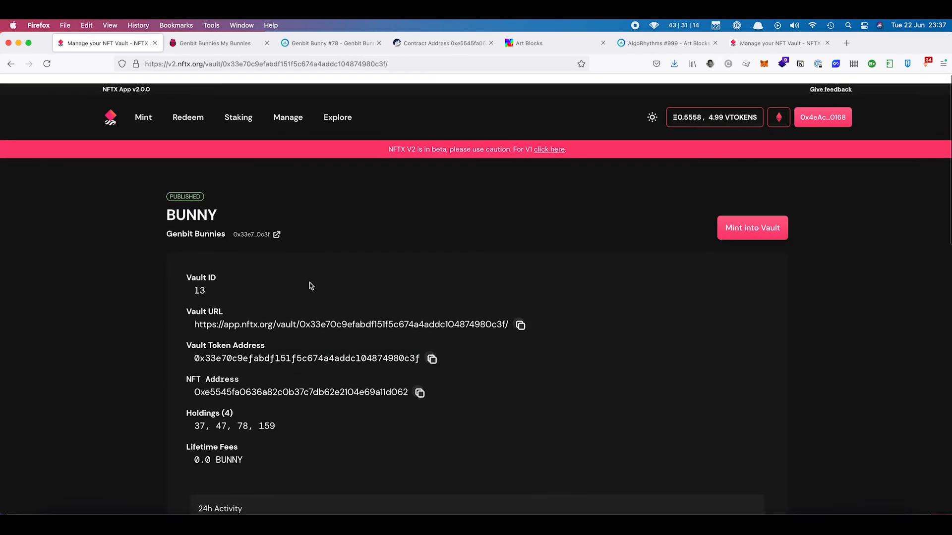
Step: Open the Genbit Bunnies mint page showing bunnies #92 and #160 available
{"action": "left_click", "coordinate": [752, 228]}
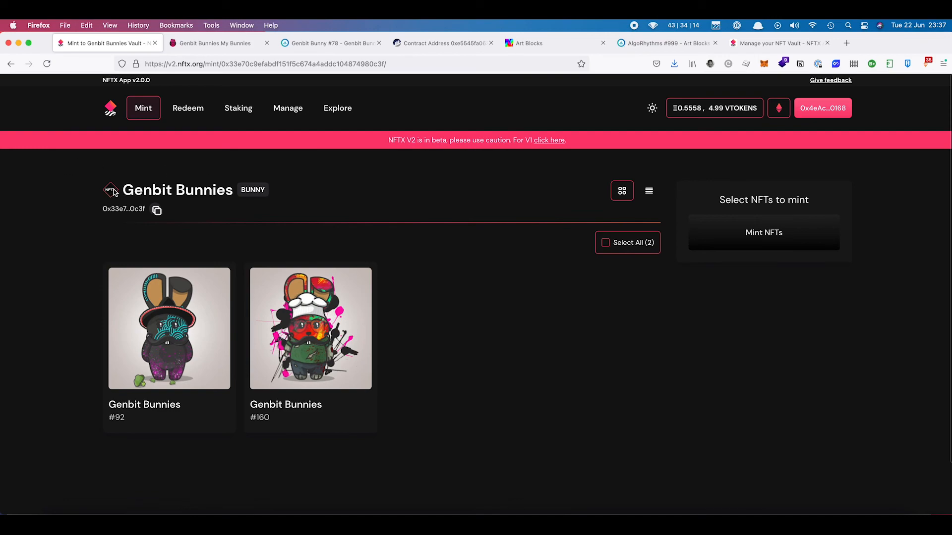
{"action": "mouse_move", "coordinate": [303, 346]}
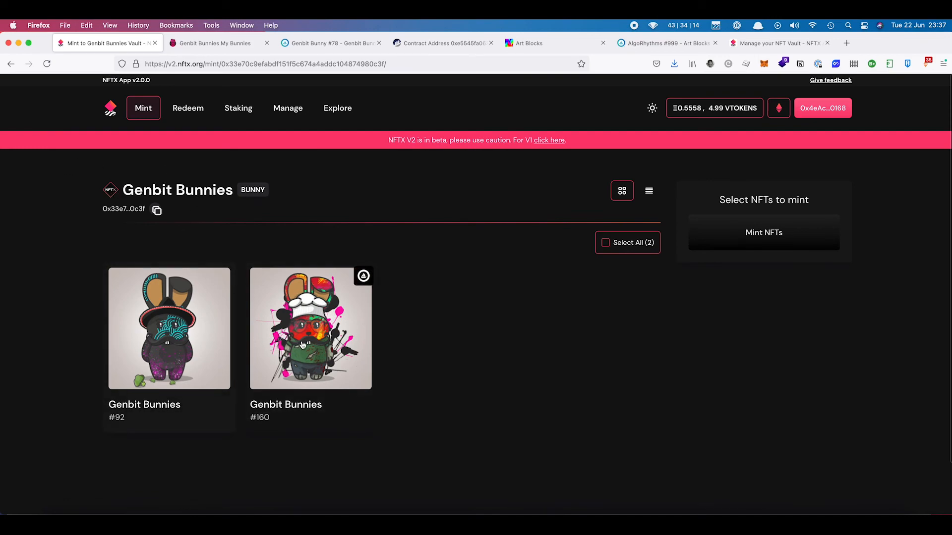
{"action": "mouse_move", "coordinate": [103, 185]}
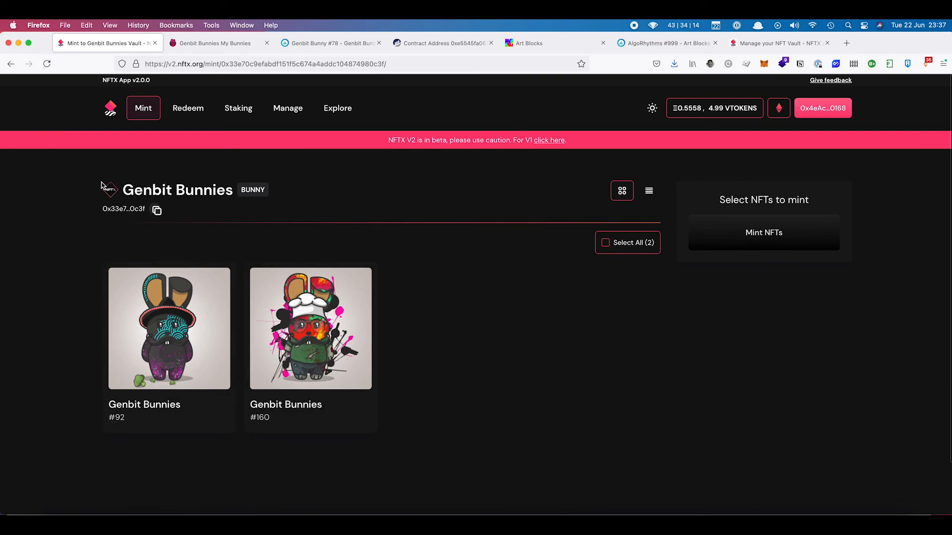
{"action": "mouse_move", "coordinate": [109, 201]}
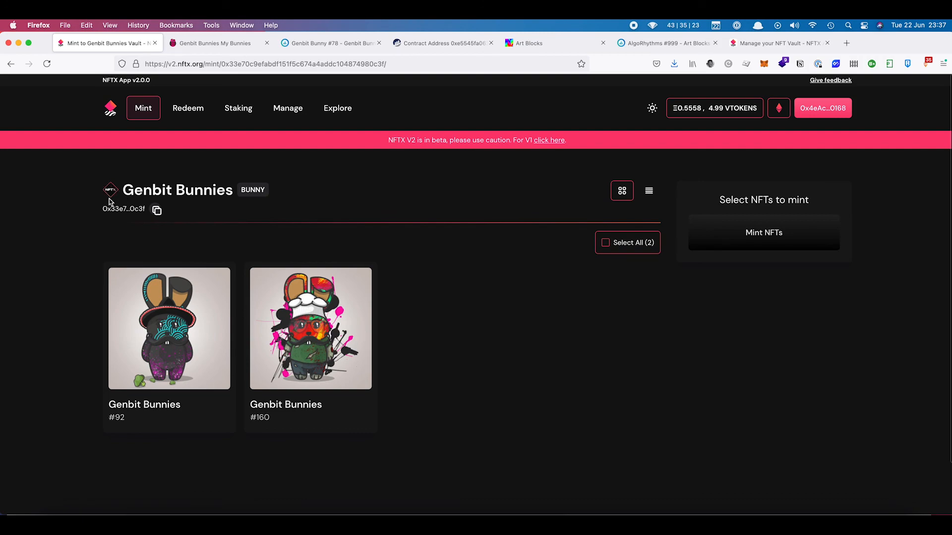
{"action": "mouse_move", "coordinate": [273, 210]}
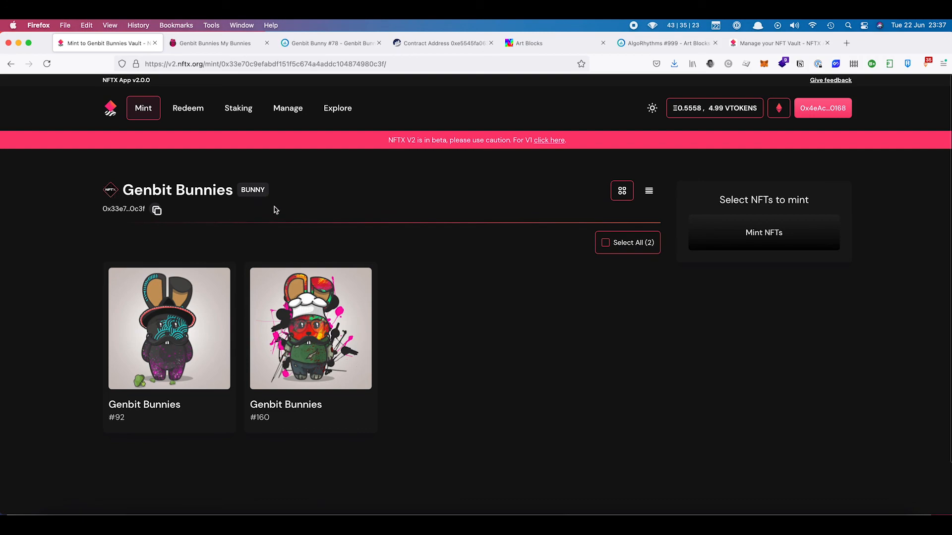
{"action": "mouse_move", "coordinate": [295, 213]}
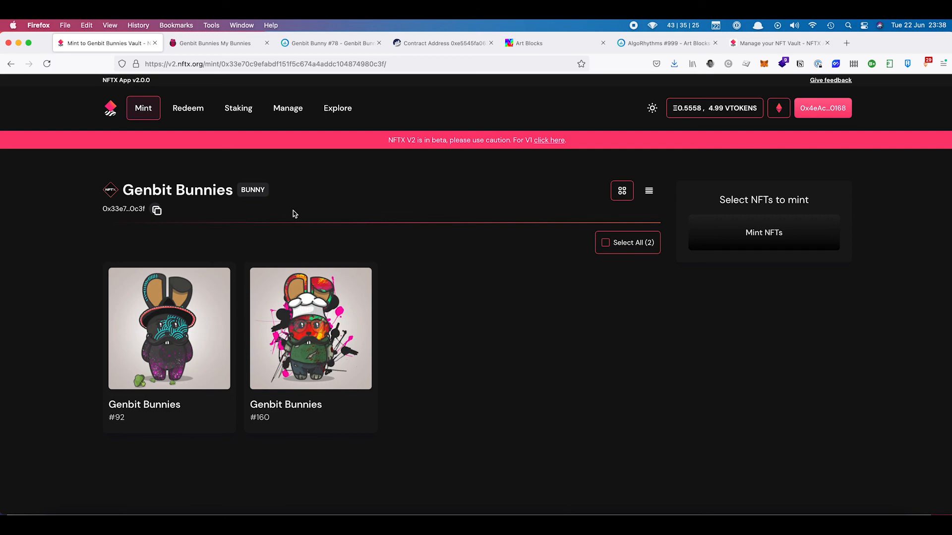
{"action": "mouse_move", "coordinate": [357, 211]}
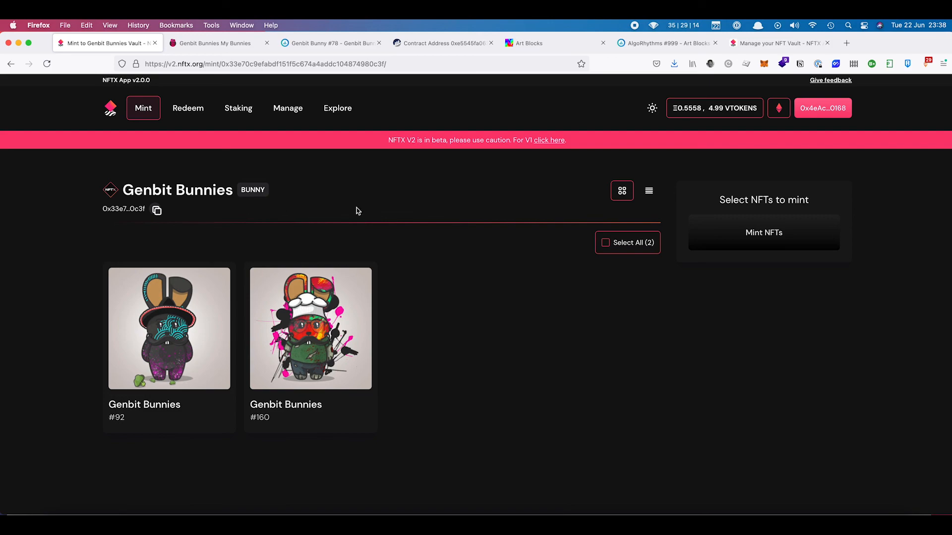
{"action": "mouse_move", "coordinate": [576, 270]}
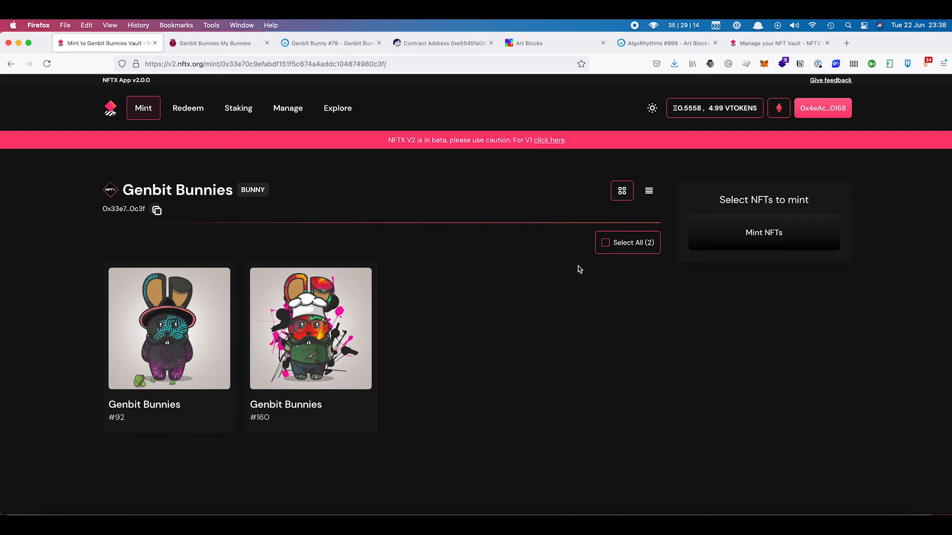
{"action": "mouse_move", "coordinate": [287, 108]}
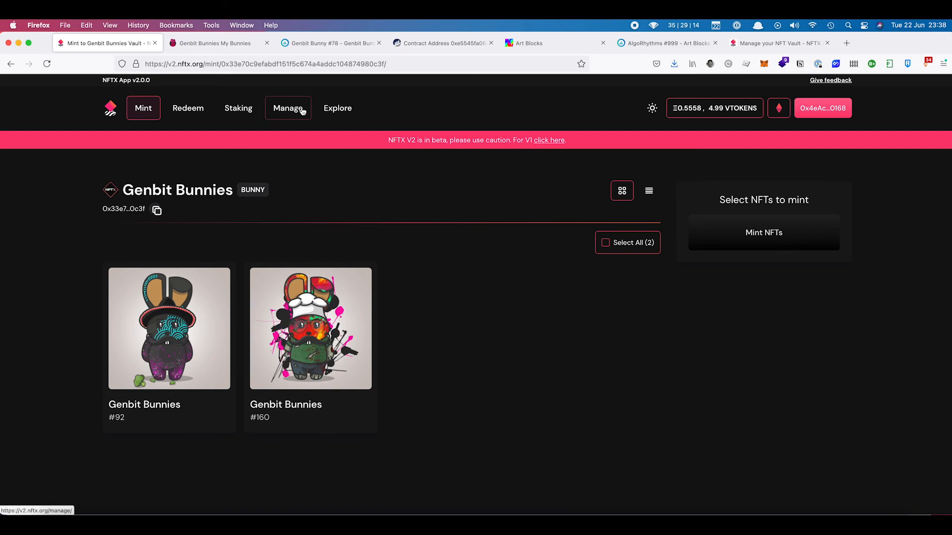
Step: Go to Your Vaults via Manage, showing BUNNY visible with supply 4
{"action": "left_click", "coordinate": [288, 108]}
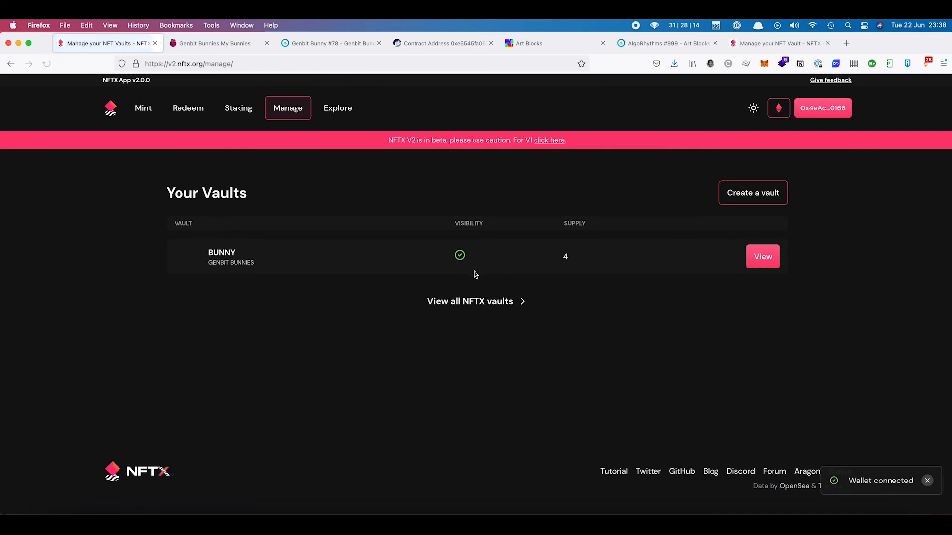
{"action": "mouse_move", "coordinate": [459, 255]}
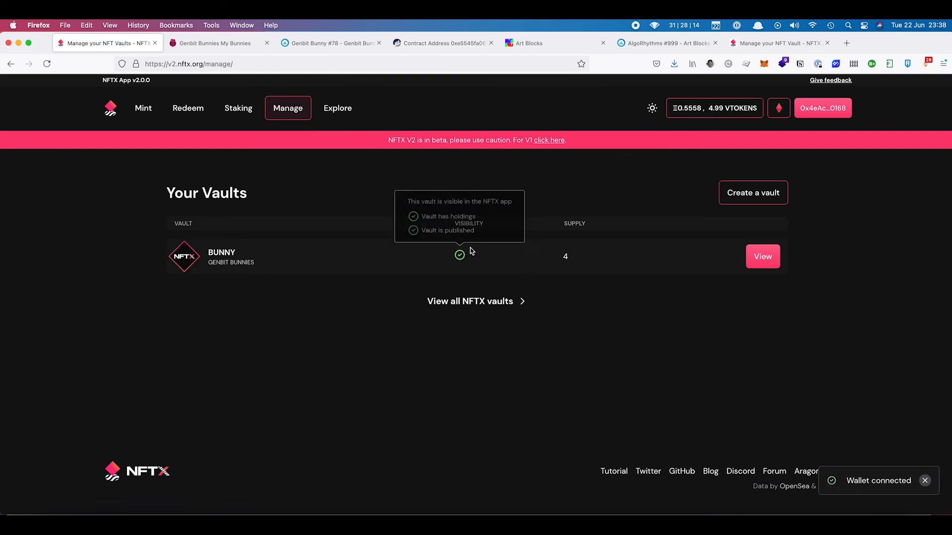
{"action": "mouse_move", "coordinate": [762, 257]}
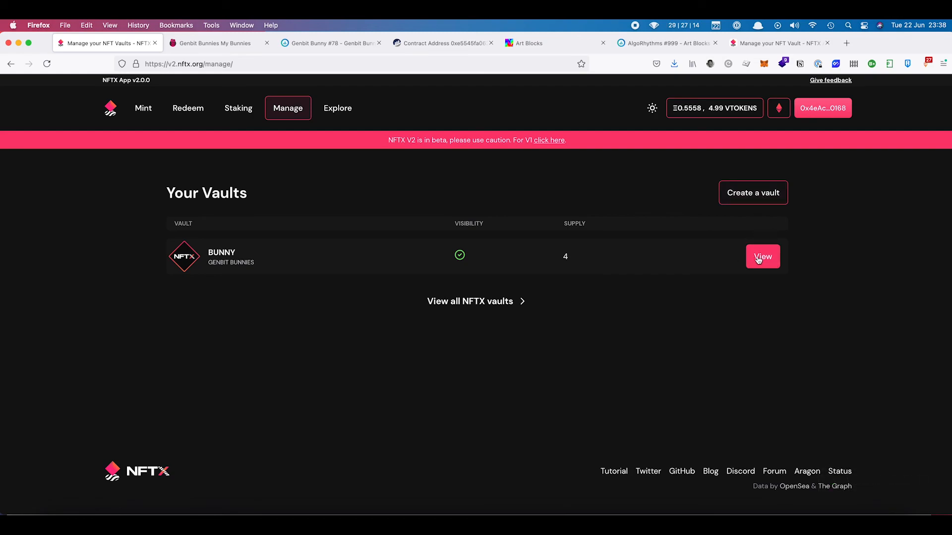
{"action": "mouse_move", "coordinate": [762, 256]}
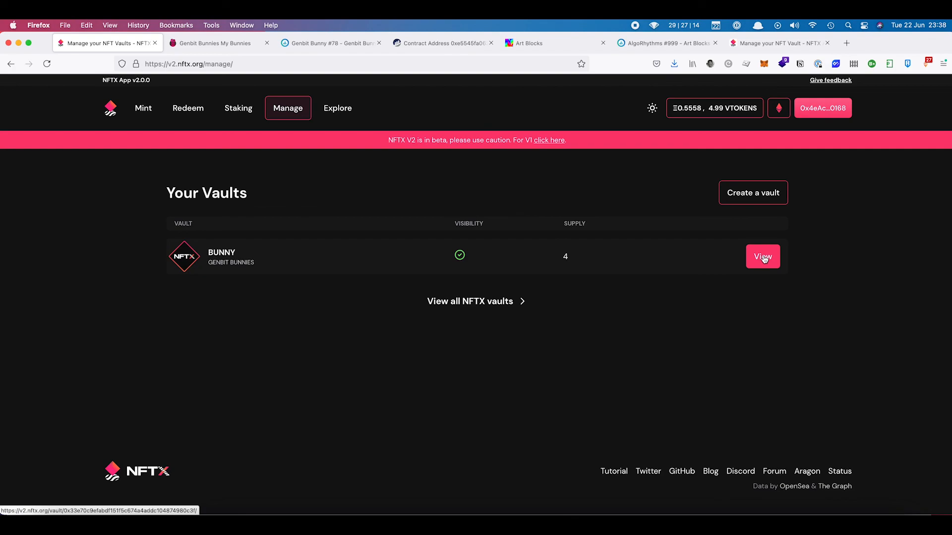
{"action": "mouse_move", "coordinate": [752, 193]}
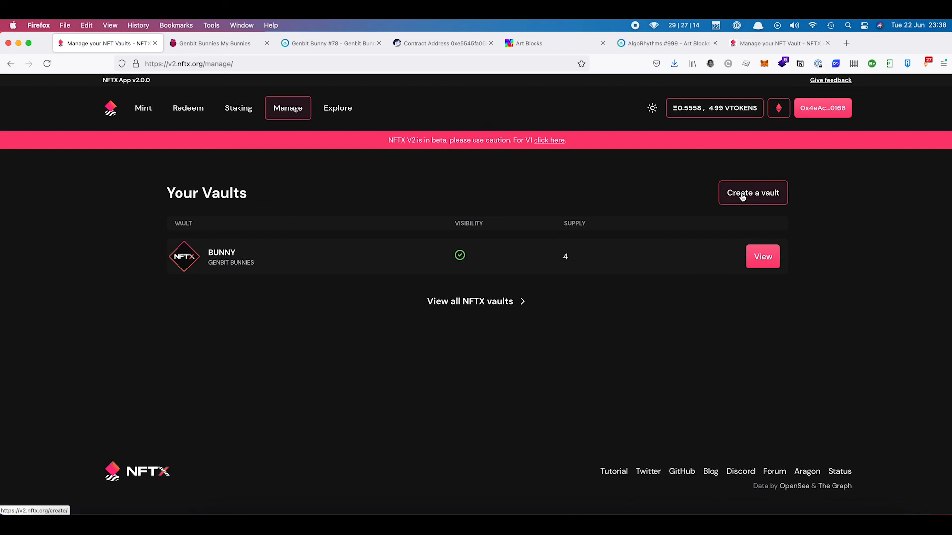
{"action": "left_click", "coordinate": [752, 193]}
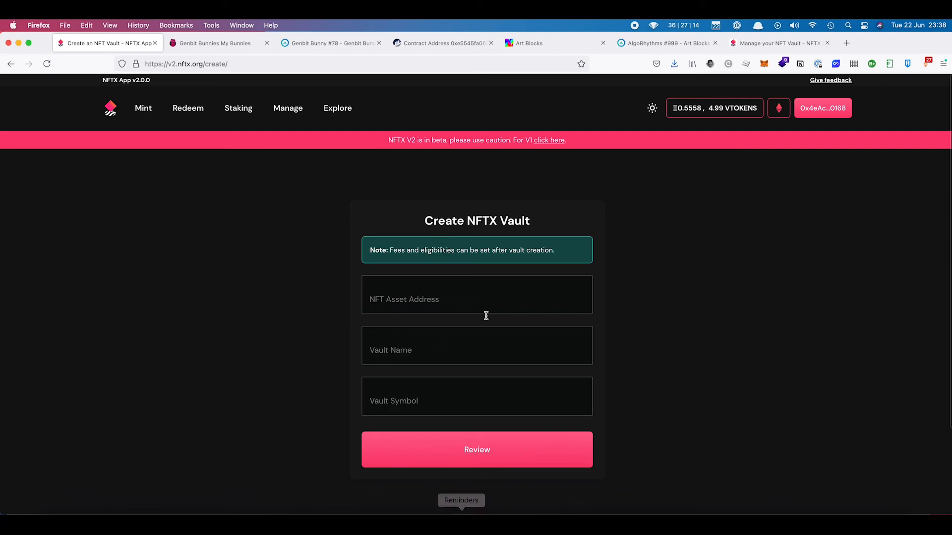
{"action": "mouse_move", "coordinate": [187, 108]}
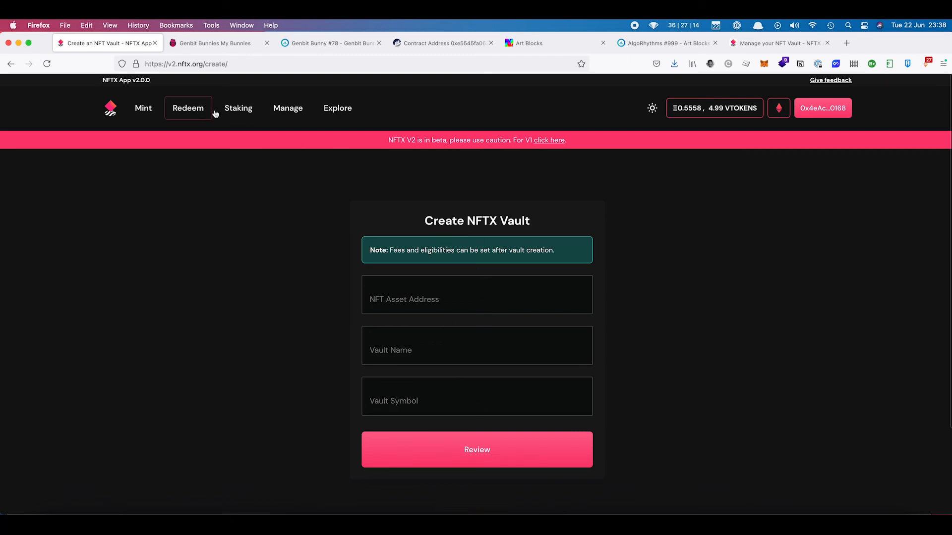
{"action": "left_click", "coordinate": [287, 108]}
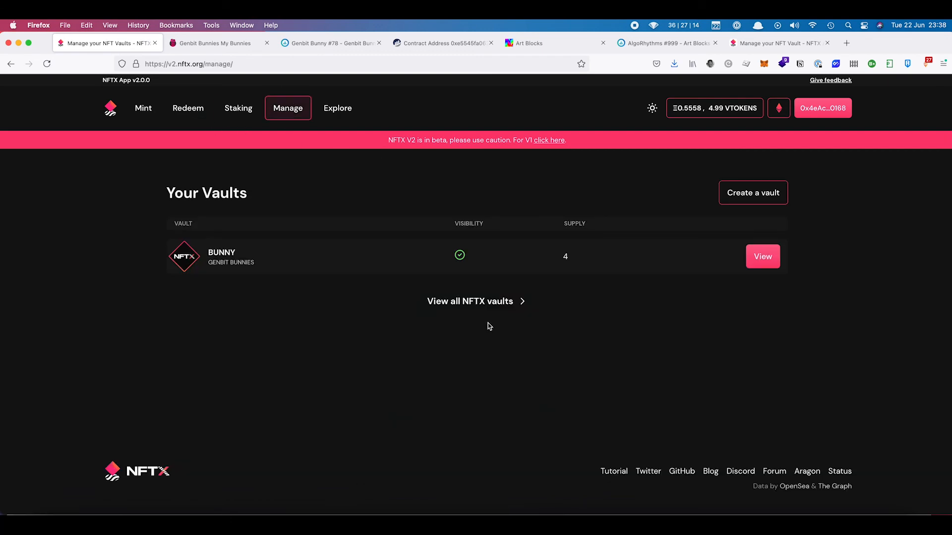
{"action": "mouse_move", "coordinate": [705, 394]}
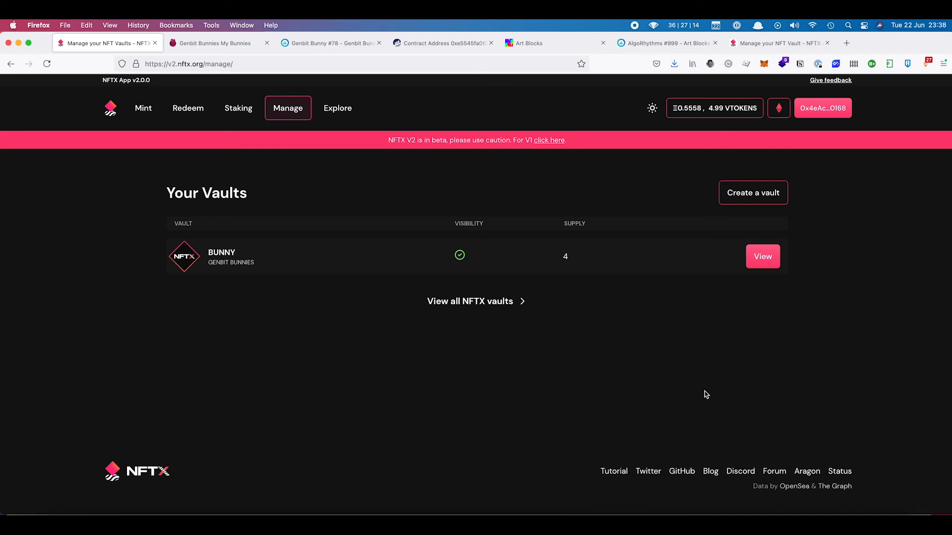
{"action": "mouse_move", "coordinate": [662, 381]}
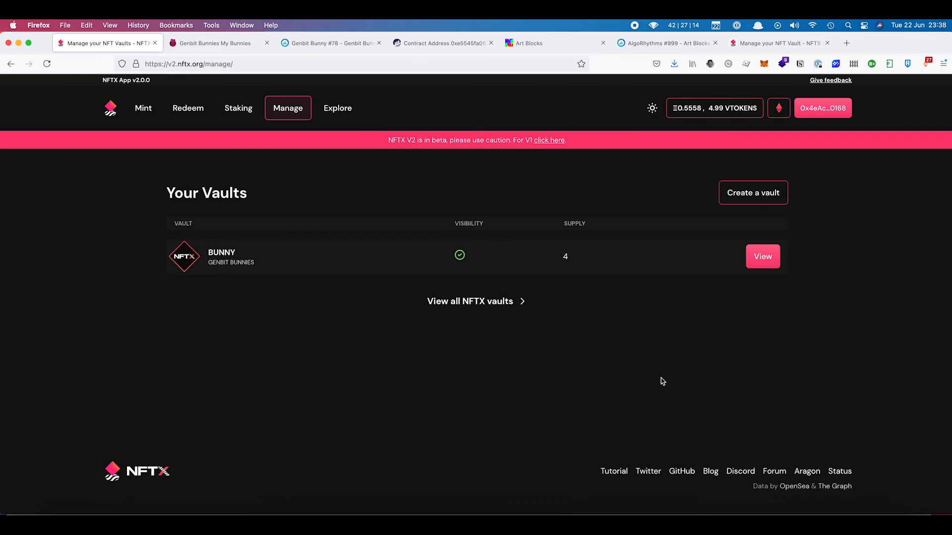
{"action": "mouse_move", "coordinate": [559, 427]}
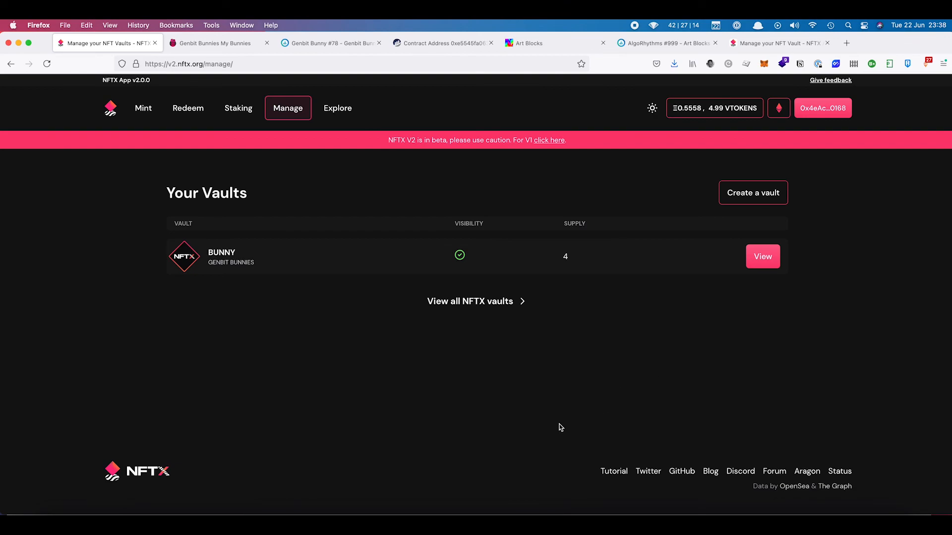